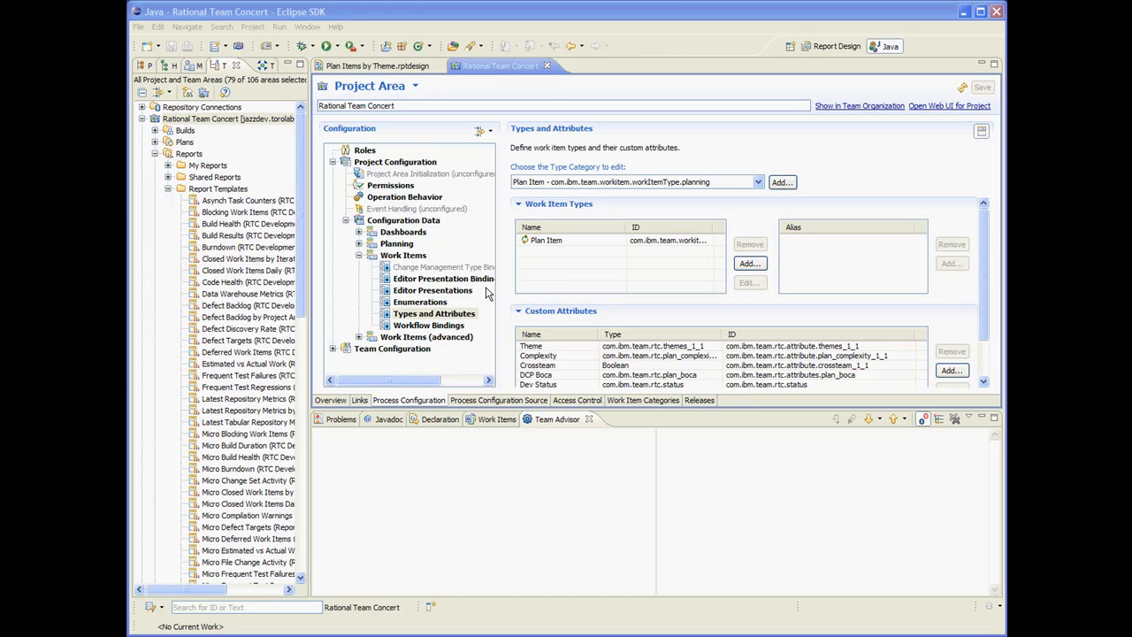
pyautogui.moveTo(719, 199)
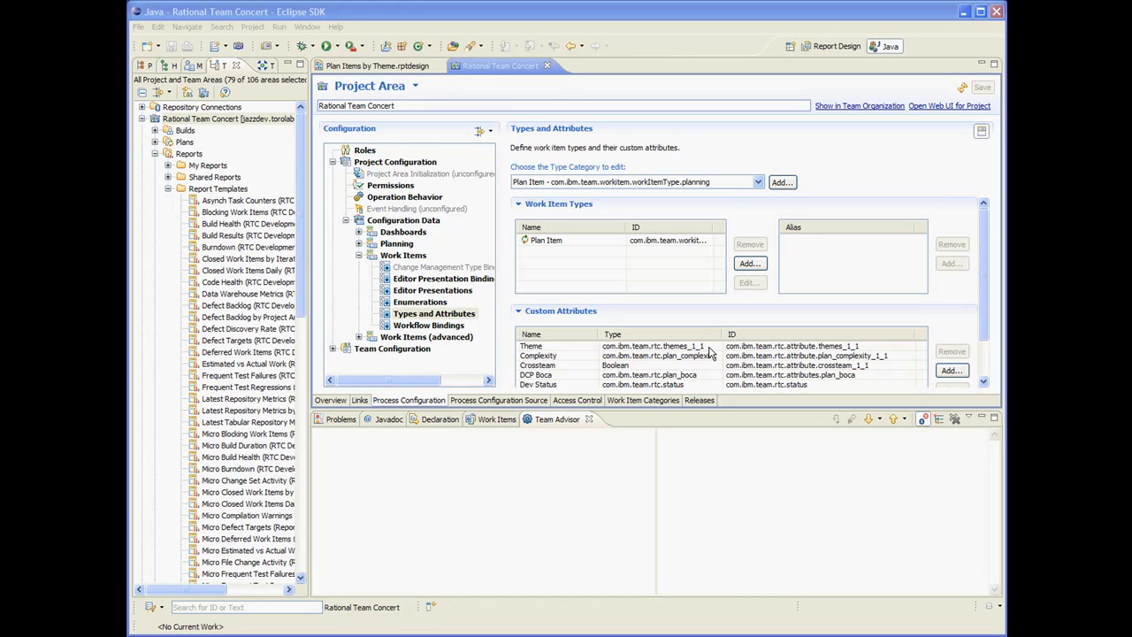
pyautogui.moveTo(830, 569)
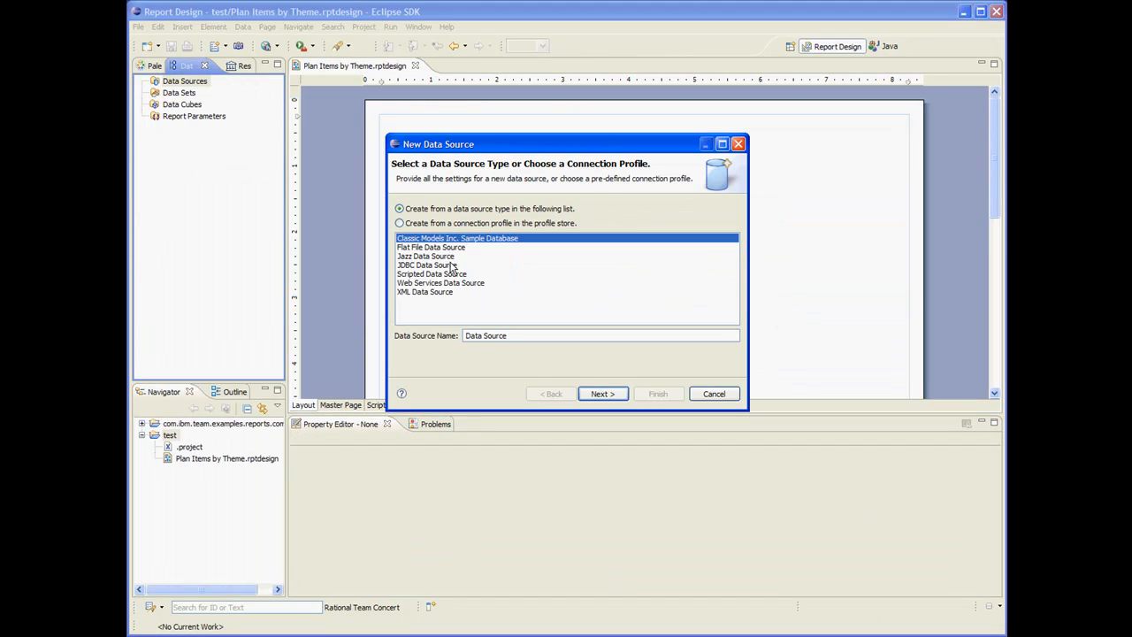
# - Start a Jazz data source named Work Items
pyautogui.click(425, 255)
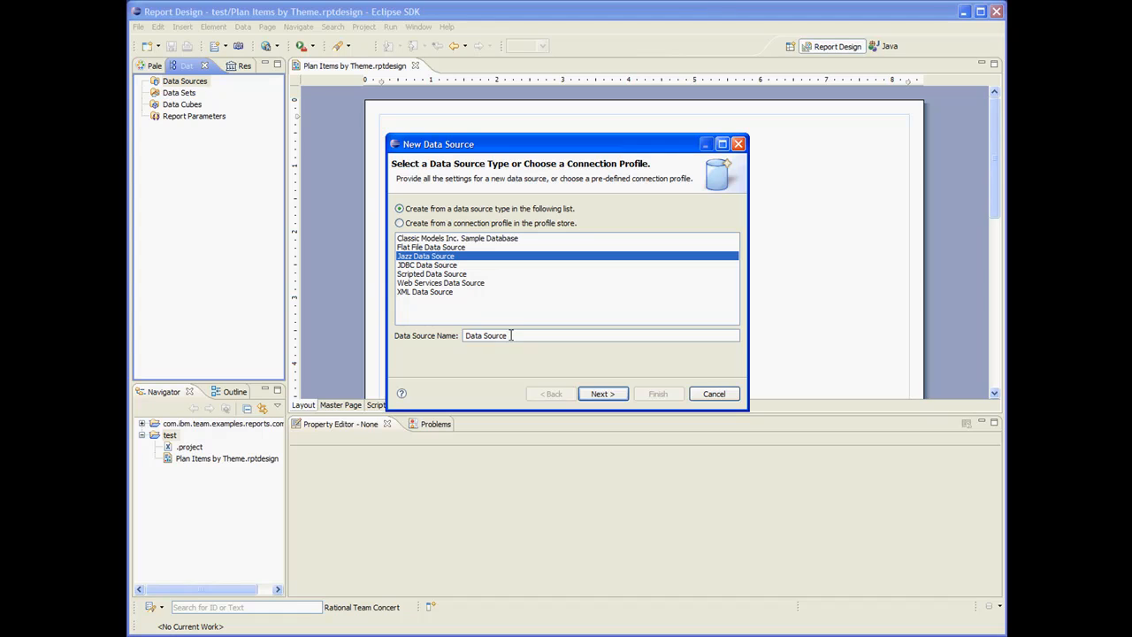
pyautogui.write('Work Items')
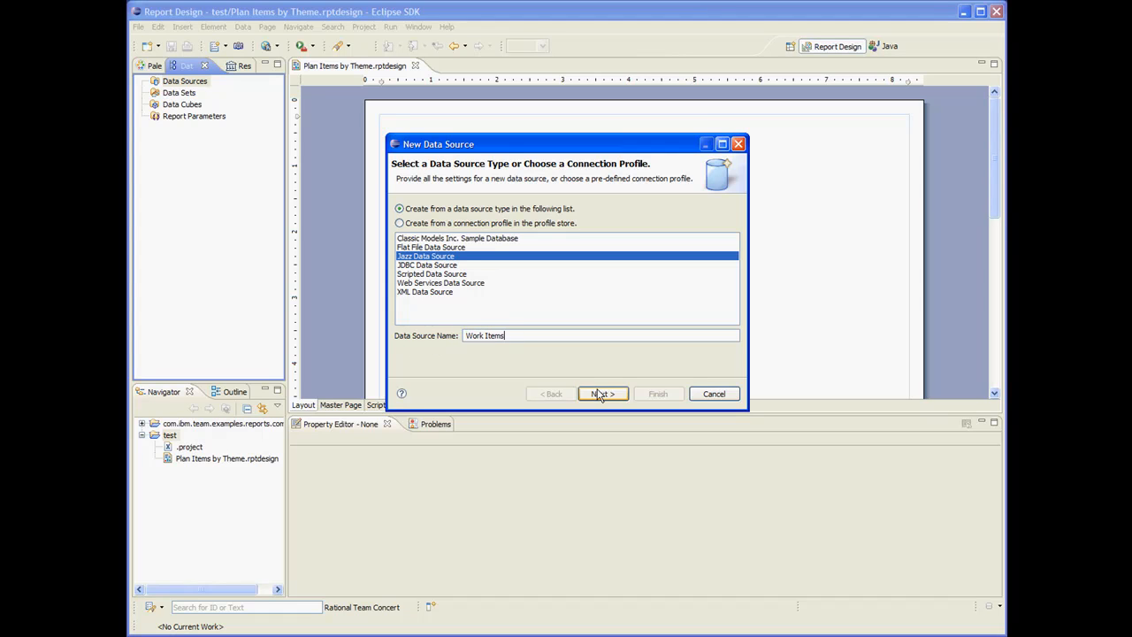
pyautogui.click(601, 393)
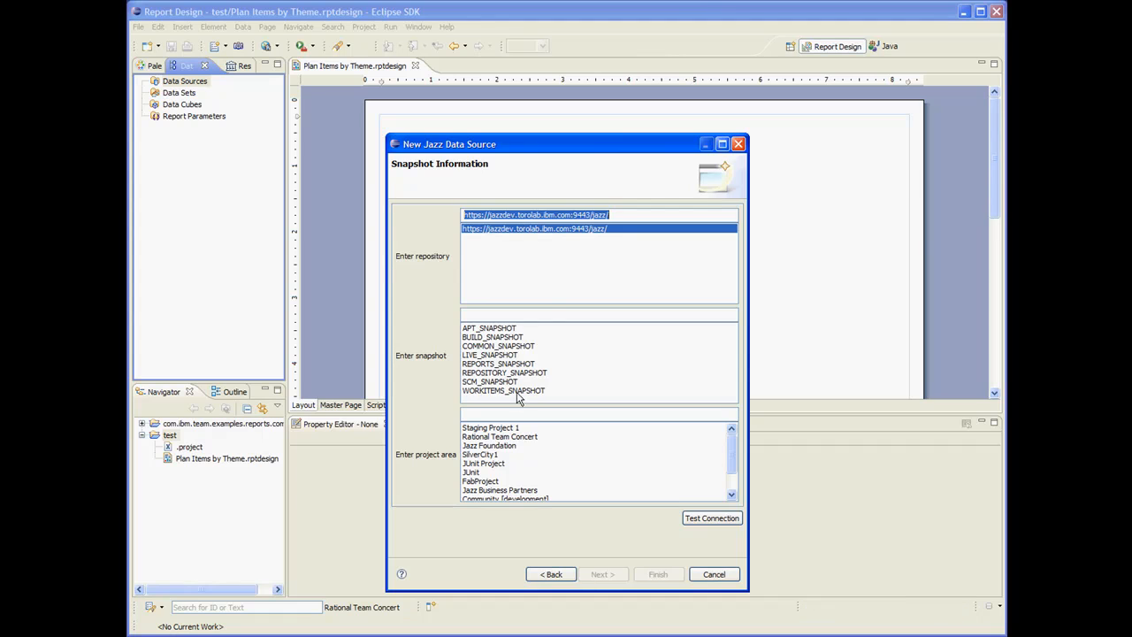
# - Point it at WORKITEMS_SNAPSHOT and the Rational Team Concert project area and finish
pyautogui.click(502, 391)
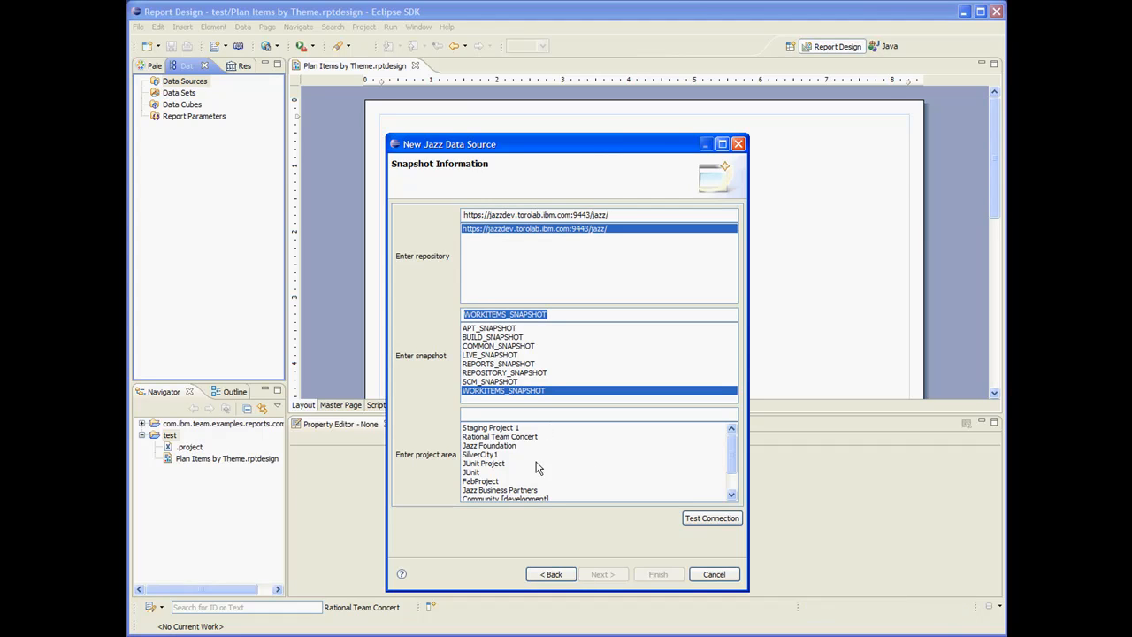
pyautogui.click(498, 435)
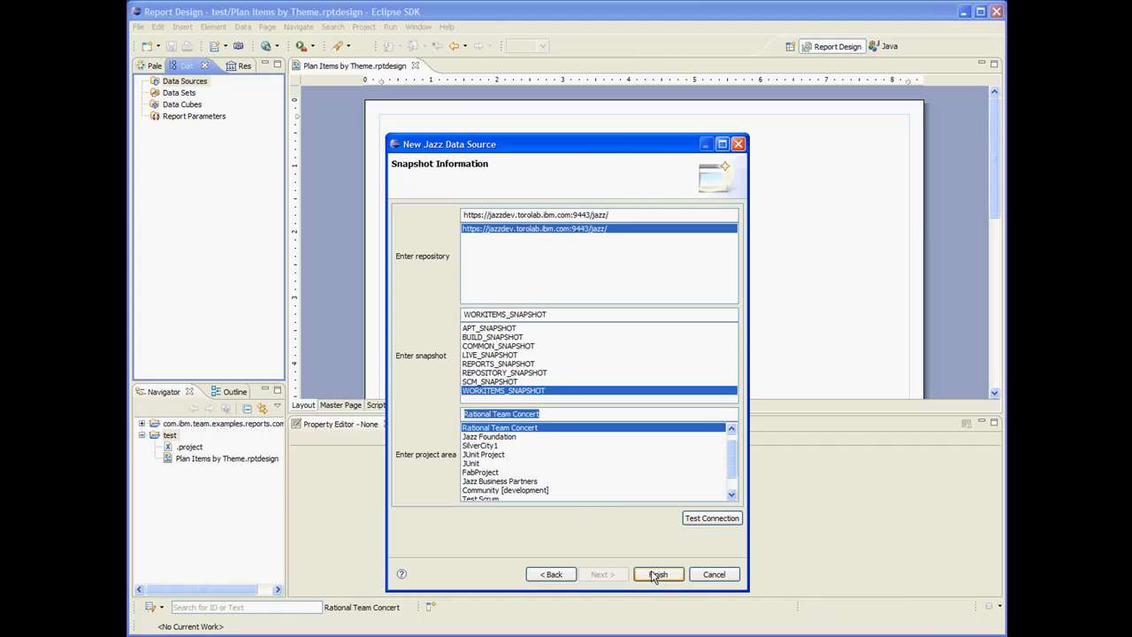
pyautogui.click(658, 574)
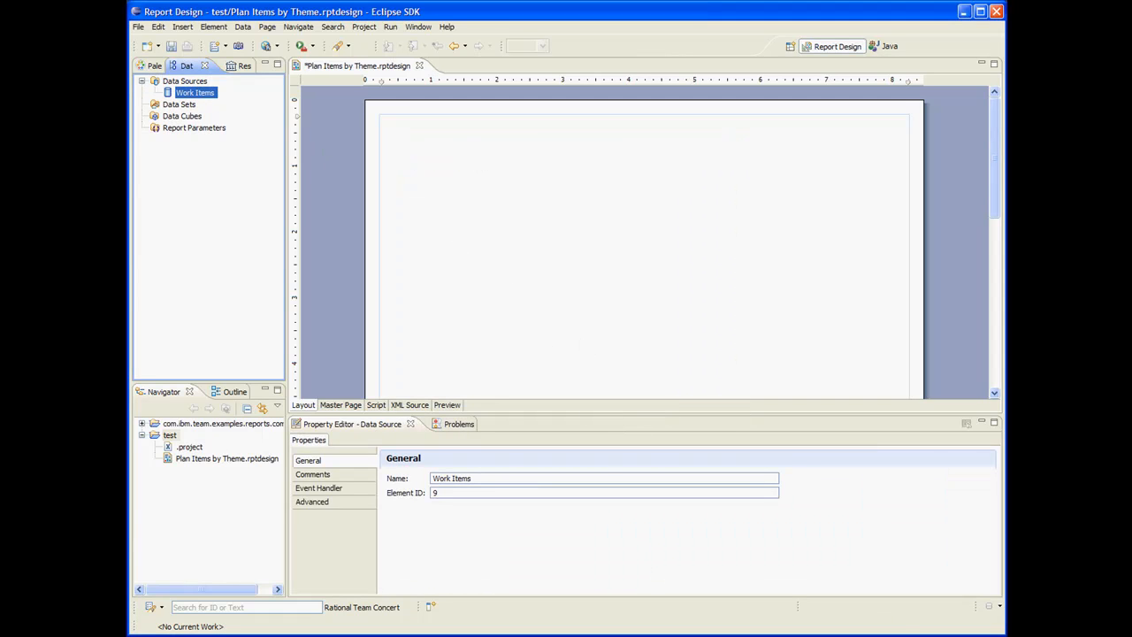
# - Begin a new Jazz data set named Plan Items by Theme on Work Items
pyautogui.rightClick(177, 105)
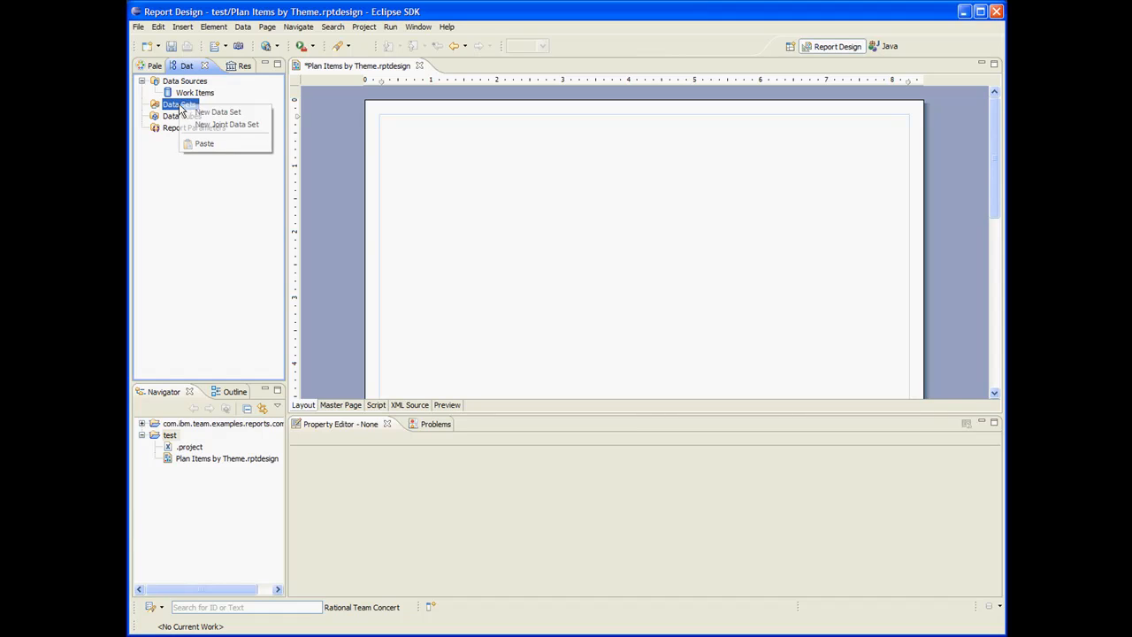
pyautogui.click(223, 113)
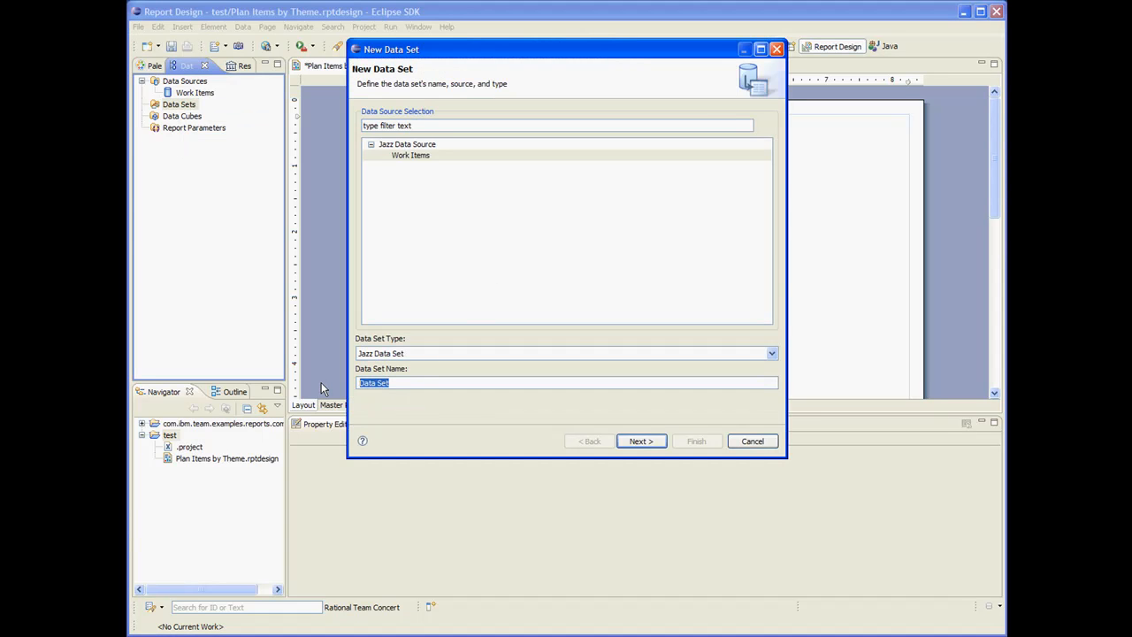
pyautogui.write('Plan Items by T')
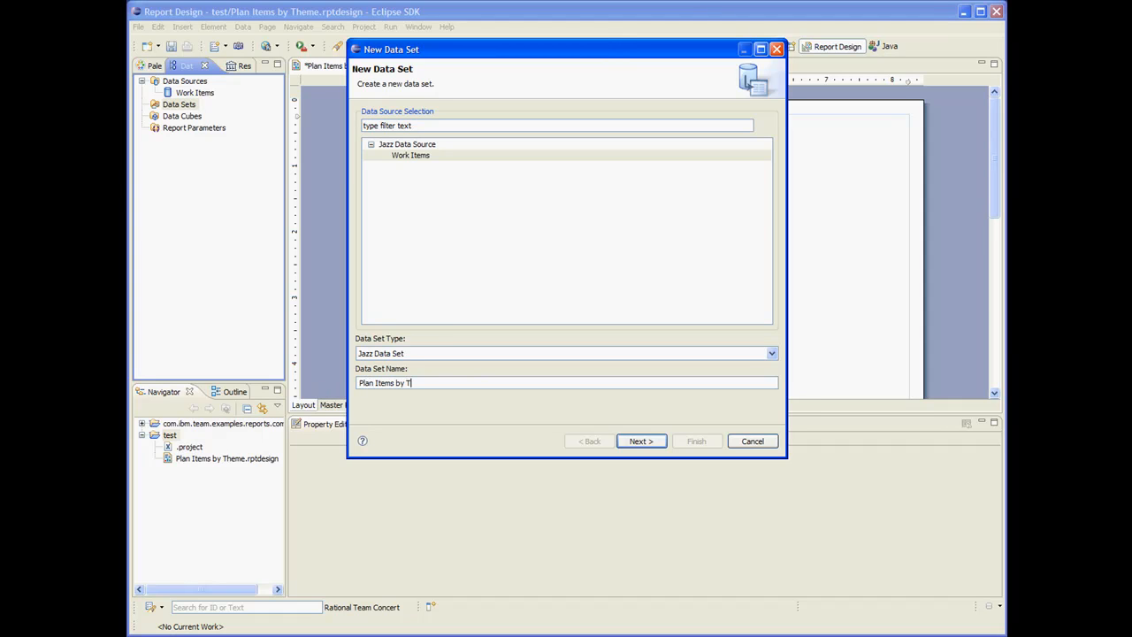
pyautogui.write('heme')
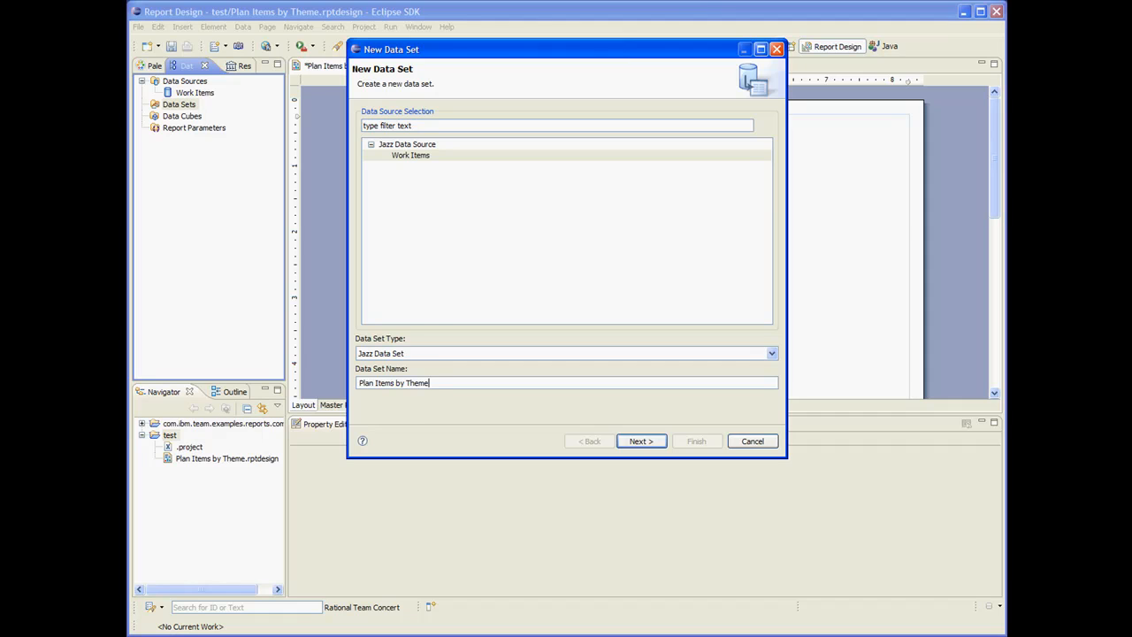
pyautogui.click(641, 440)
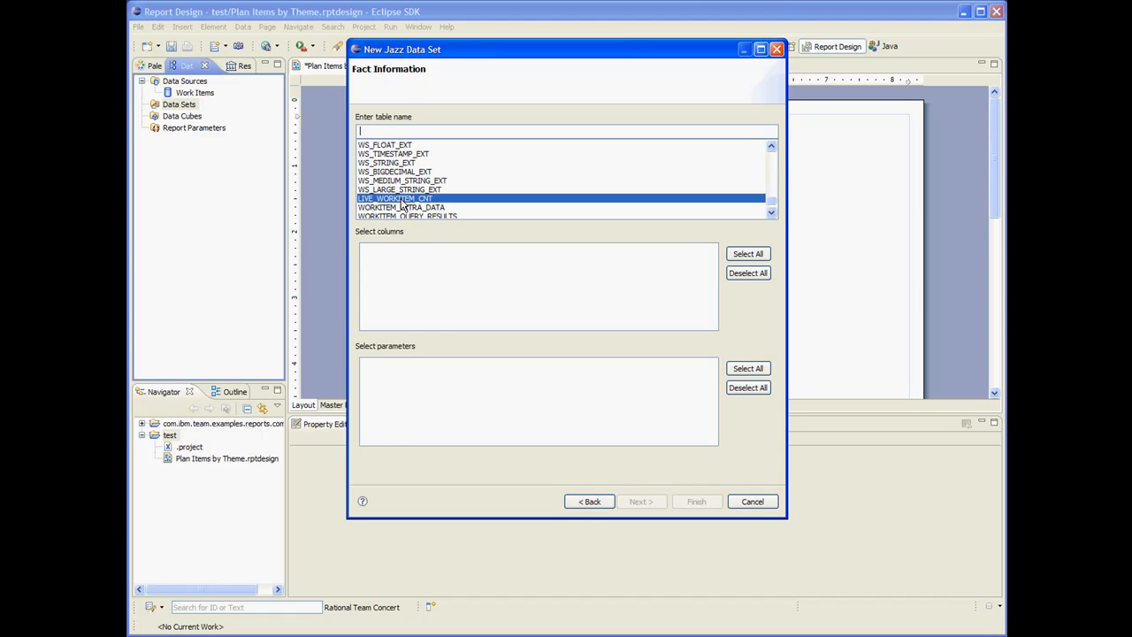
# - Use fact table LIVE_WORKITEM_CNT with STRING_KEY parameter and STRING_VAL, WI_COUNT columns
pyautogui.click(395, 198)
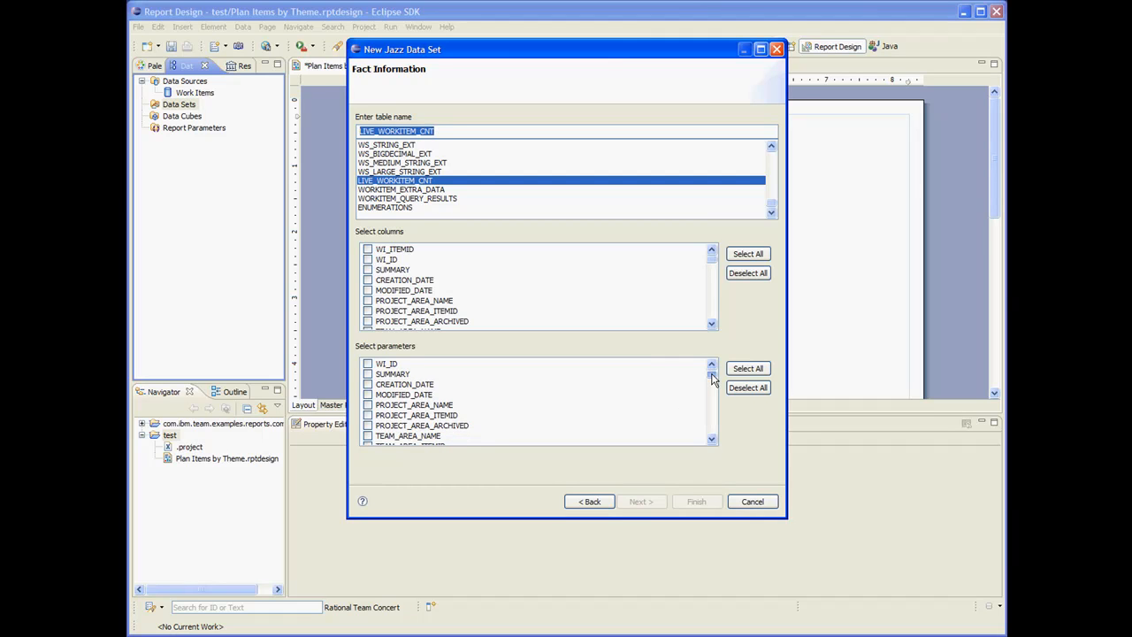
pyautogui.click(368, 414)
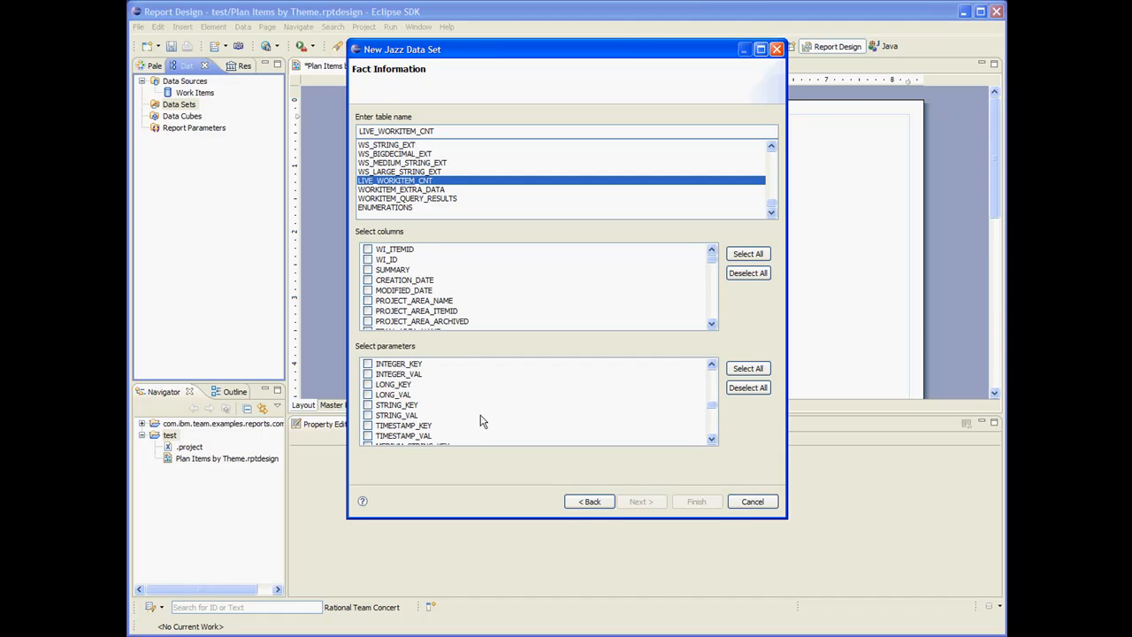
pyautogui.click(368, 403)
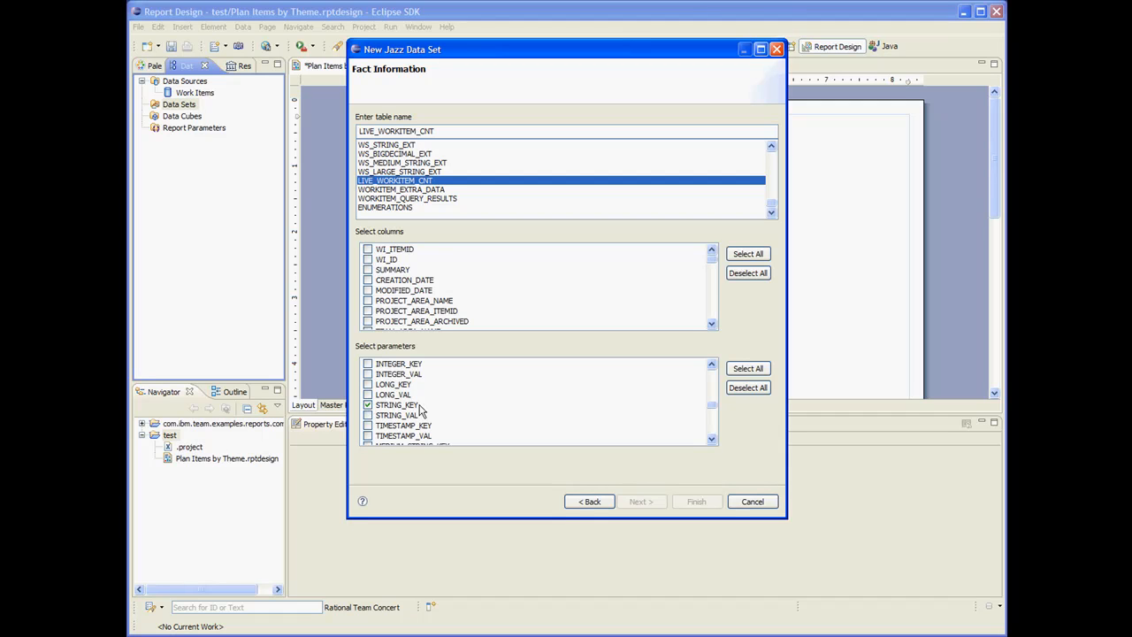
pyautogui.moveTo(408, 414)
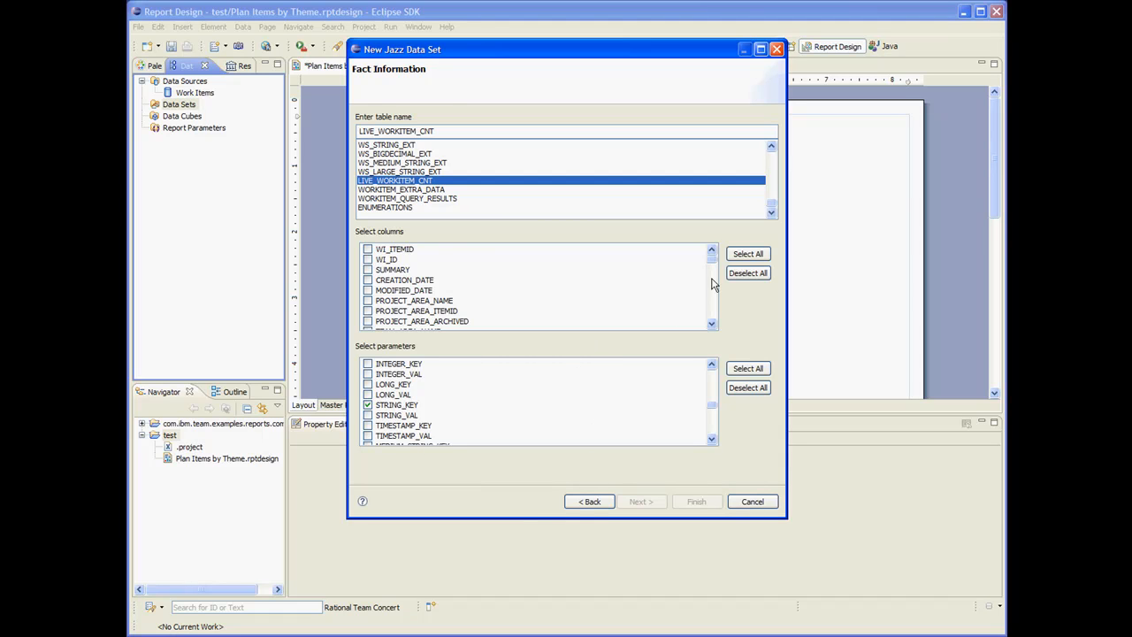
pyautogui.scroll(-3)
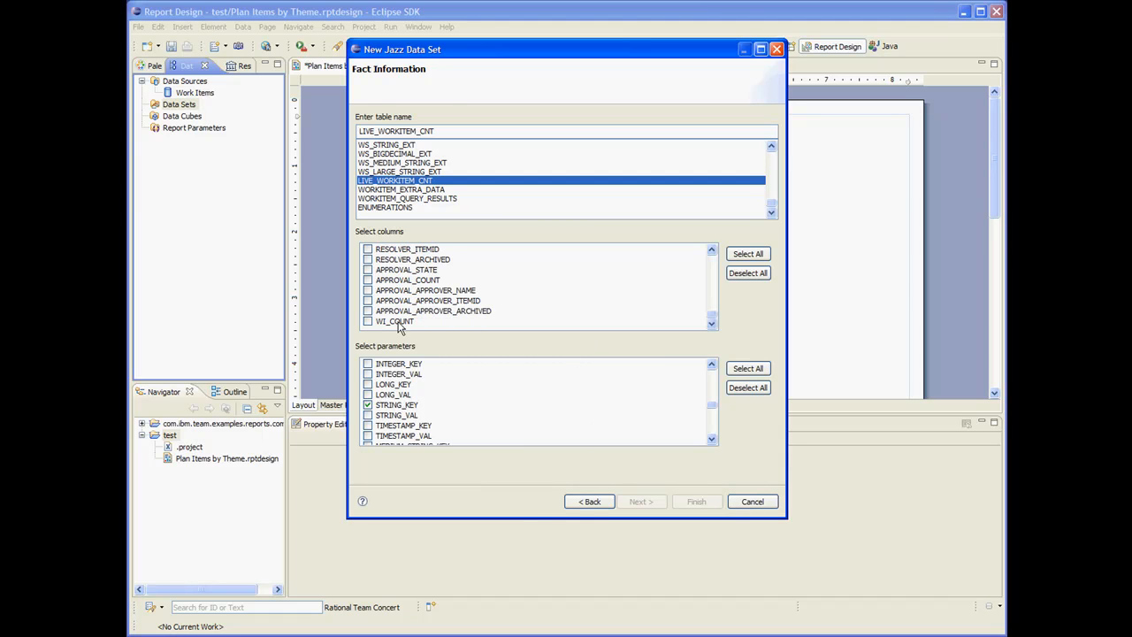
pyautogui.click(368, 322)
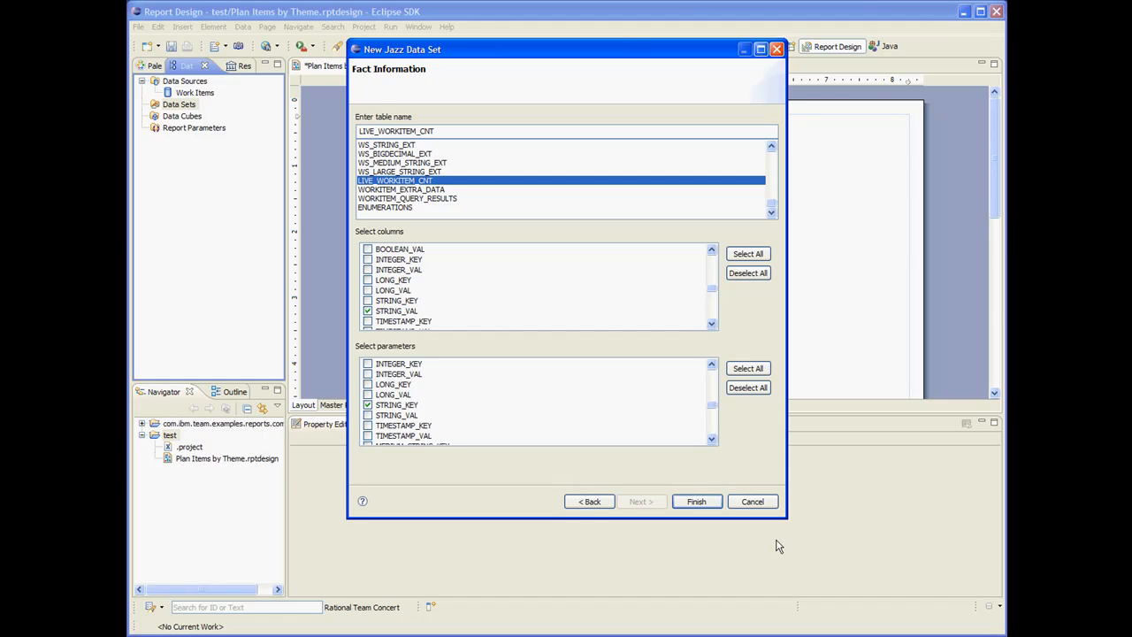
pyautogui.moveTo(796, 557)
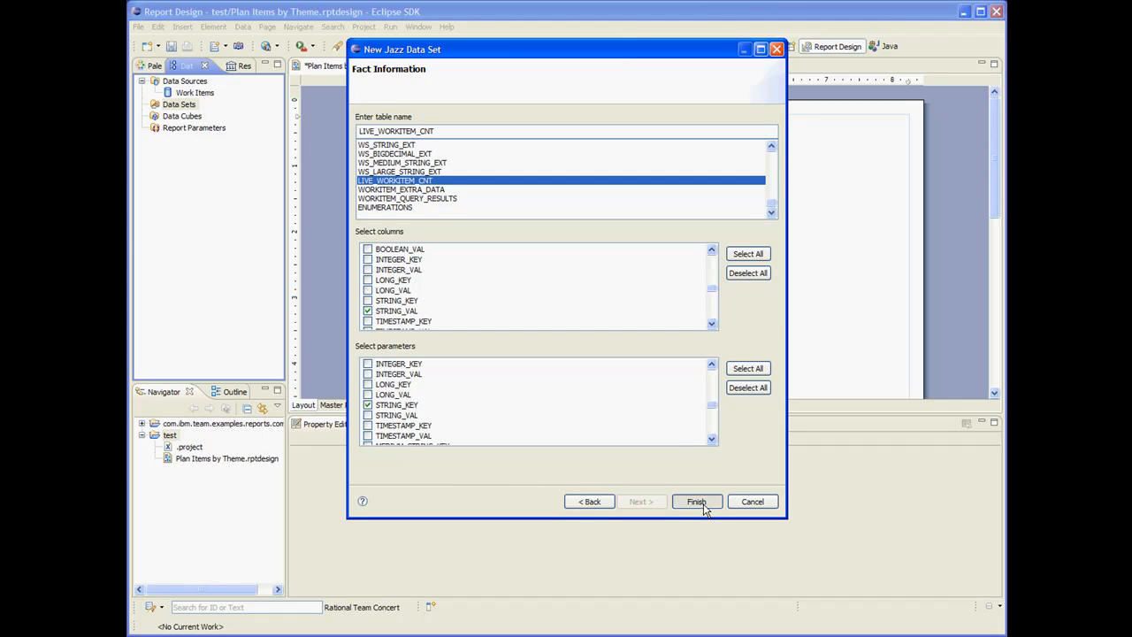
pyautogui.click(697, 501)
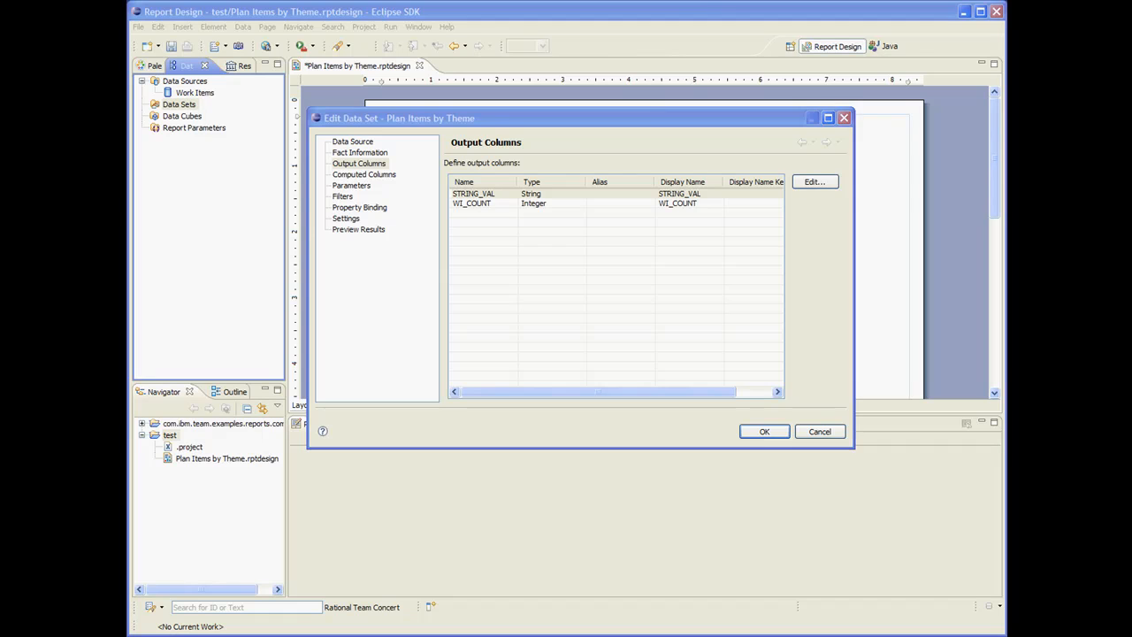
# - Give the PROJECT_AREA_ITEMID parameter its project area default value
pyautogui.click(350, 186)
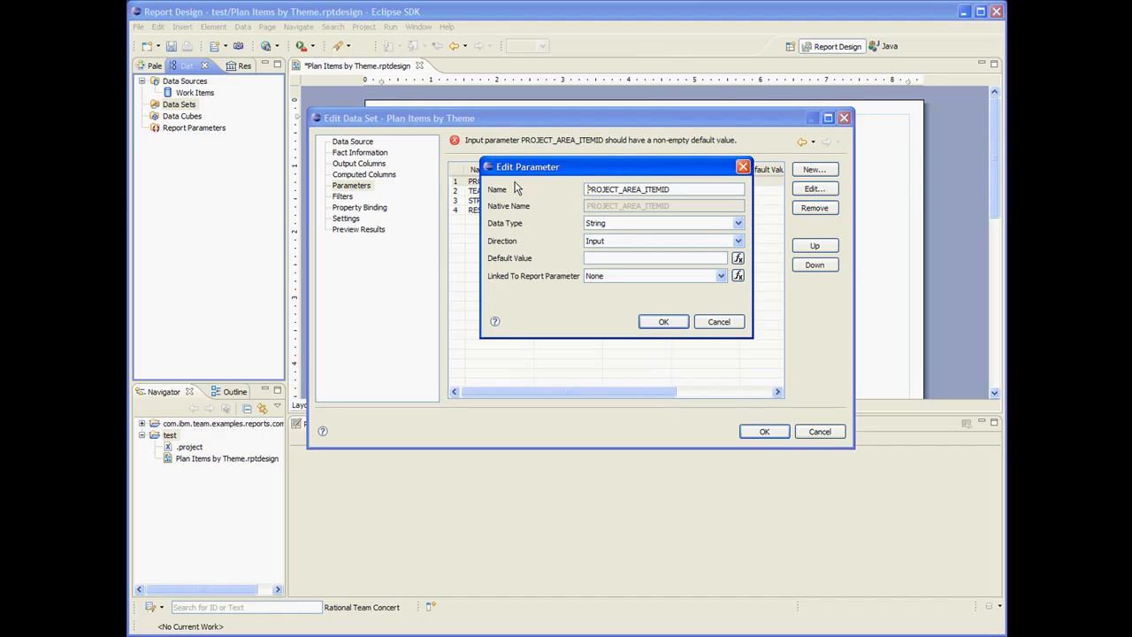
pyautogui.click(654, 258)
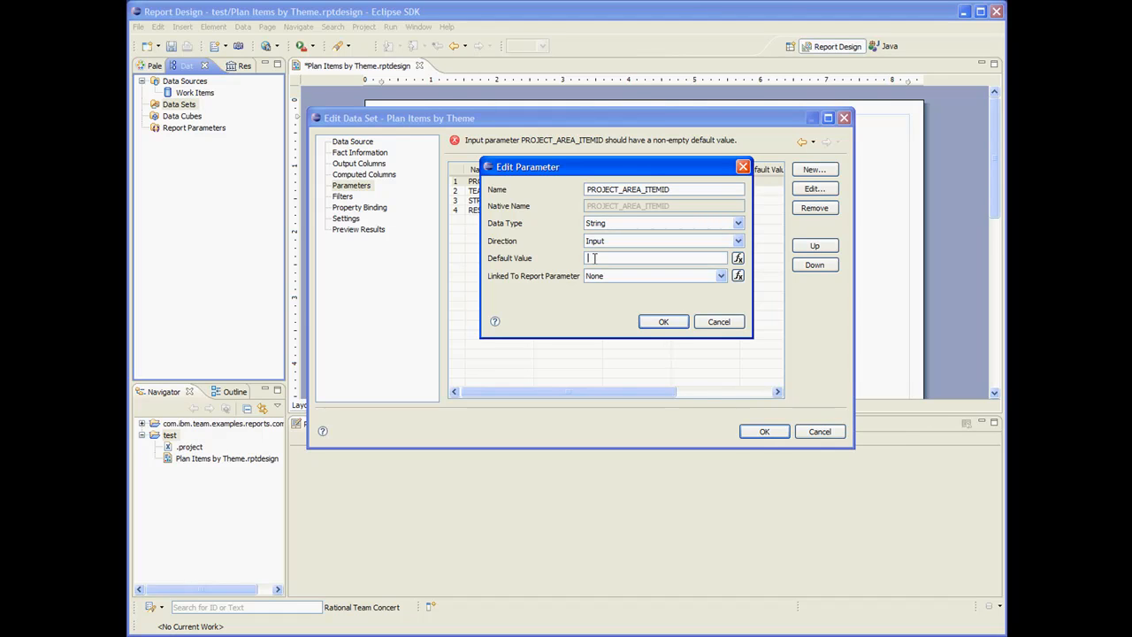
pyautogui.write('1')
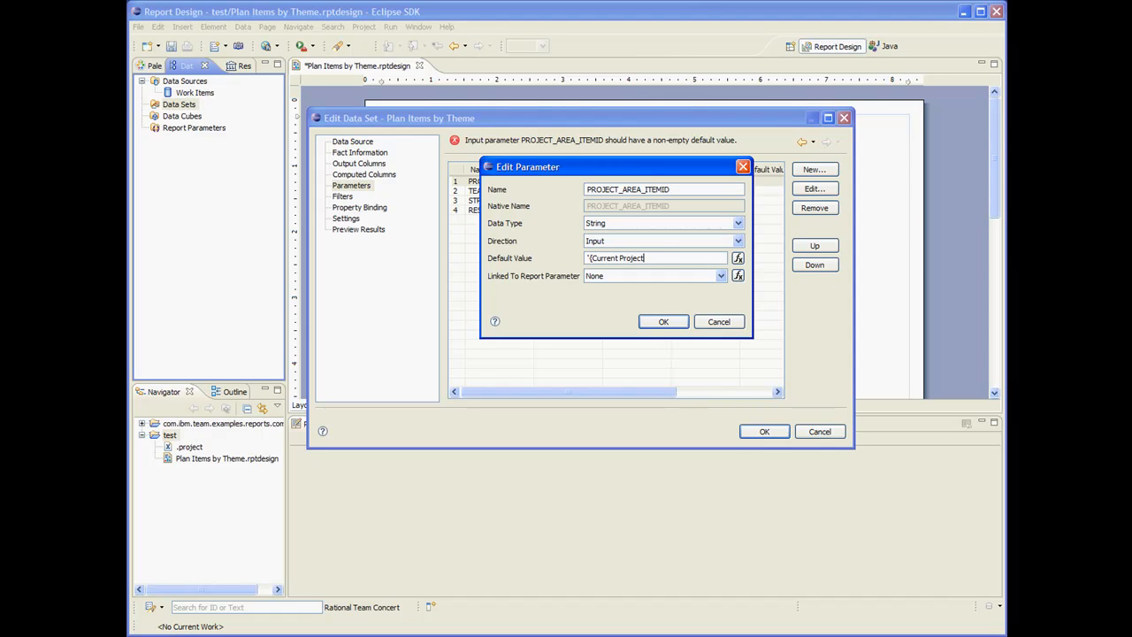
pyautogui.write("Area}'")
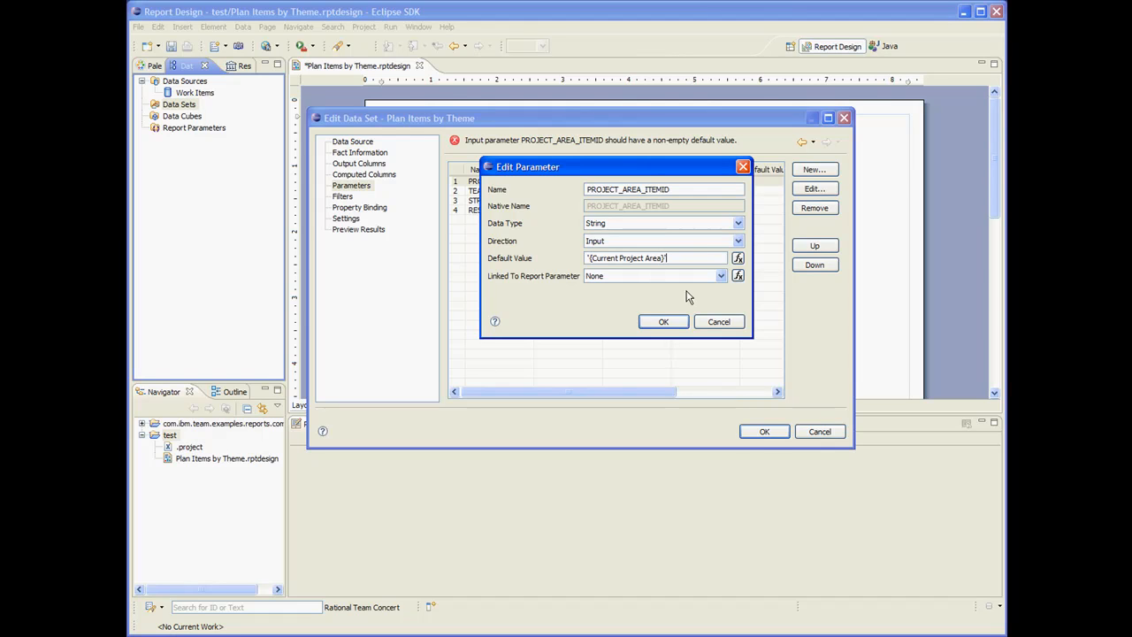
pyautogui.click(664, 322)
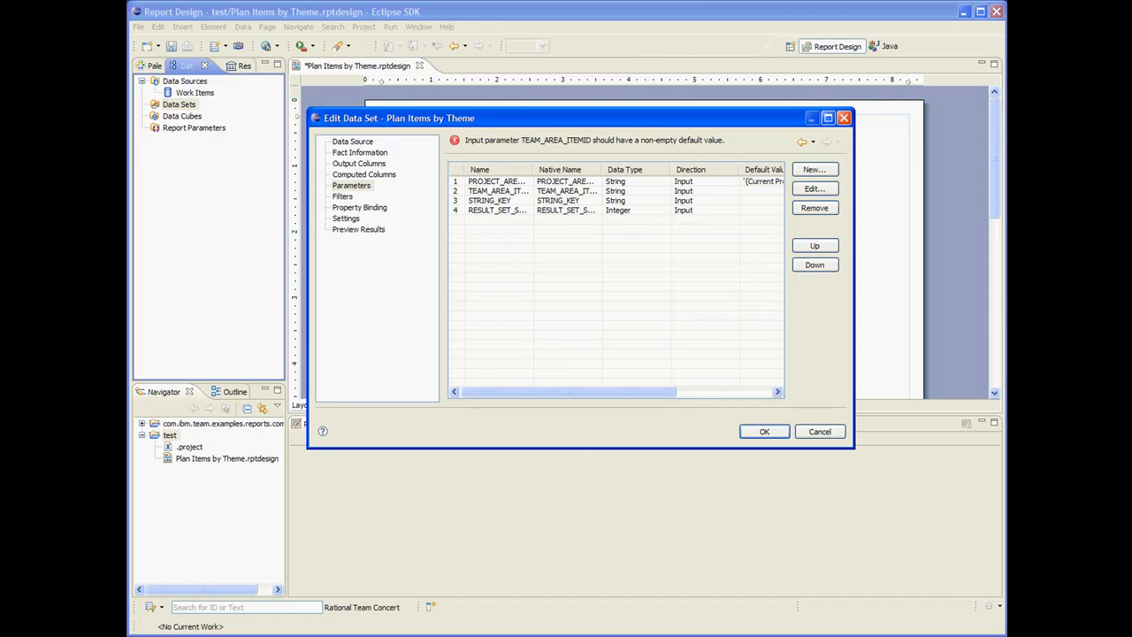
# - Default STRING_KEY to 'com.ibm.team.rtc.attribute.themes_1_1' and preview the result rows
pyautogui.click(495, 200)
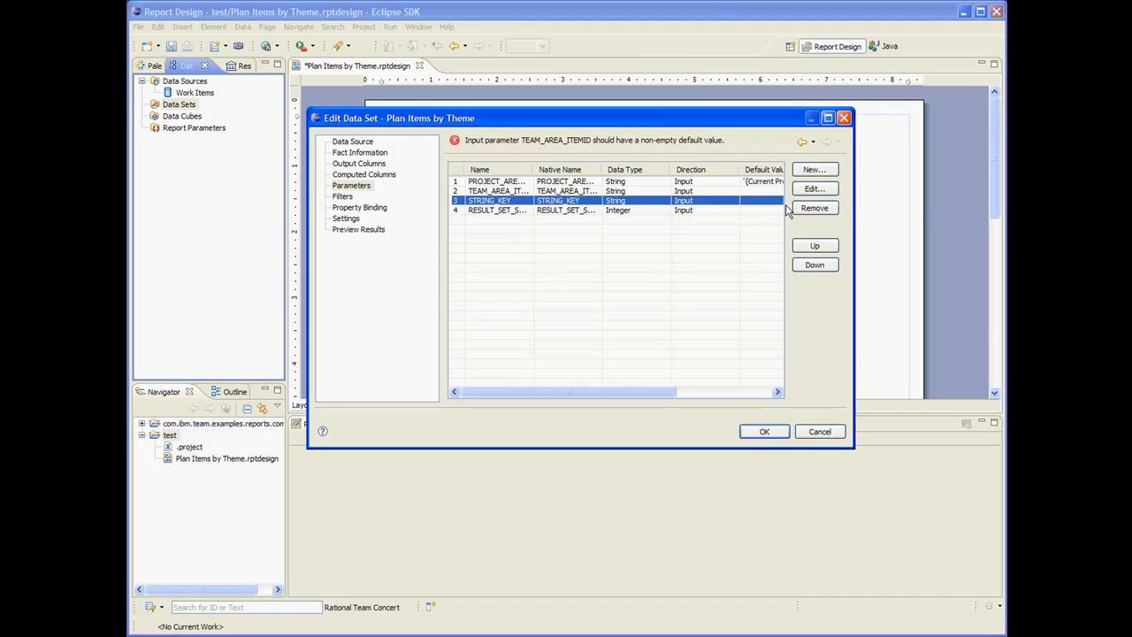
pyautogui.click(814, 187)
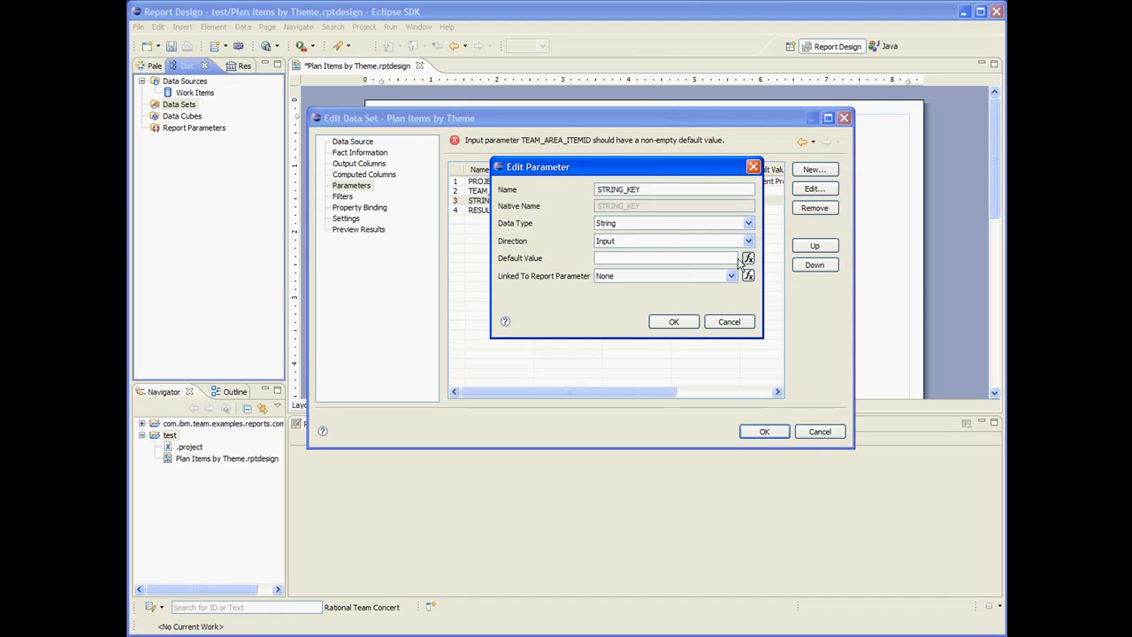
pyautogui.click(746, 259)
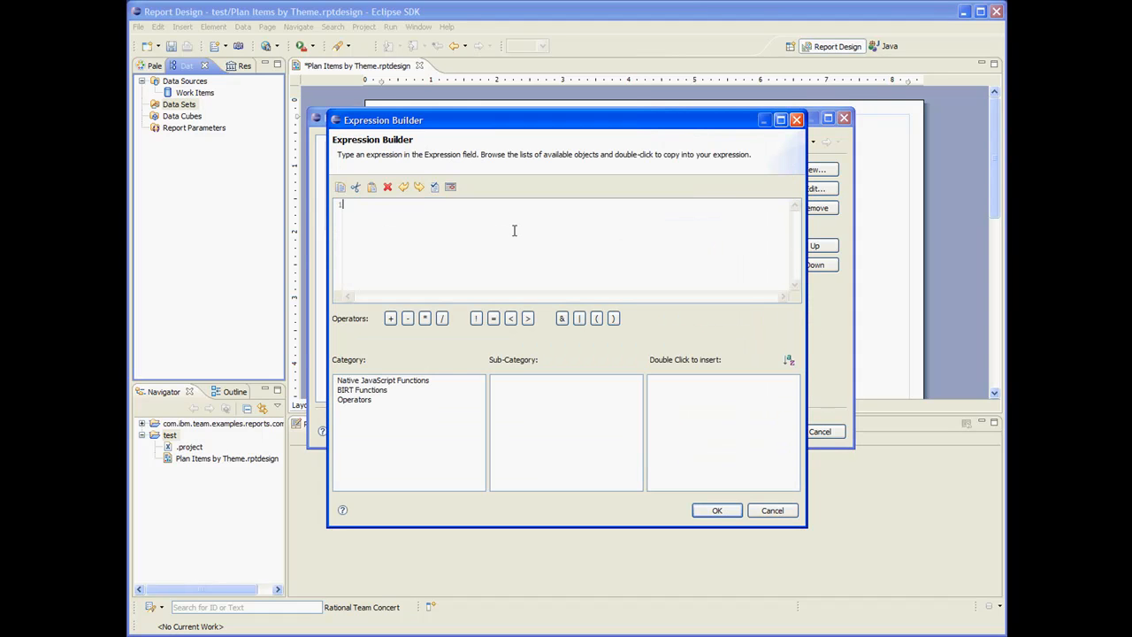
pyautogui.write('com.ibm.team.rtc.attribute.themes_1_1')
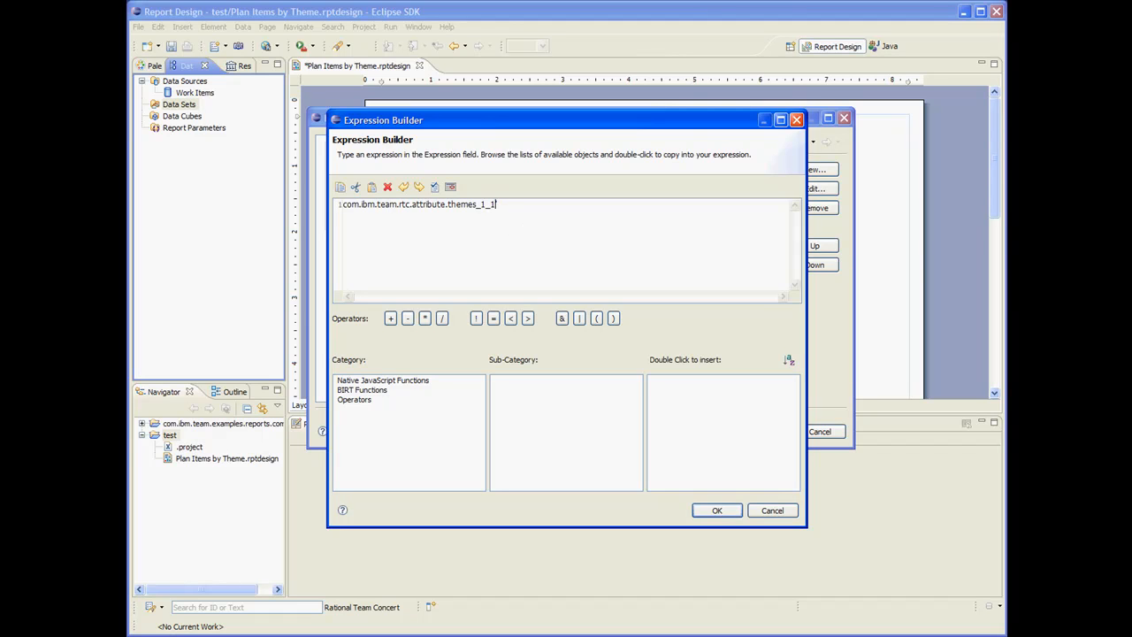
pyautogui.write("'")
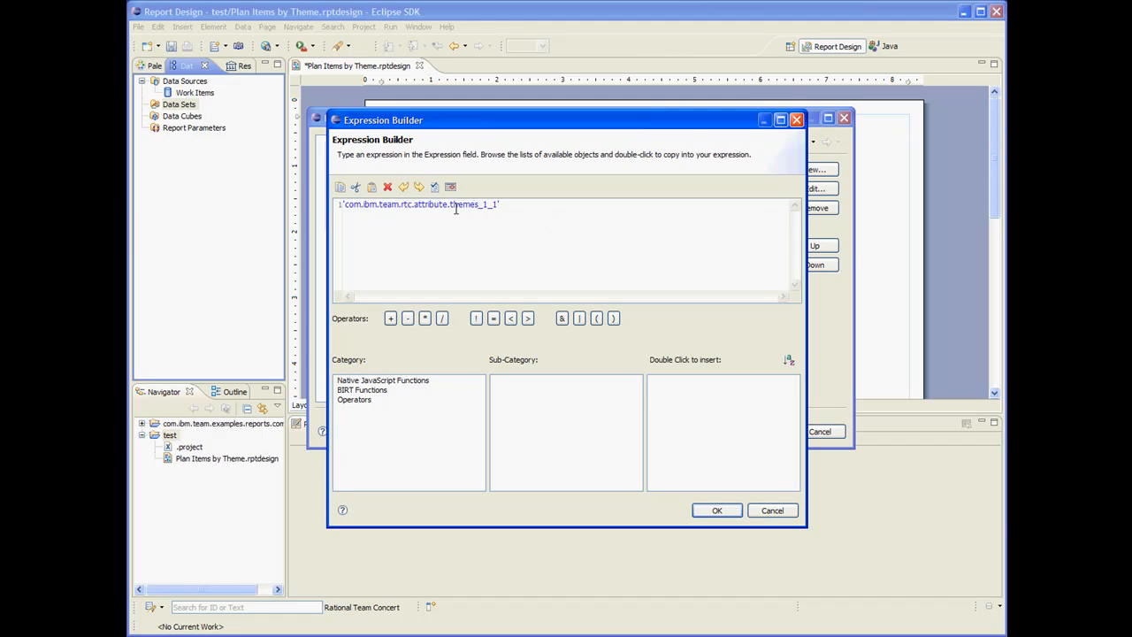
pyautogui.click(716, 509)
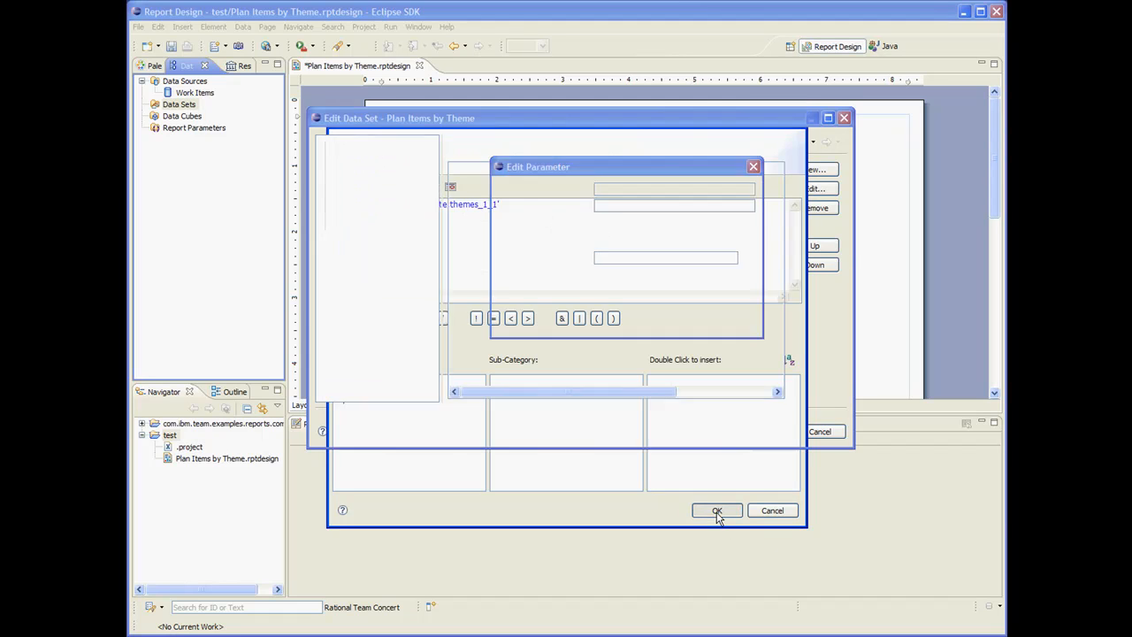
pyautogui.click(717, 509)
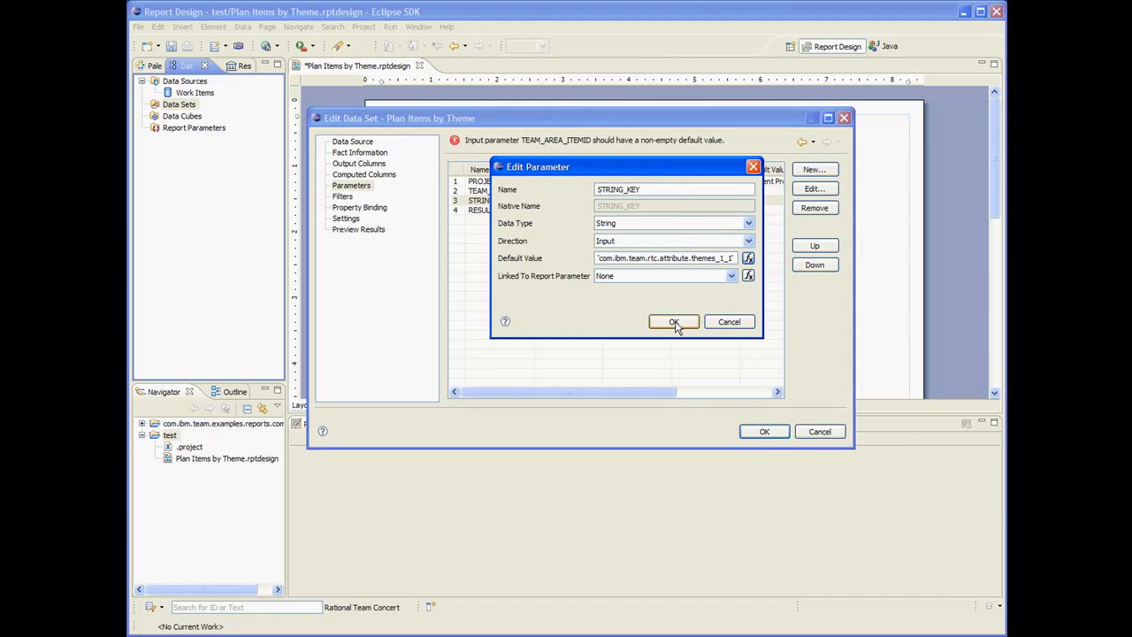
pyautogui.click(674, 322)
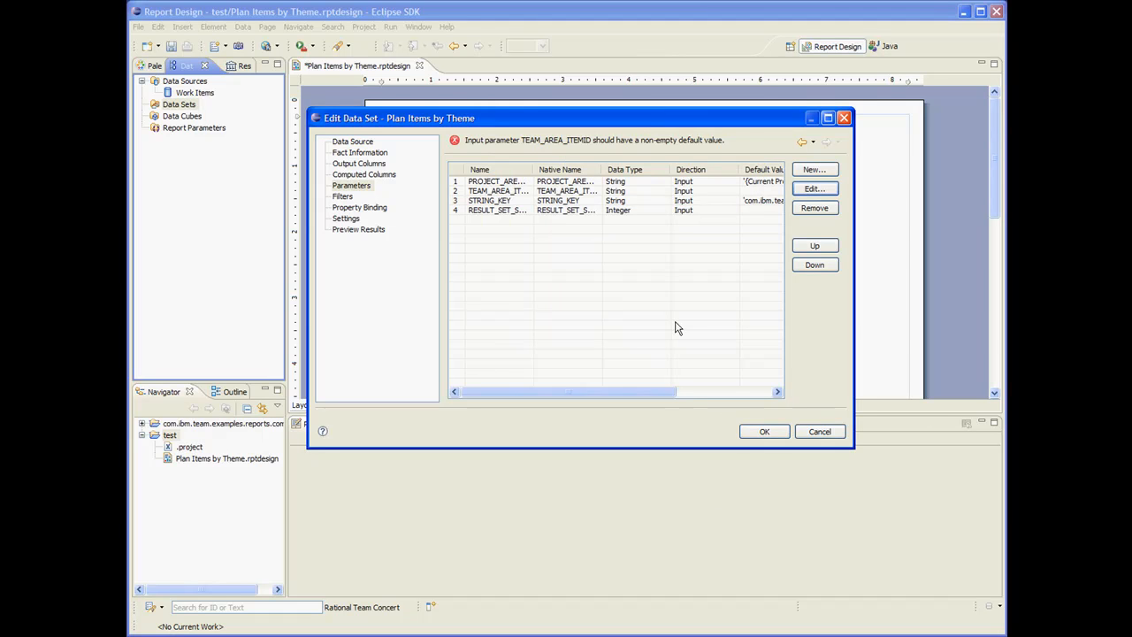
pyautogui.moveTo(502, 222)
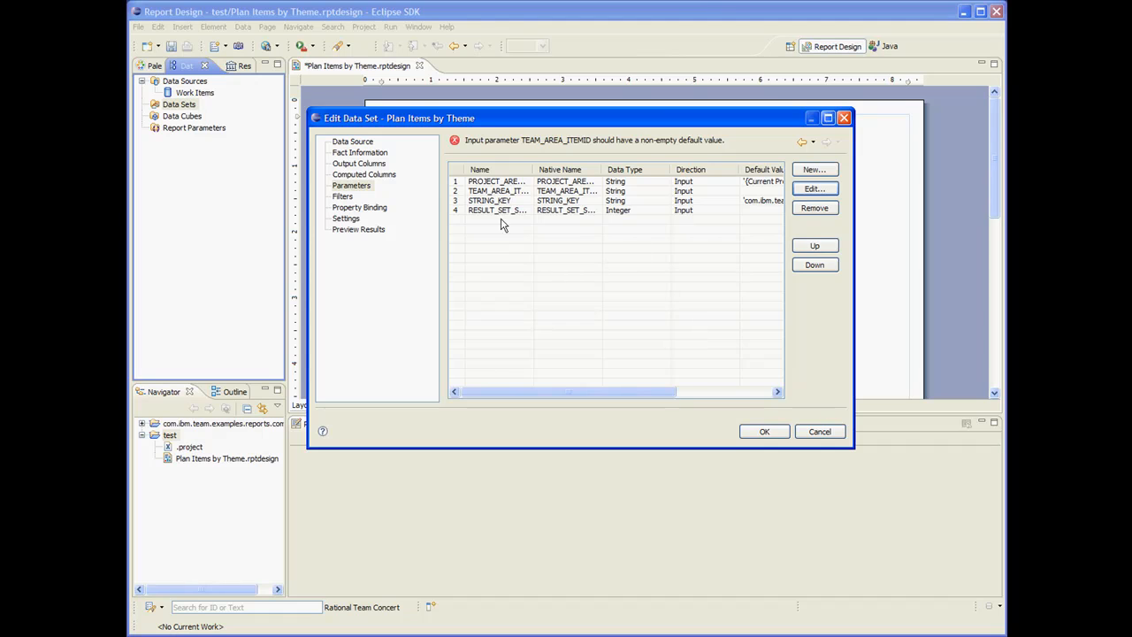
pyautogui.click(358, 230)
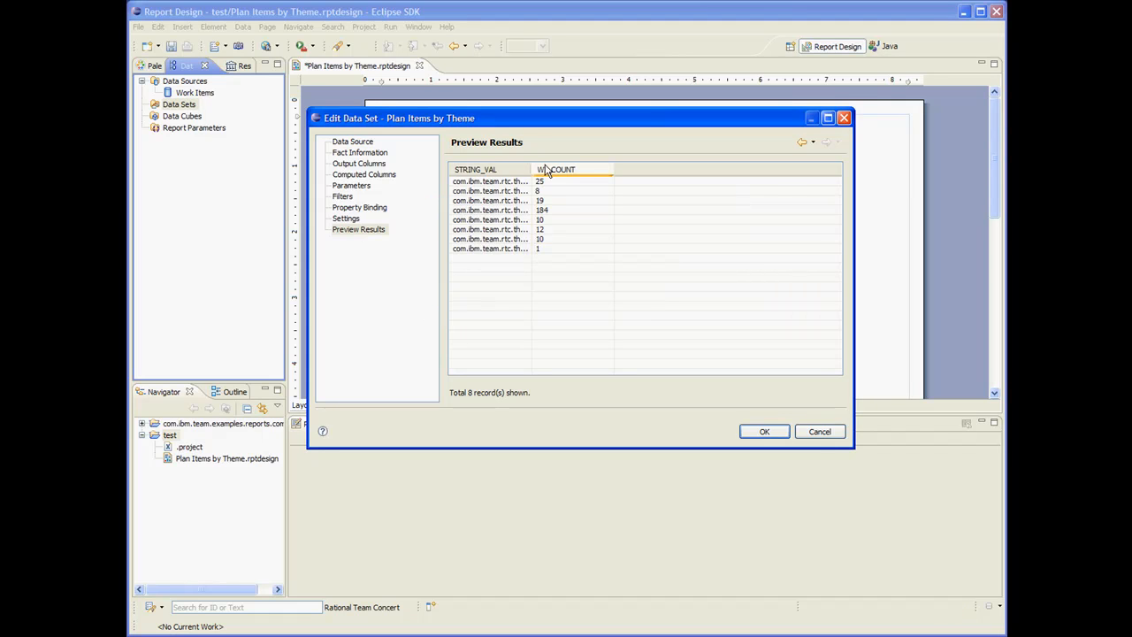
# - Widen STRING_VAL to read the eight theme keys, then save accepting an empty TEAM_AREA_ITEMID
pyautogui.moveTo(529, 170); pyautogui.dragTo(614, 170)
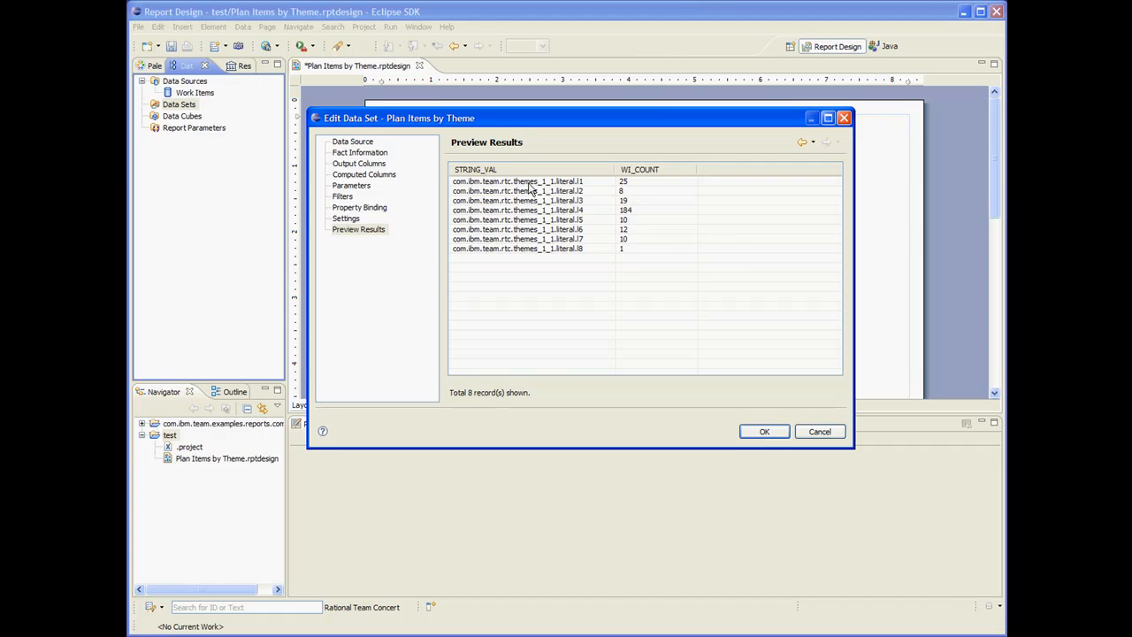
pyautogui.moveTo(504, 191)
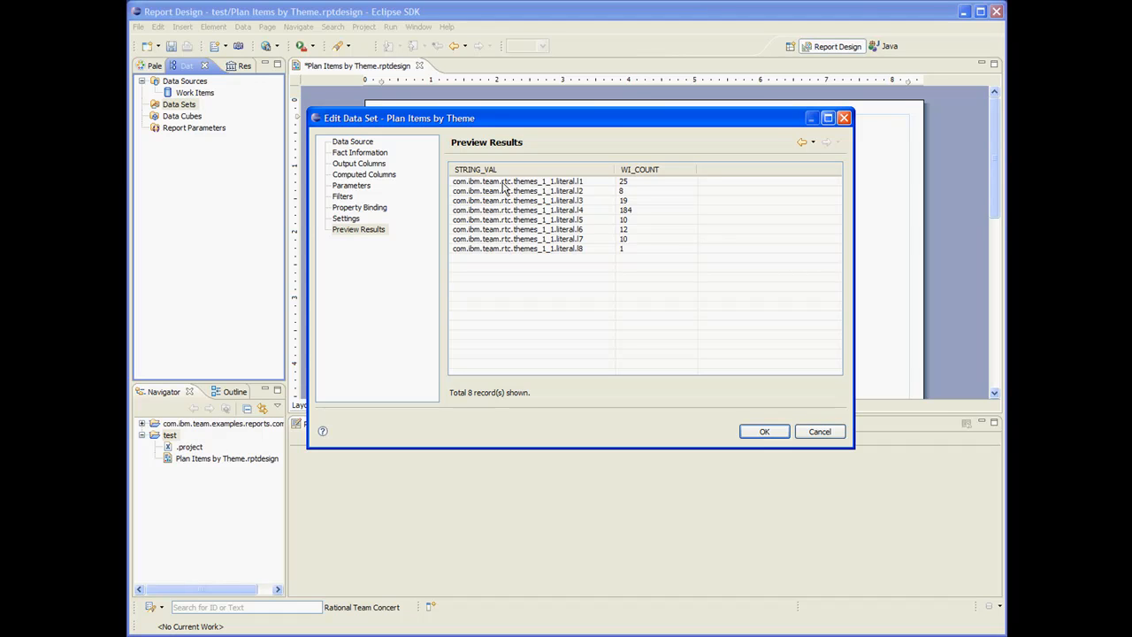
pyautogui.moveTo(524, 185)
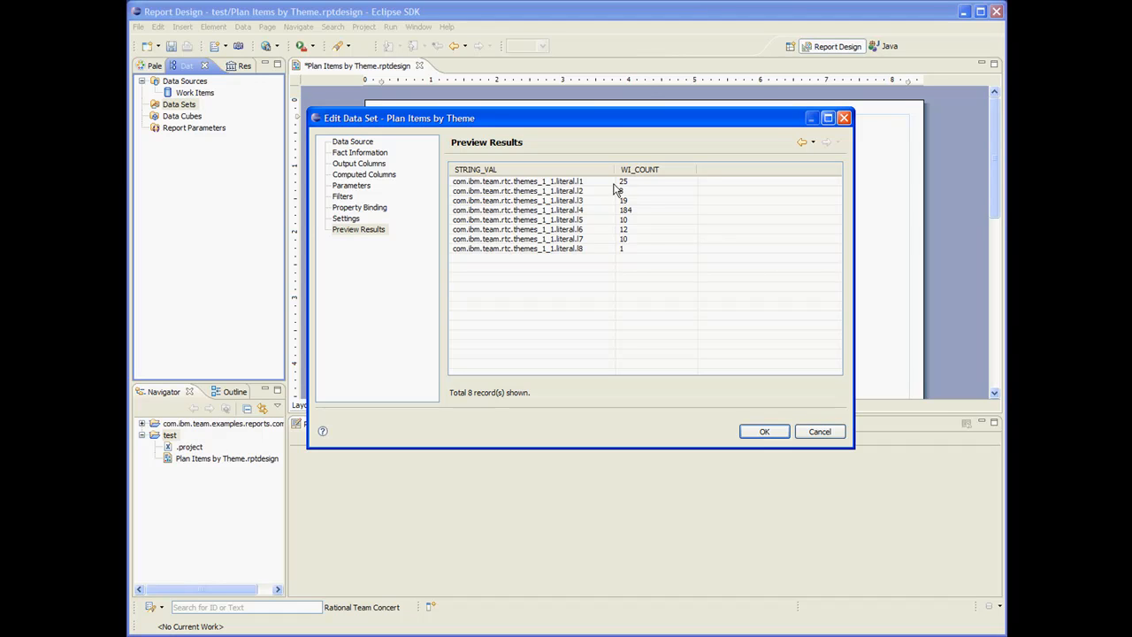
pyautogui.moveTo(628, 186)
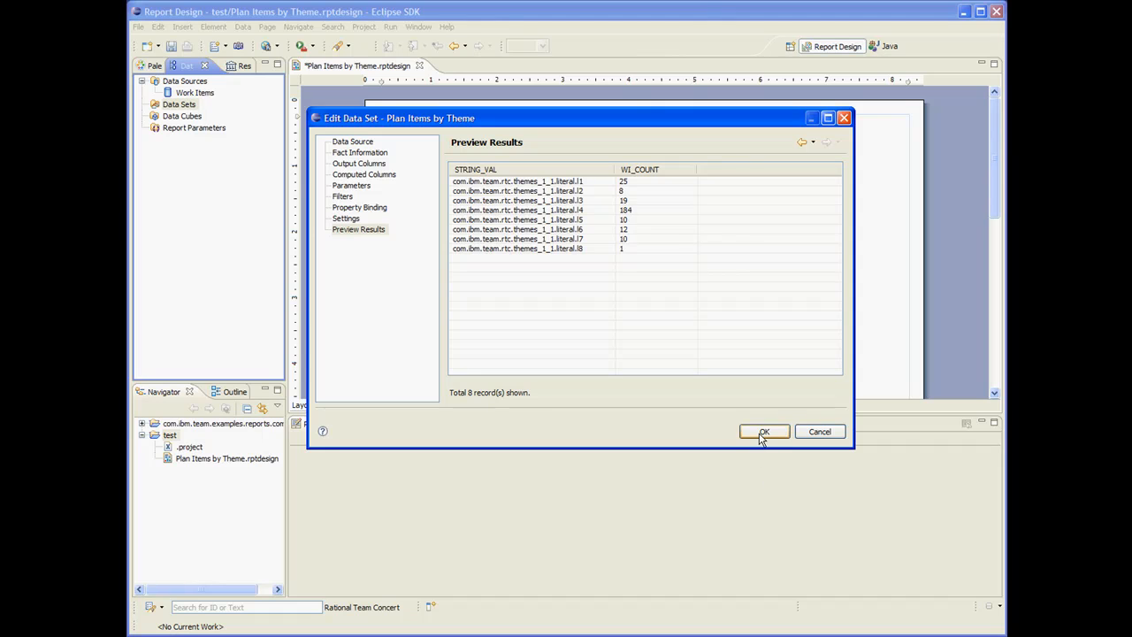
pyautogui.click(764, 432)
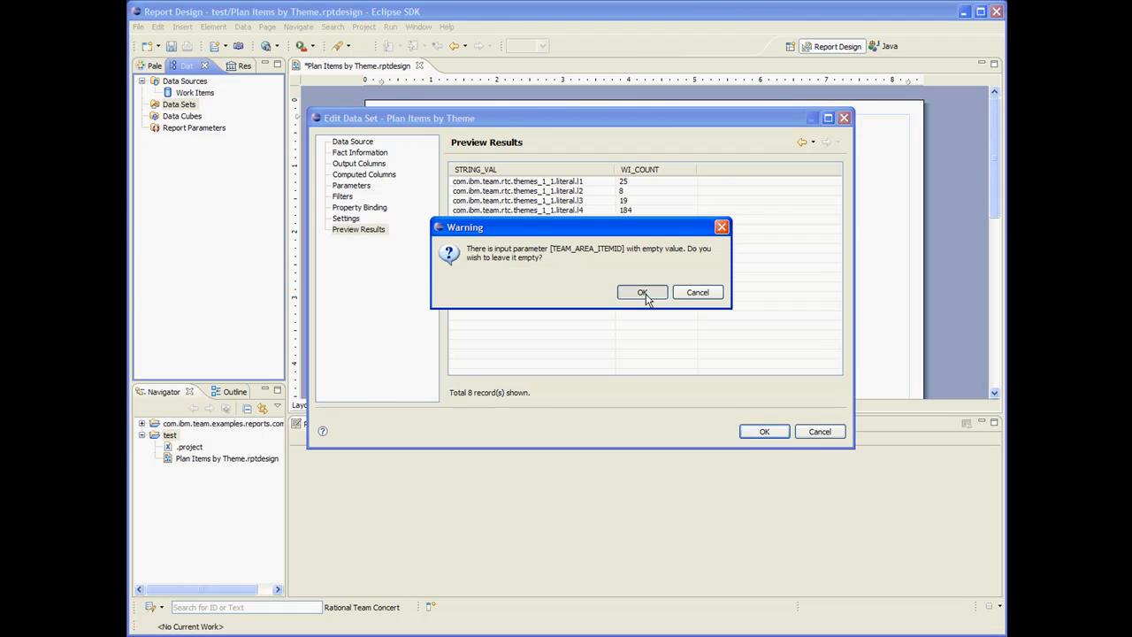
pyautogui.click(643, 293)
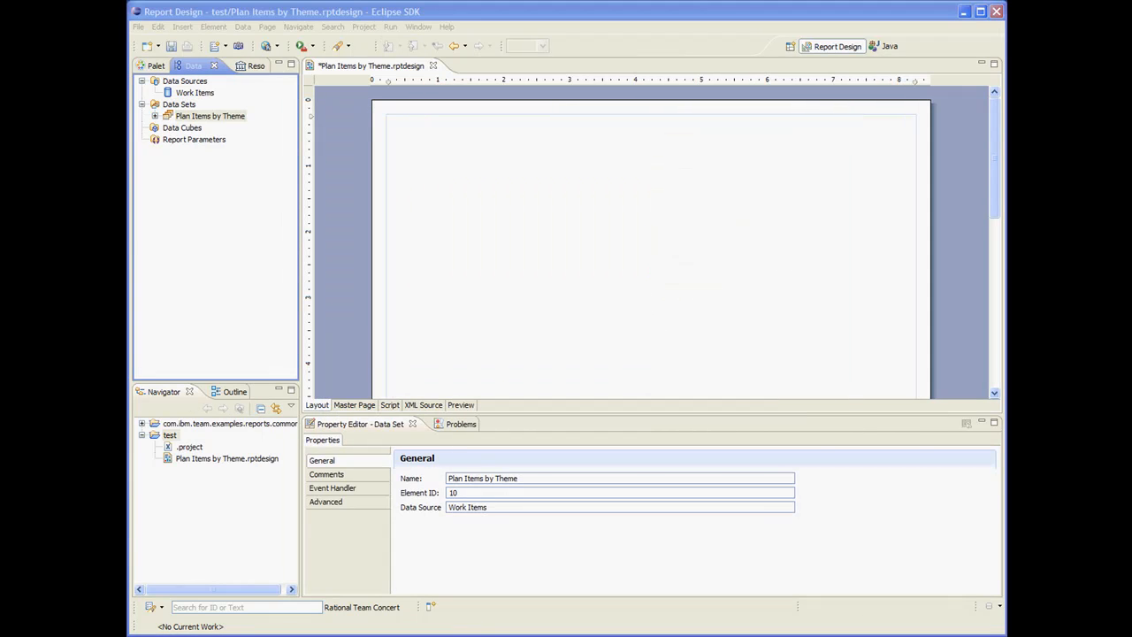
pyautogui.moveTo(255, 110)
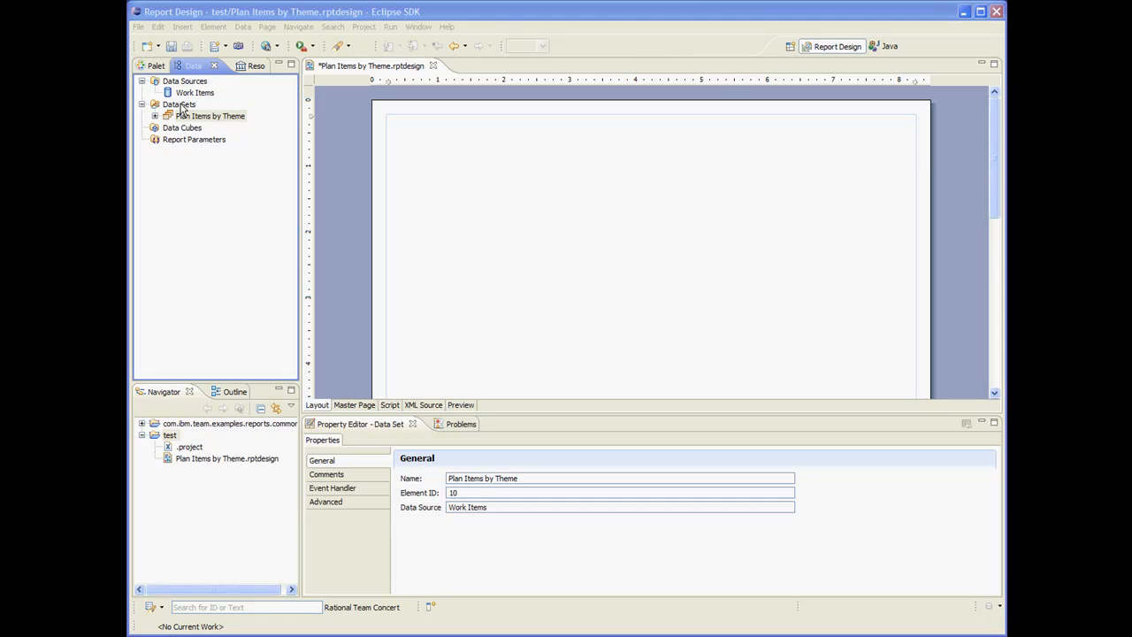
# - Start a new Jazz data set on the ENUMERATIONS table
pyautogui.rightClick(176, 105)
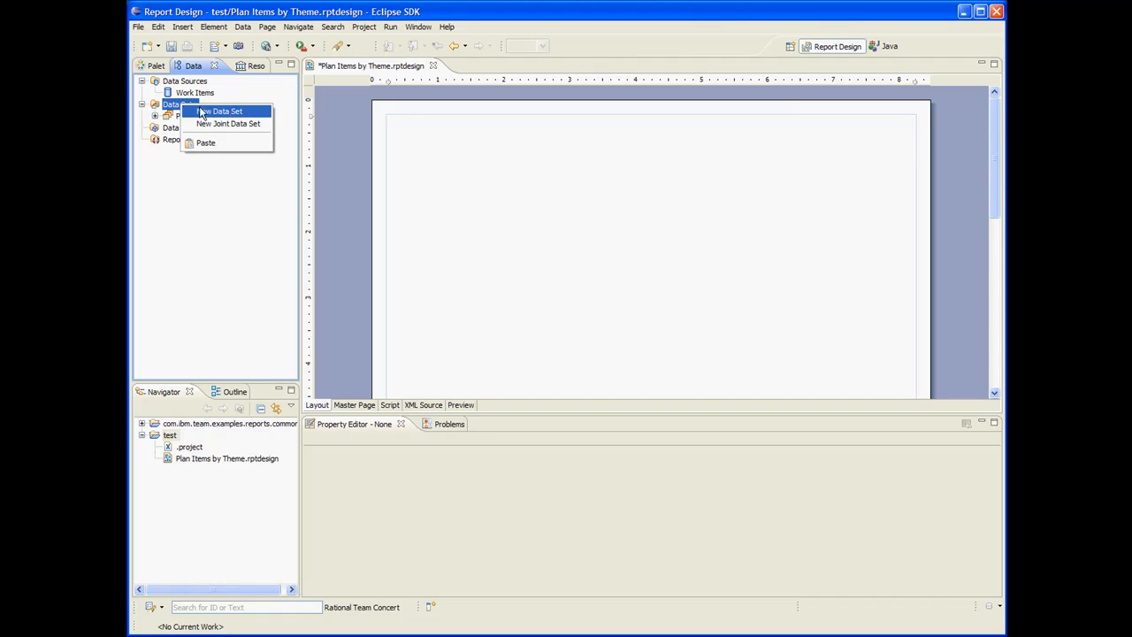
pyautogui.click(216, 111)
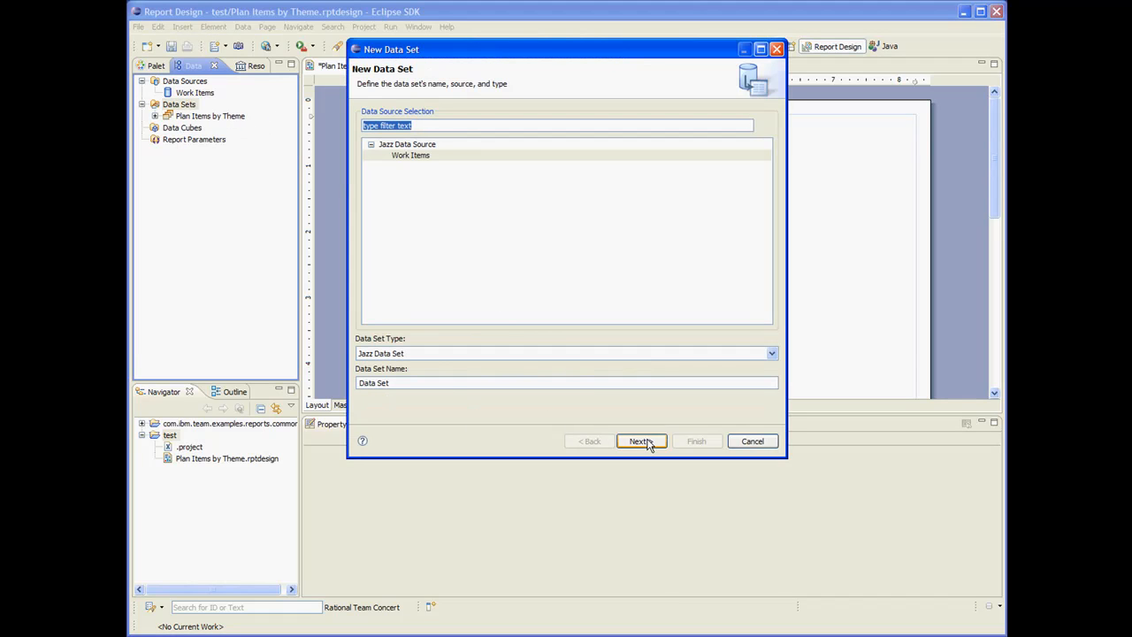
pyautogui.click(641, 441)
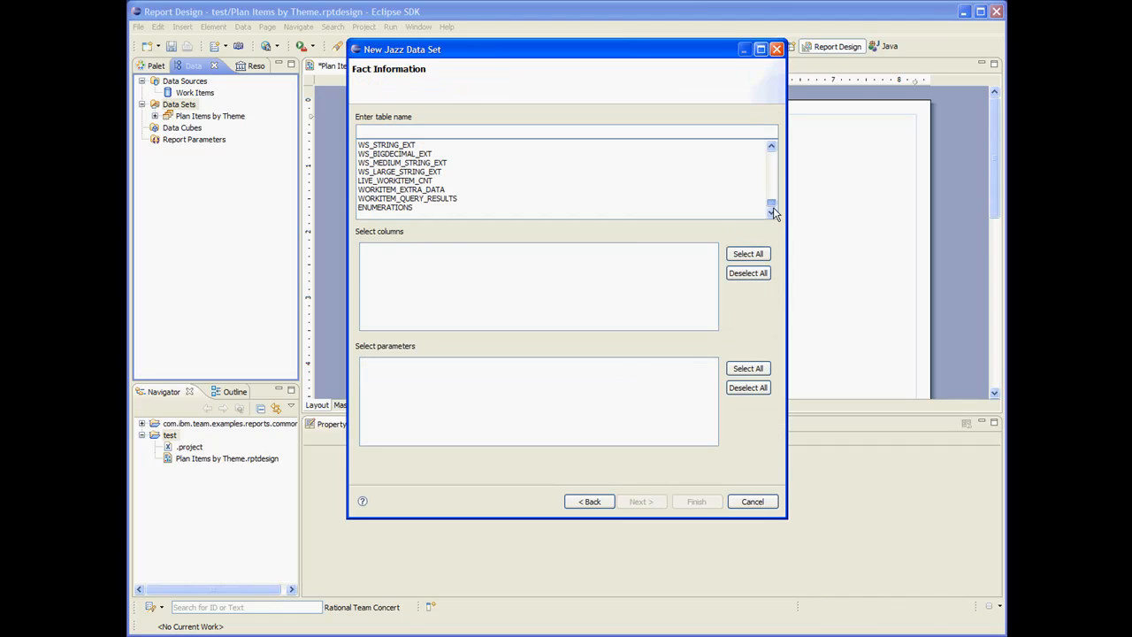
pyautogui.click(386, 207)
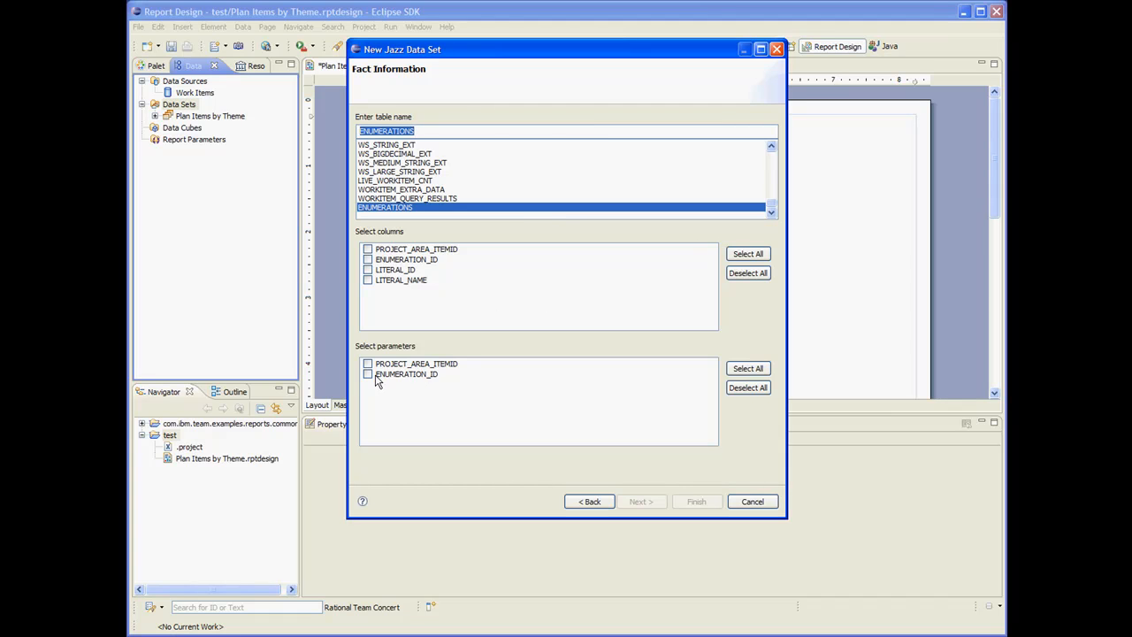
# - Include both parameters and the LITERAL_ID, LITERAL_NAME columns and finish
pyautogui.click(746, 368)
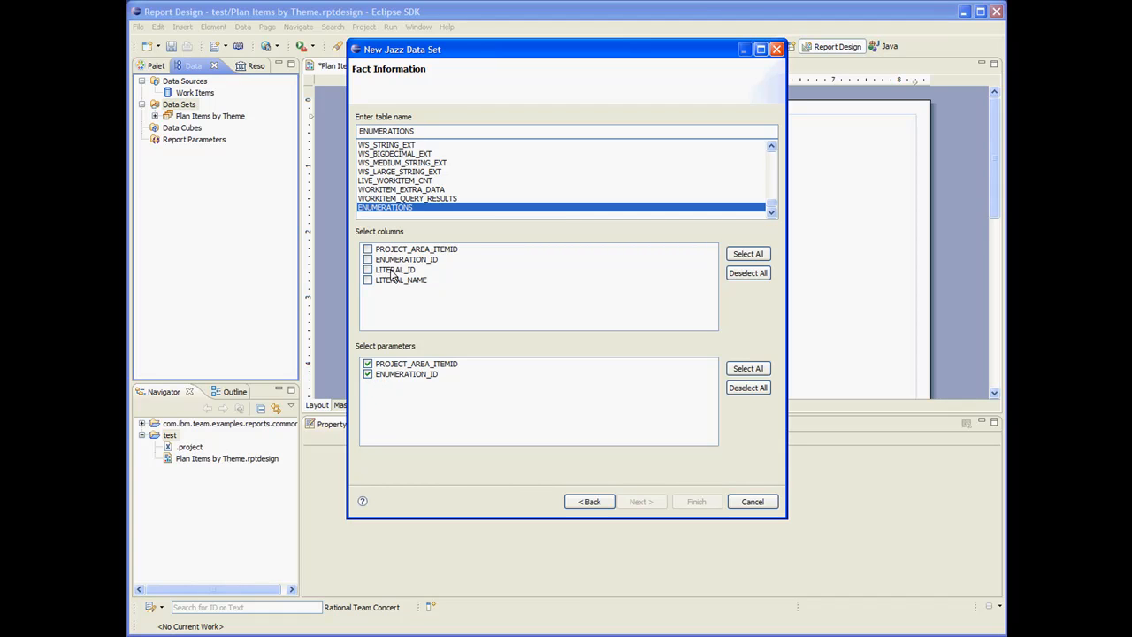
pyautogui.click(368, 269)
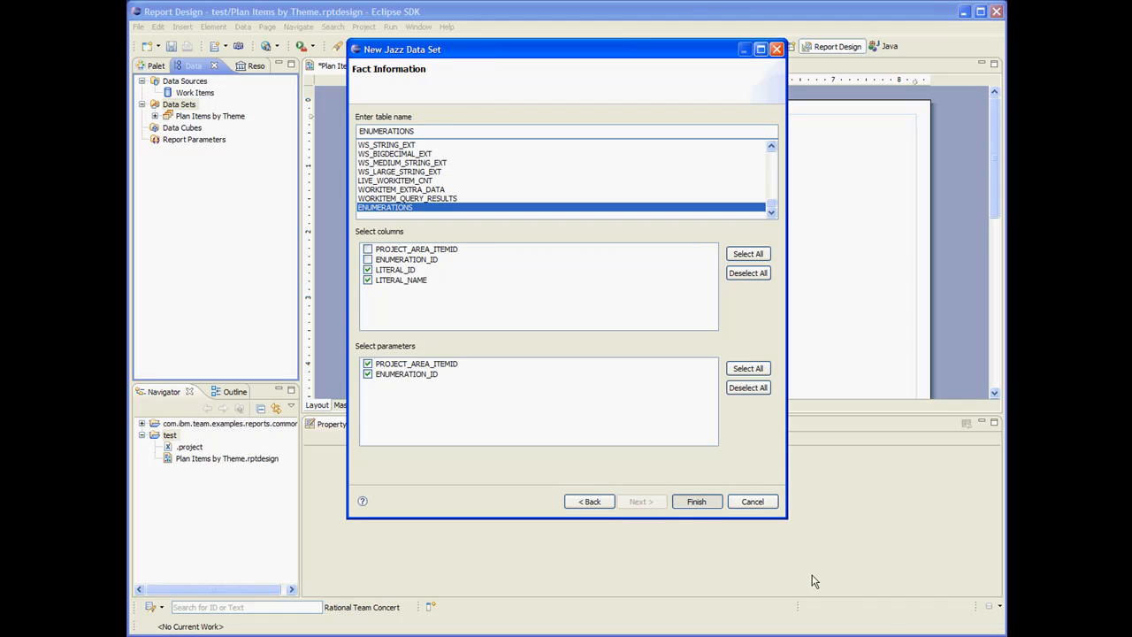
pyautogui.click(697, 501)
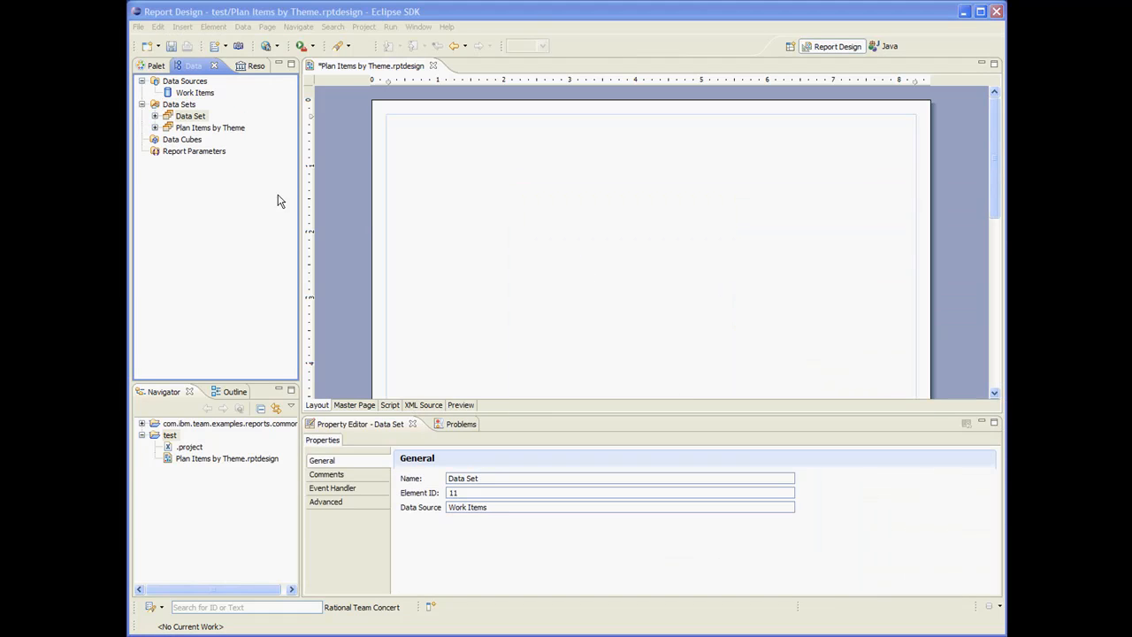
# - Rename the new data set to Themes and expand its columns
pyautogui.rightClick(191, 117)
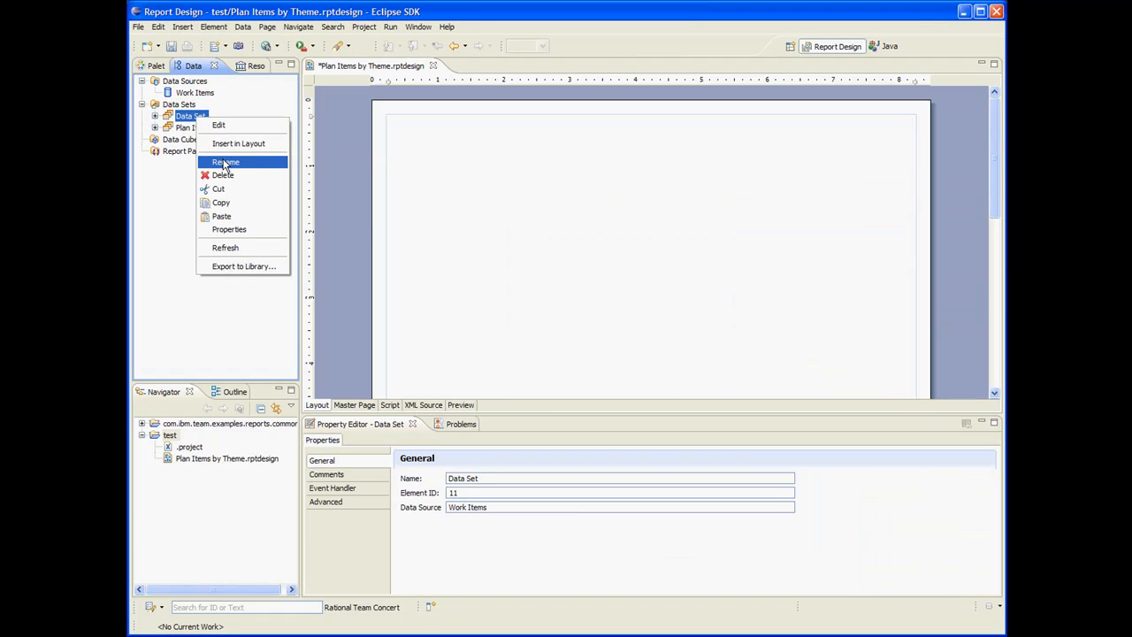
pyautogui.click(224, 163)
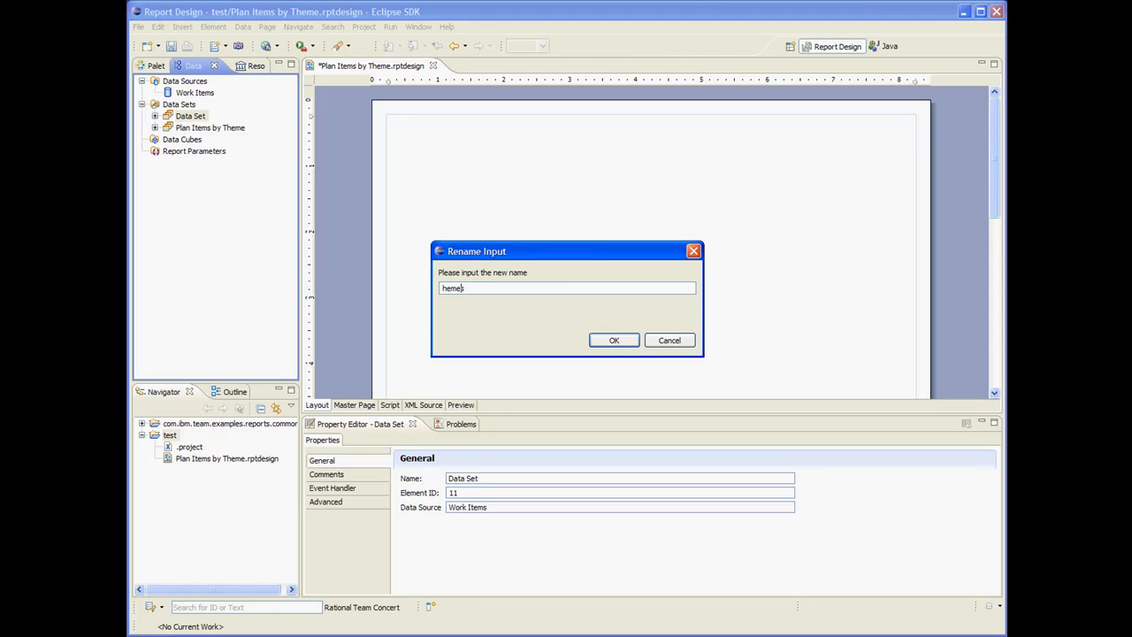
pyautogui.write('Themes')
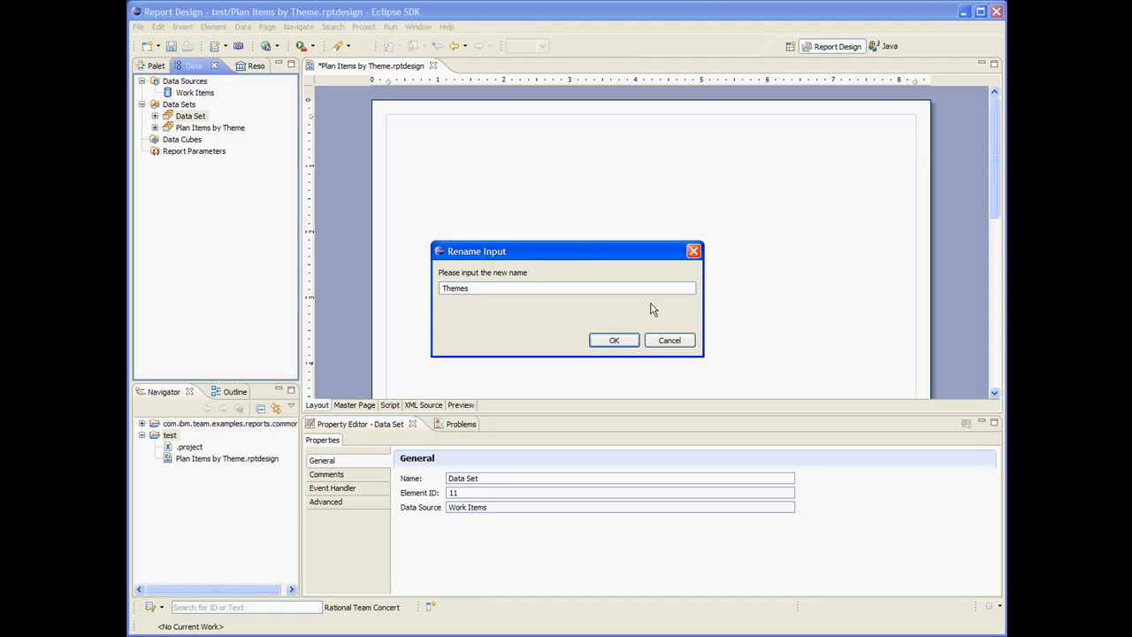
pyautogui.click(614, 340)
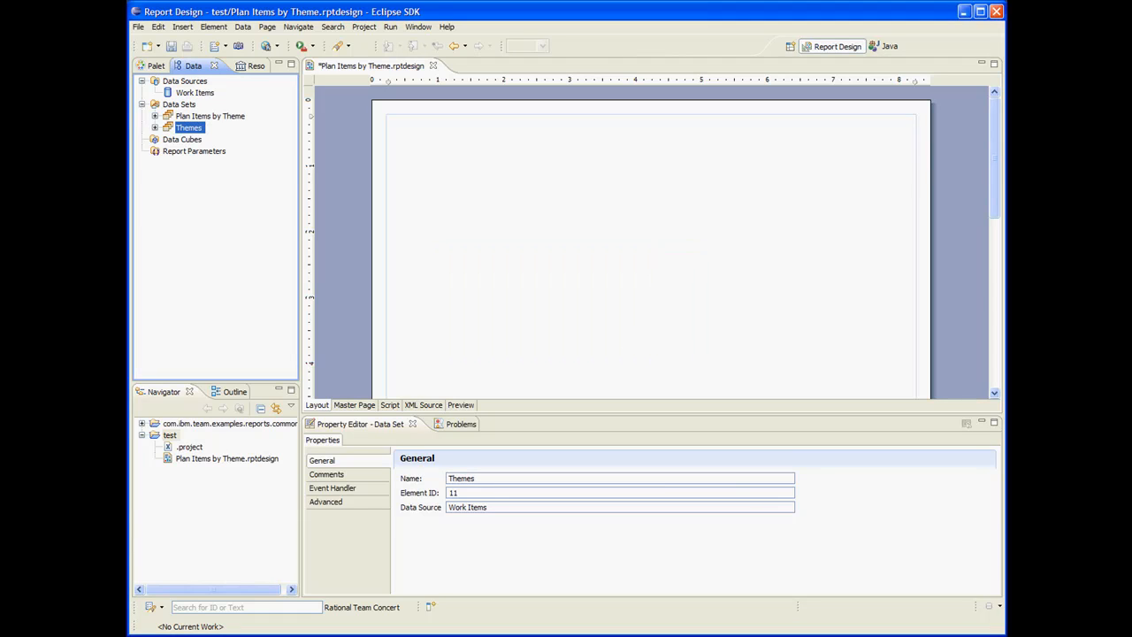
pyautogui.click(156, 127)
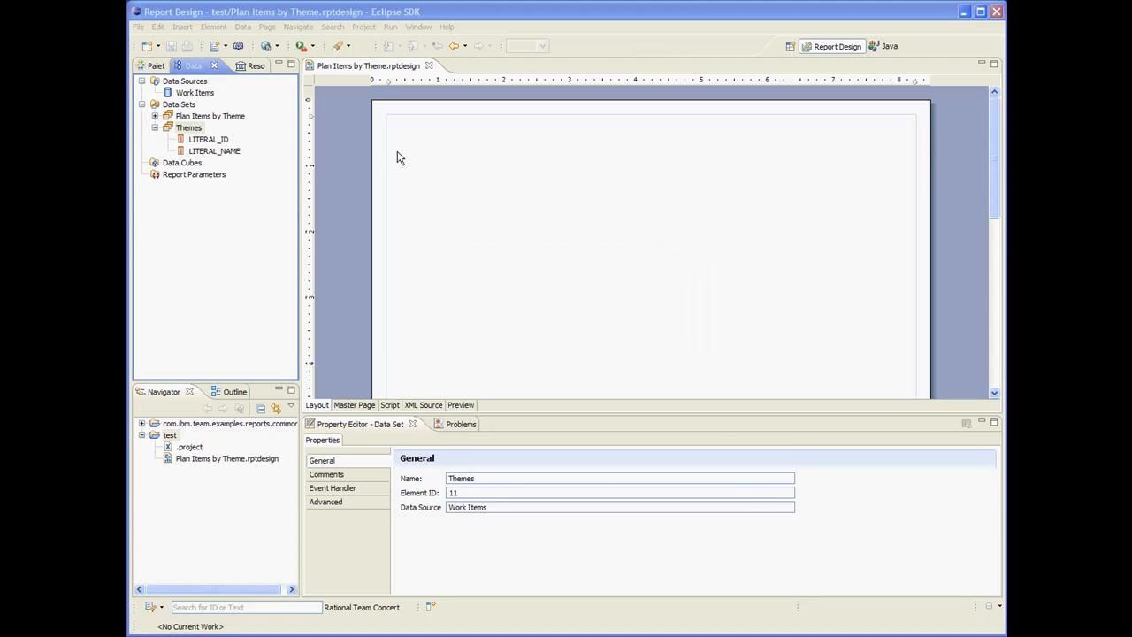
pyautogui.moveTo(214, 150)
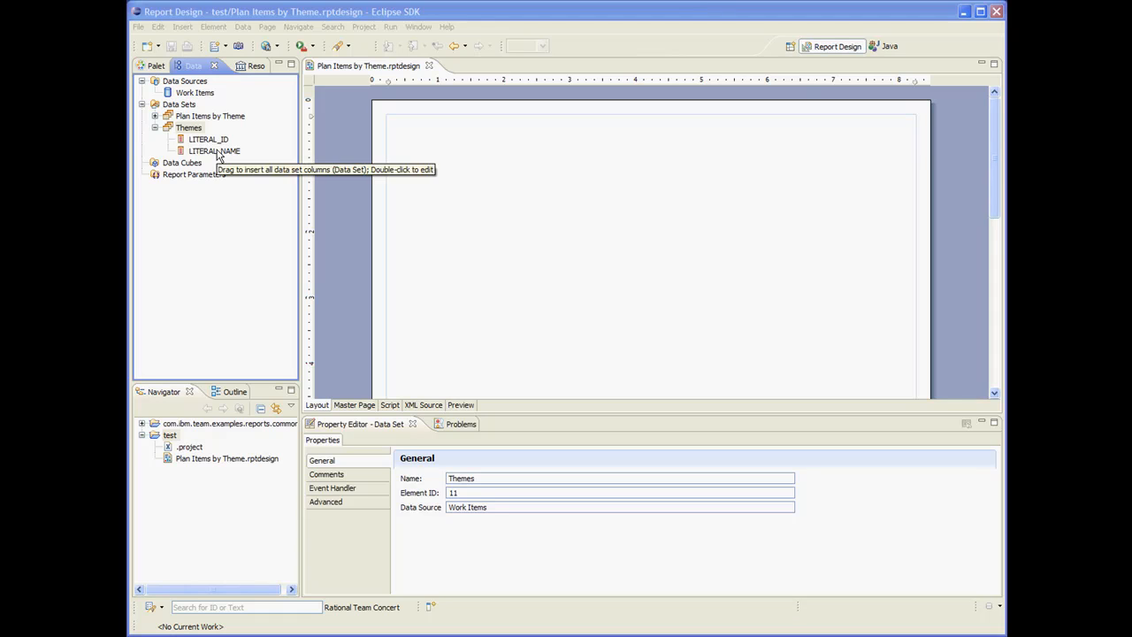
pyautogui.moveTo(216, 152)
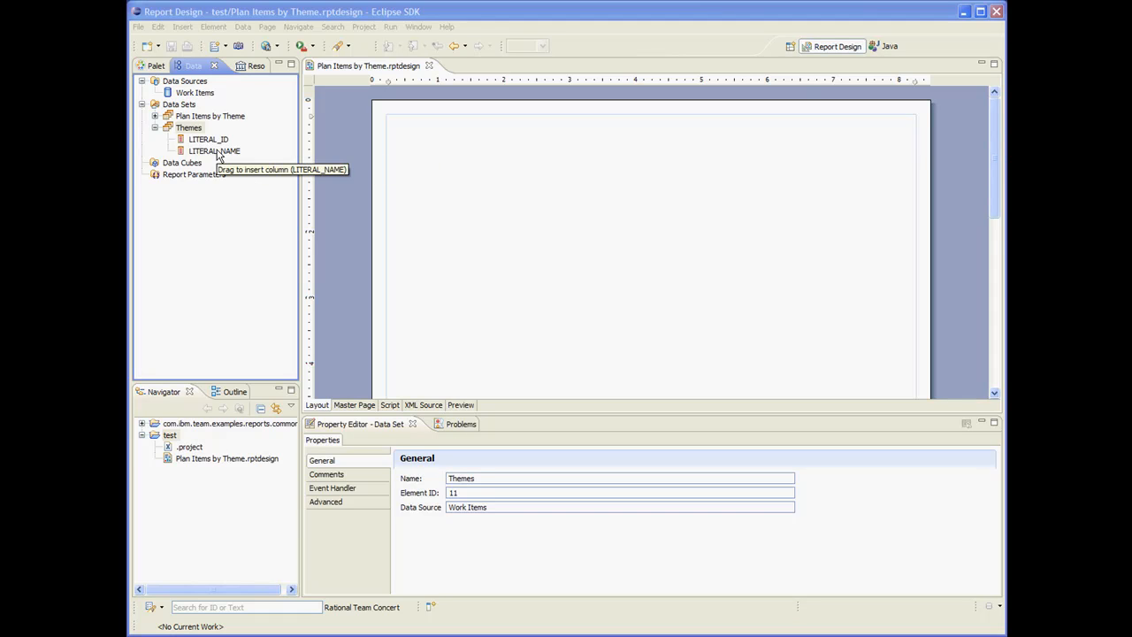
pyautogui.moveTo(216, 152)
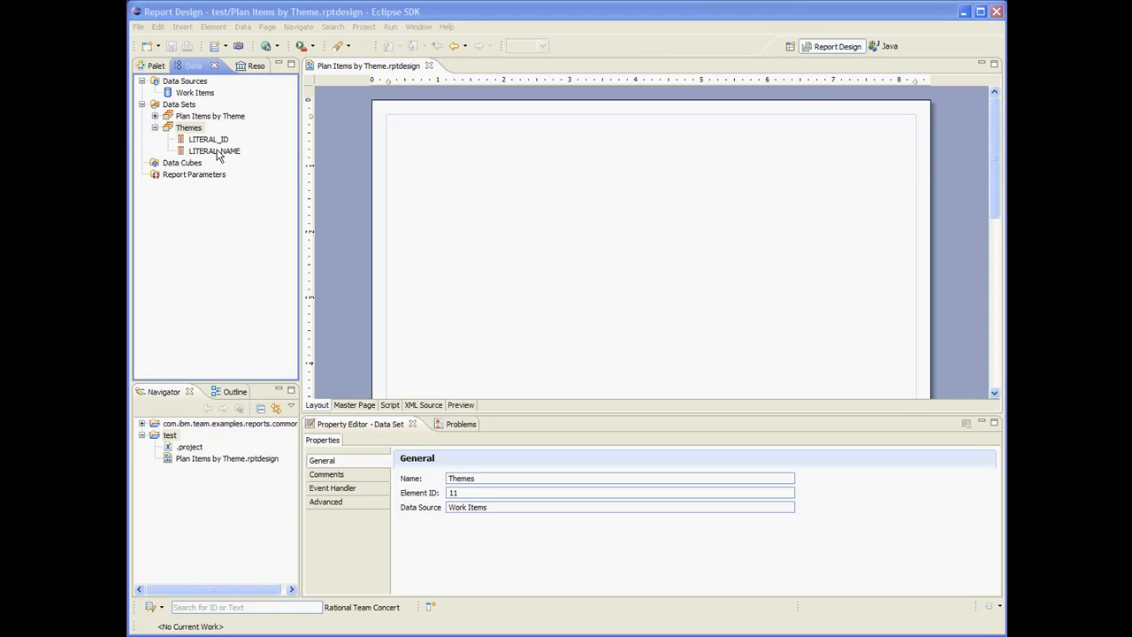
pyautogui.moveTo(624, 204)
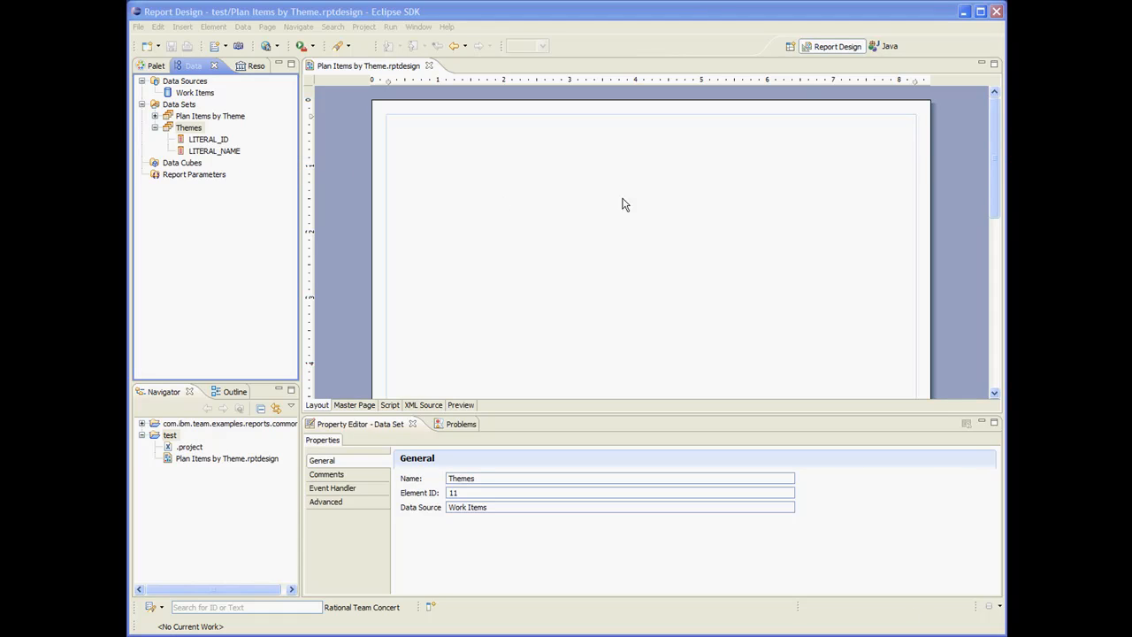
pyautogui.moveTo(180, 88)
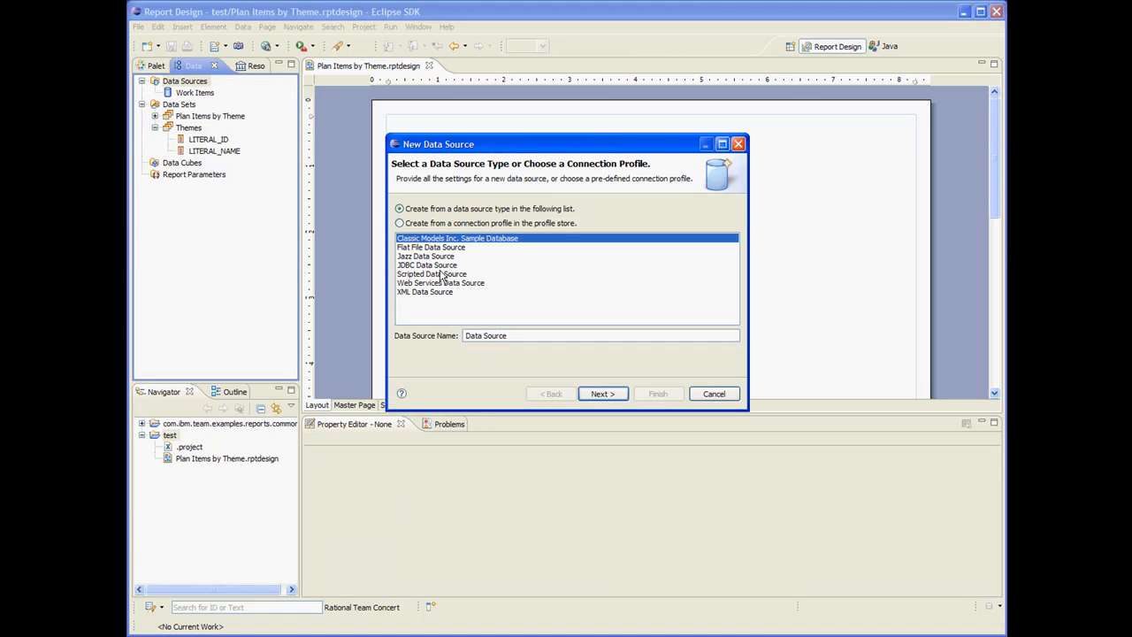
# - Create a Jazz data source named Common using COMMON_SNAPSHOT
pyautogui.click(425, 254)
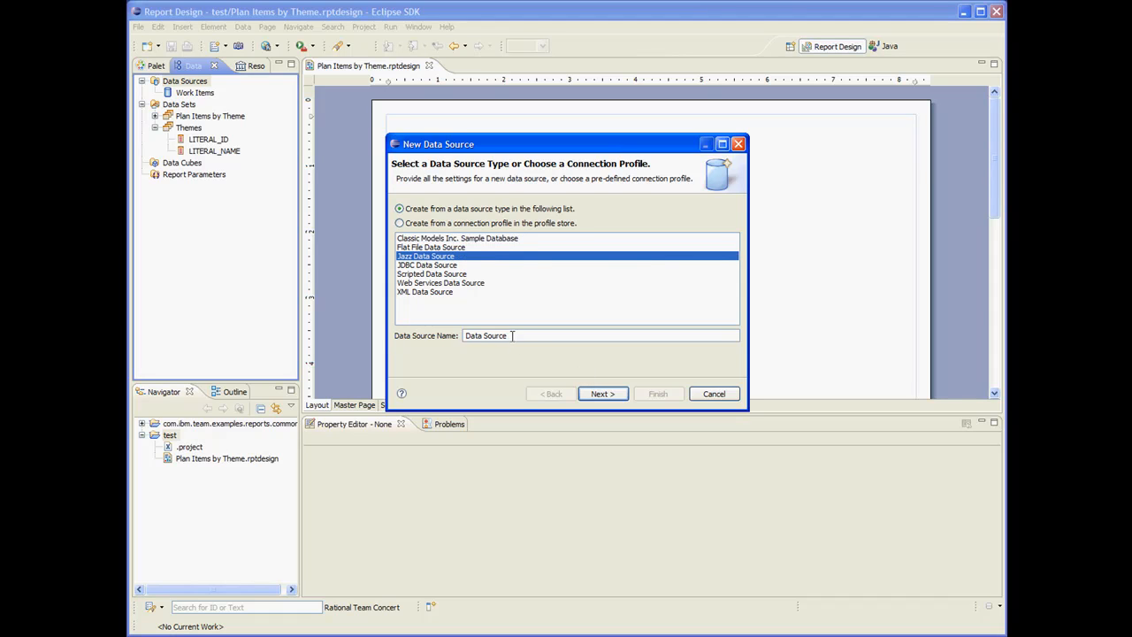
pyautogui.write('Com')
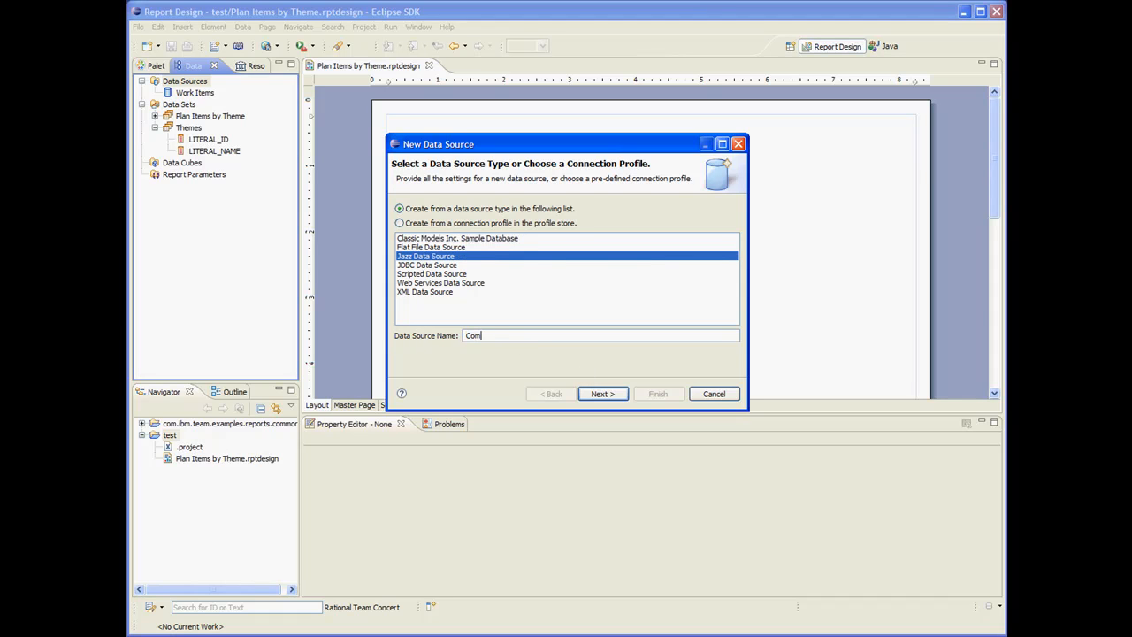
pyautogui.click(601, 393)
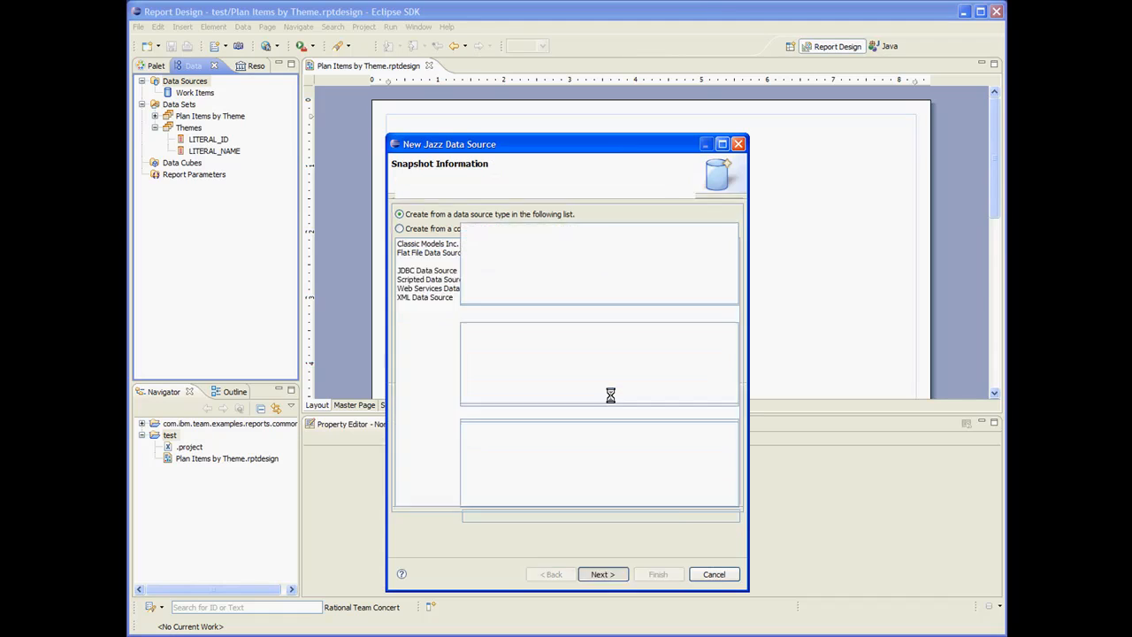
pyautogui.click(601, 573)
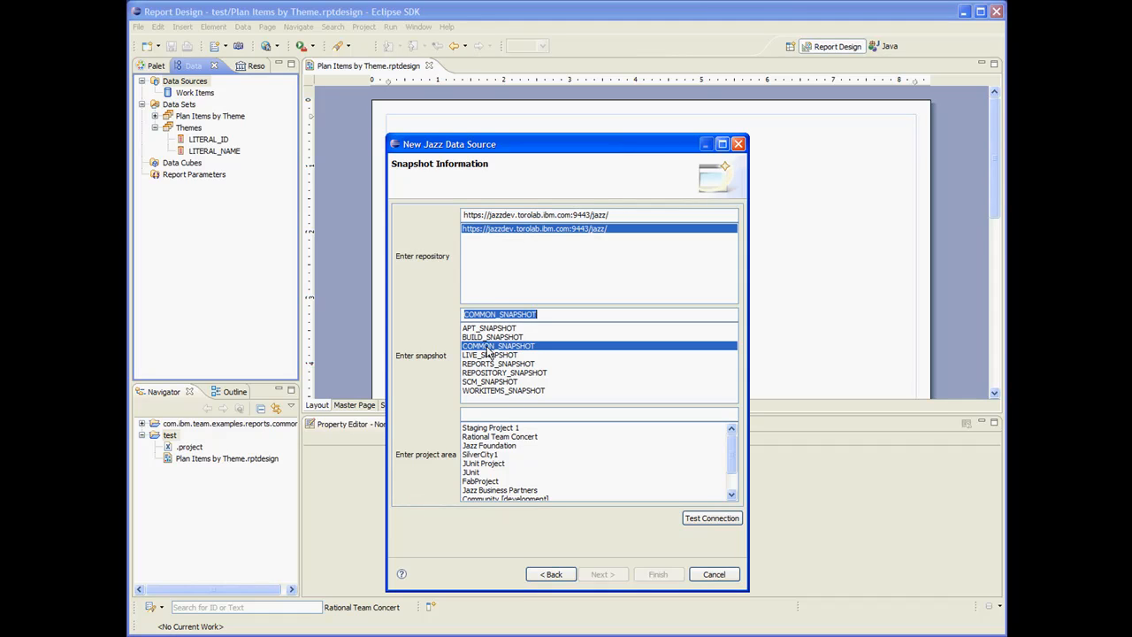
pyautogui.click(658, 573)
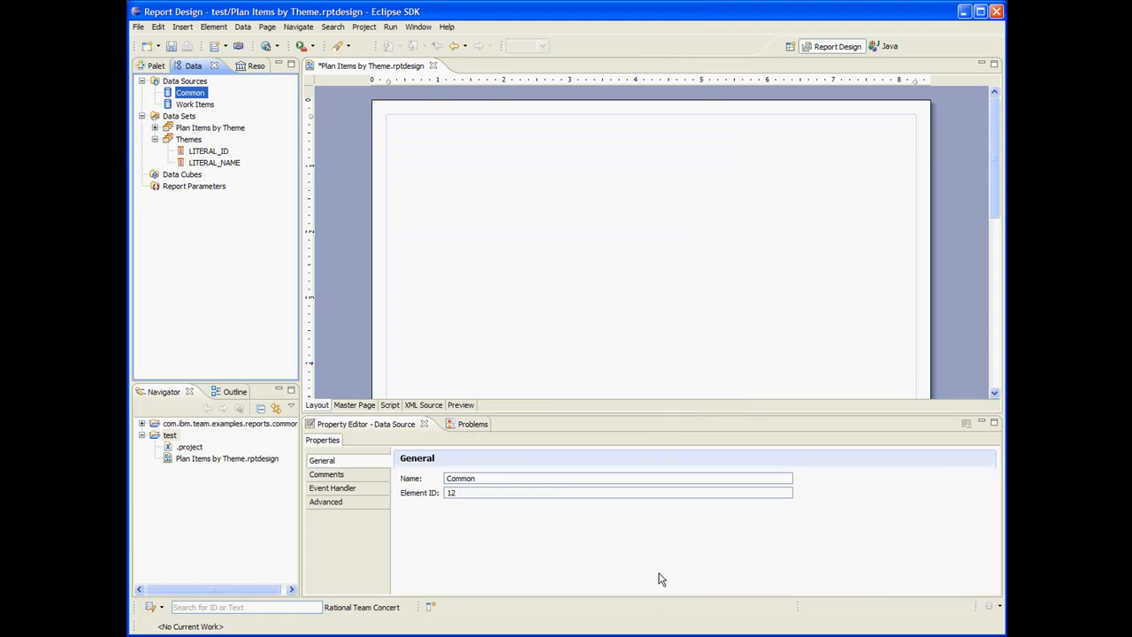
# - Start a Jazz Parameter Data Set named Project Areas
pyautogui.rightClick(177, 117)
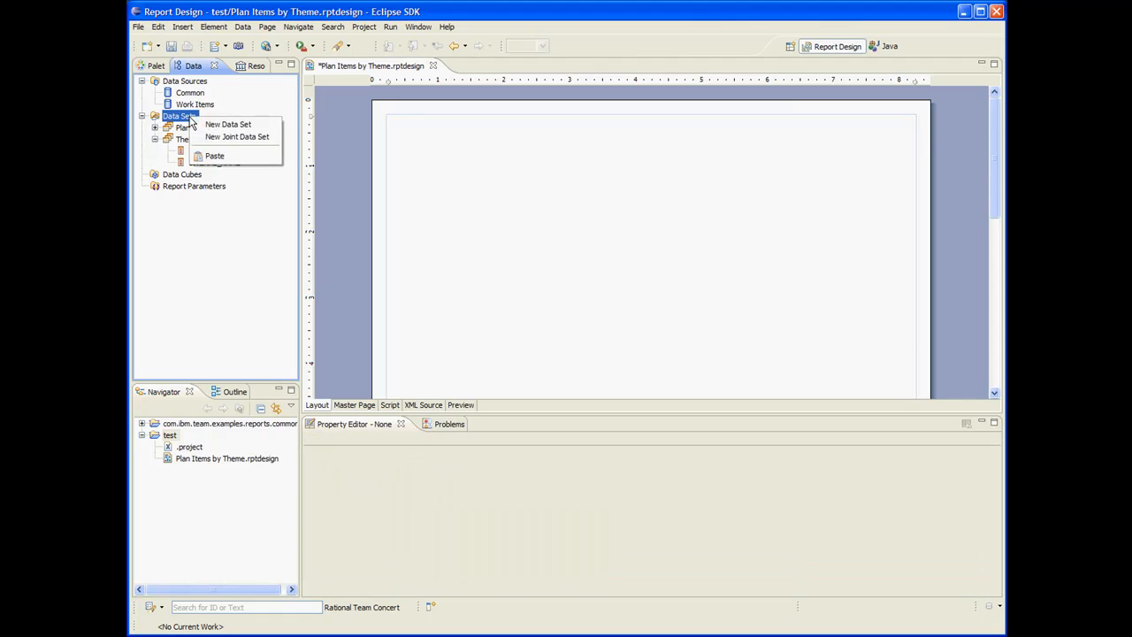
pyautogui.click(226, 124)
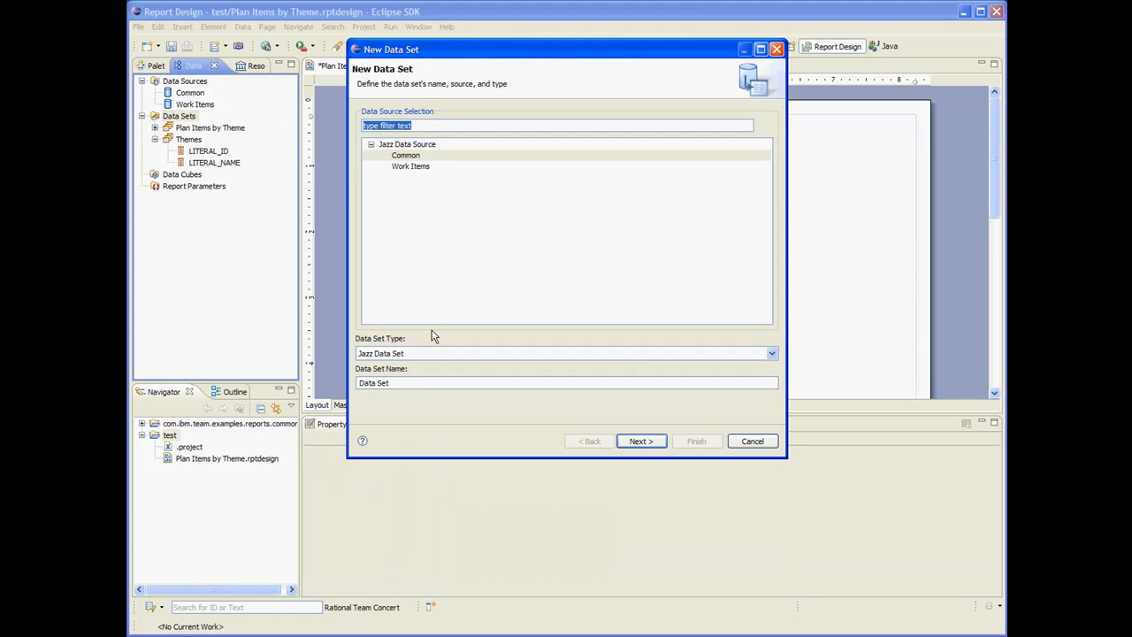
pyautogui.click(566, 382)
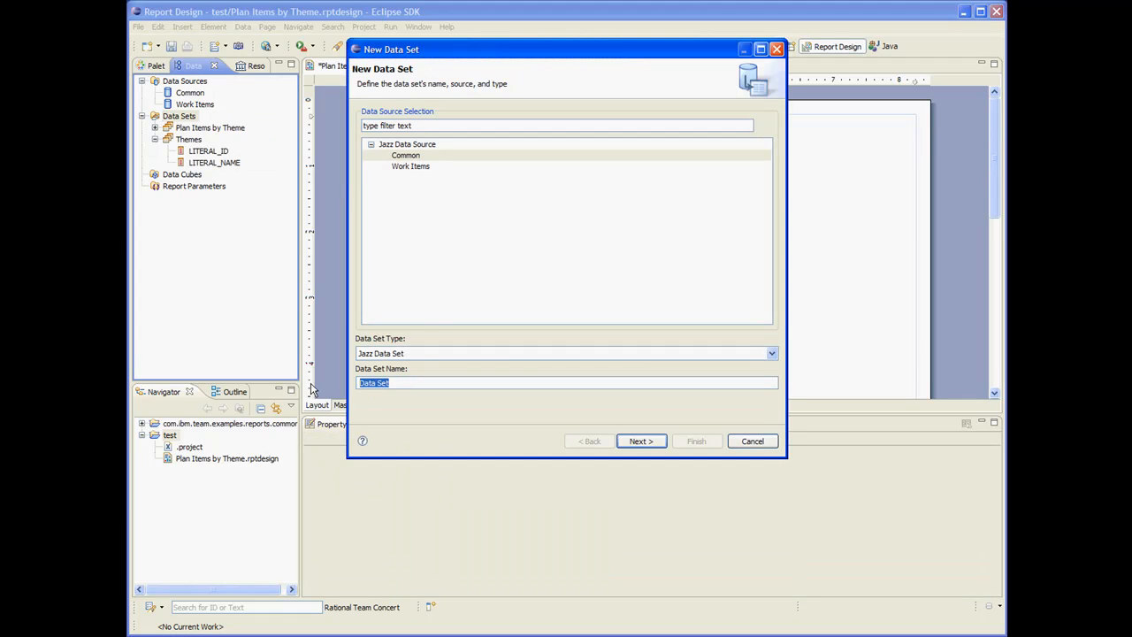
pyautogui.write('Project Areas')
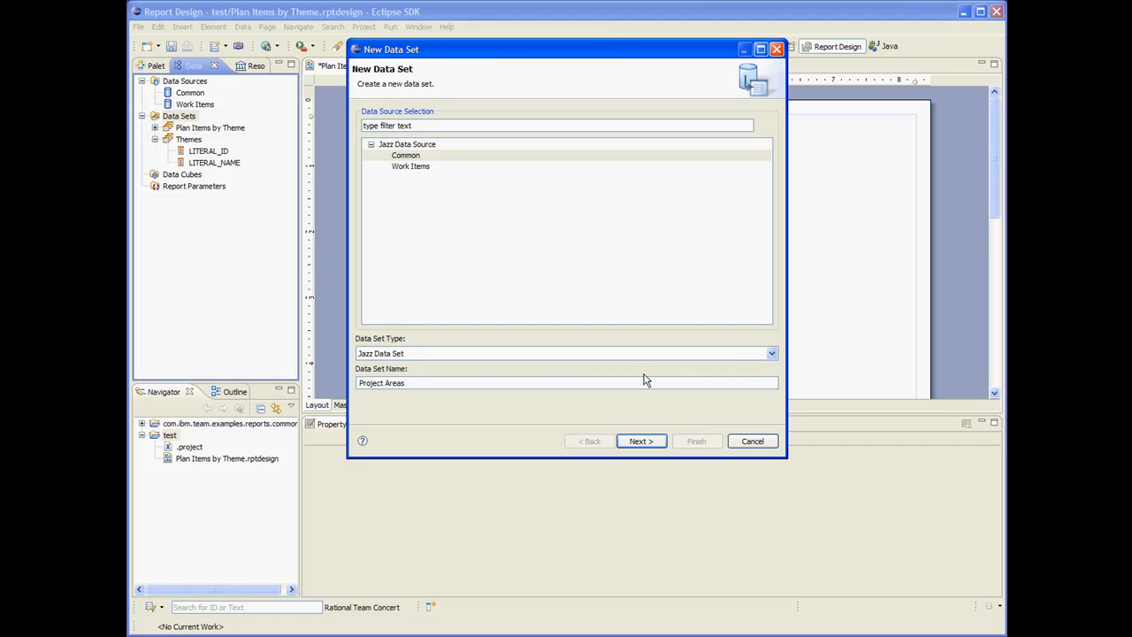
pyautogui.click(771, 352)
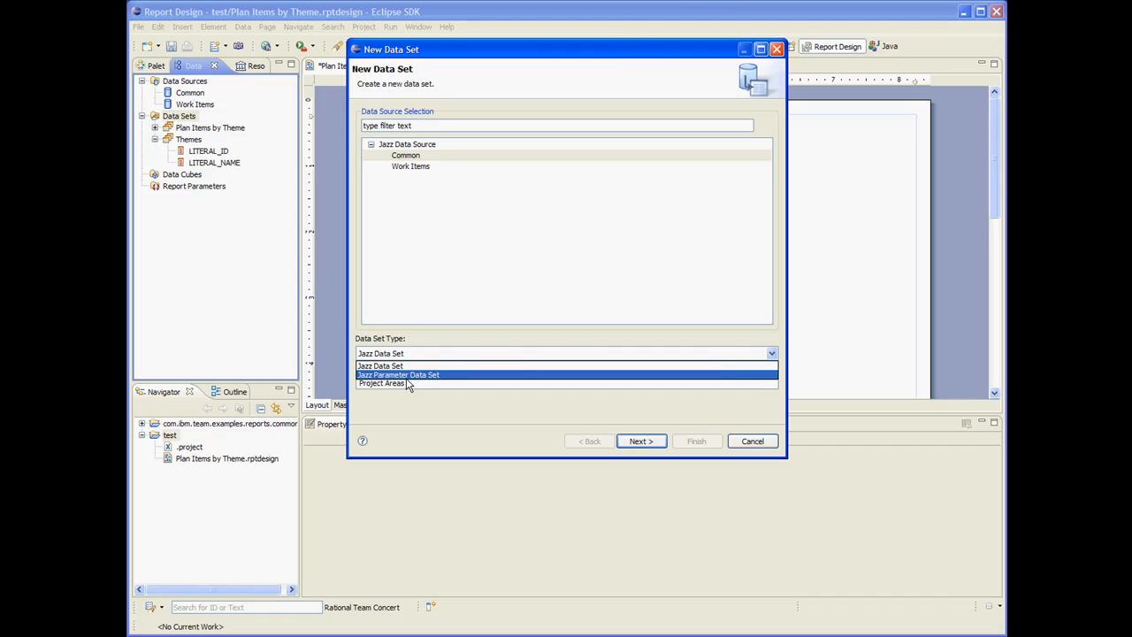
pyautogui.click(403, 375)
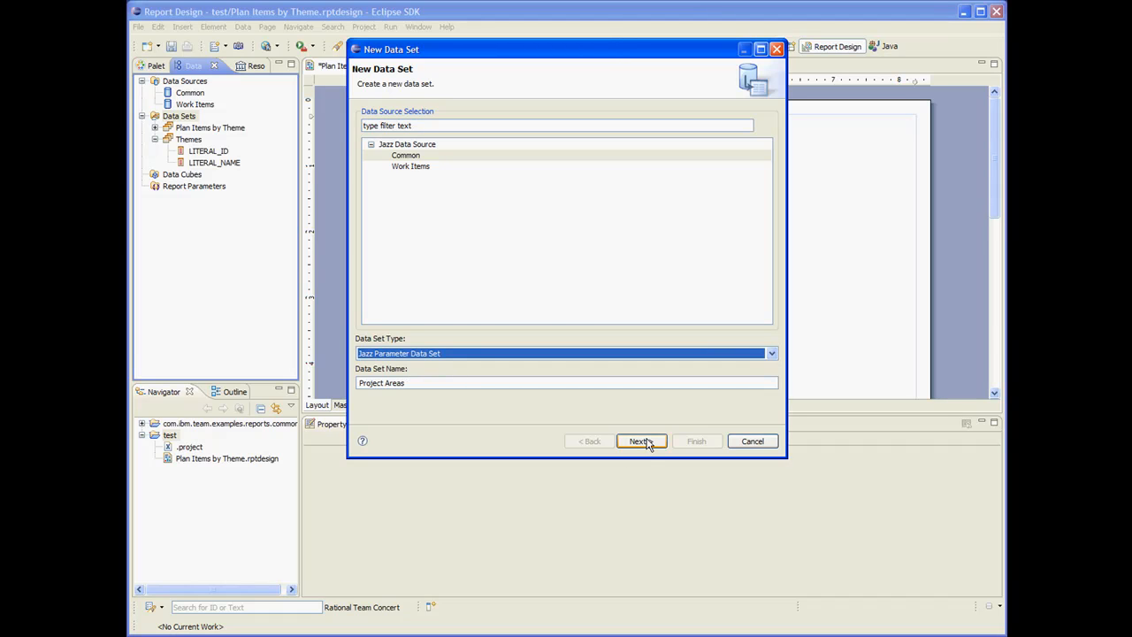
pyautogui.click(641, 441)
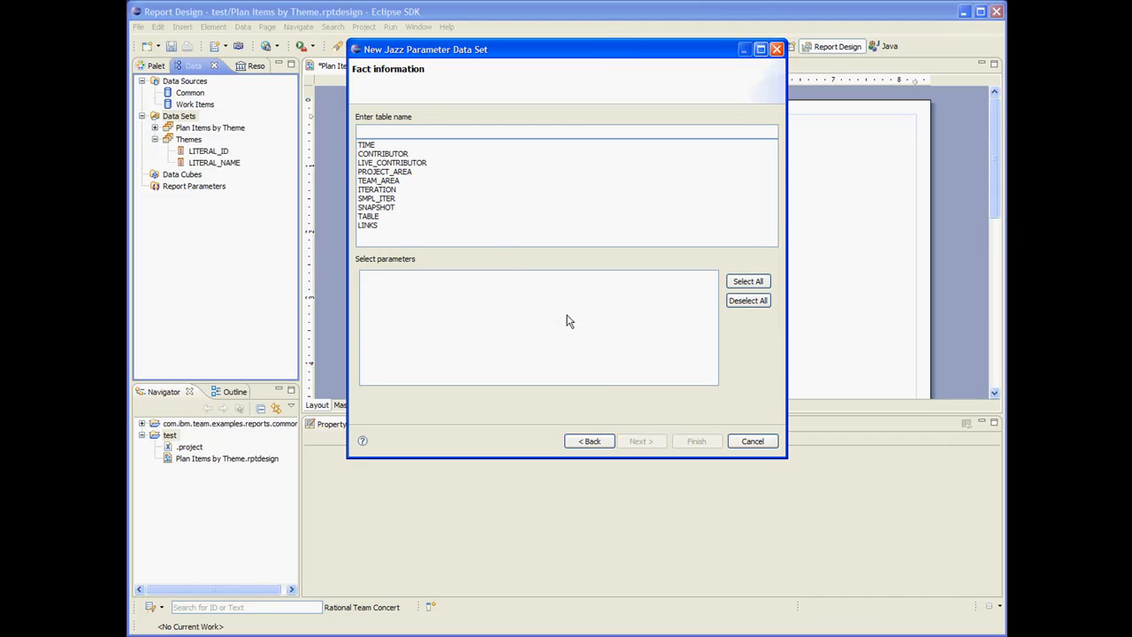
pyautogui.moveTo(379, 181)
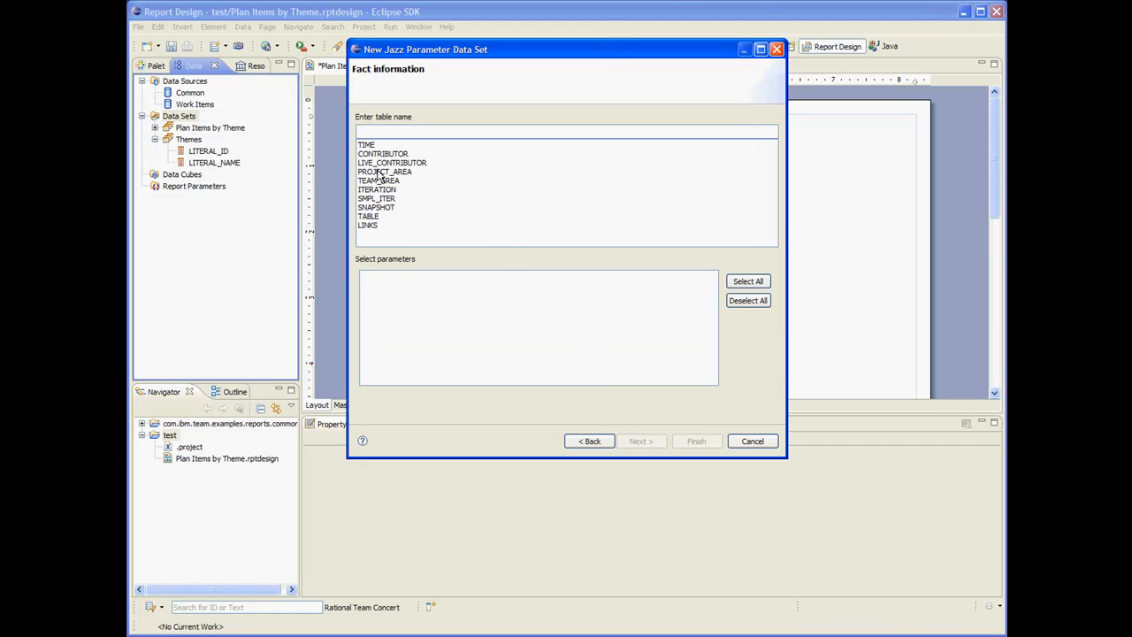
# - Build it on the PROJECT_AREA table and accept its output columns
pyautogui.click(386, 172)
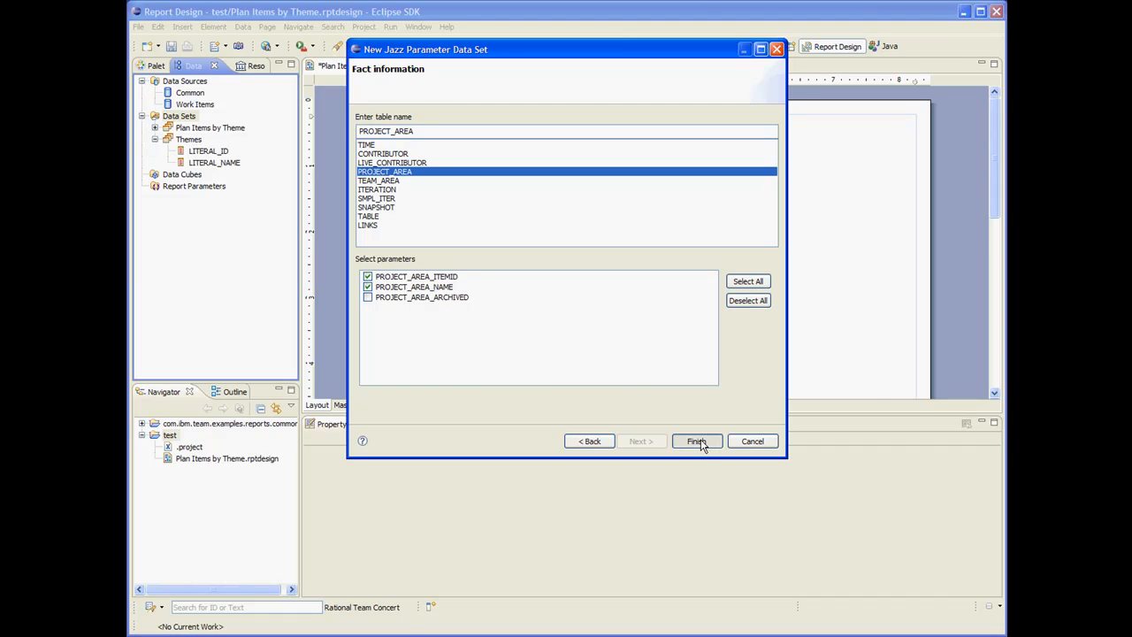
pyautogui.click(697, 440)
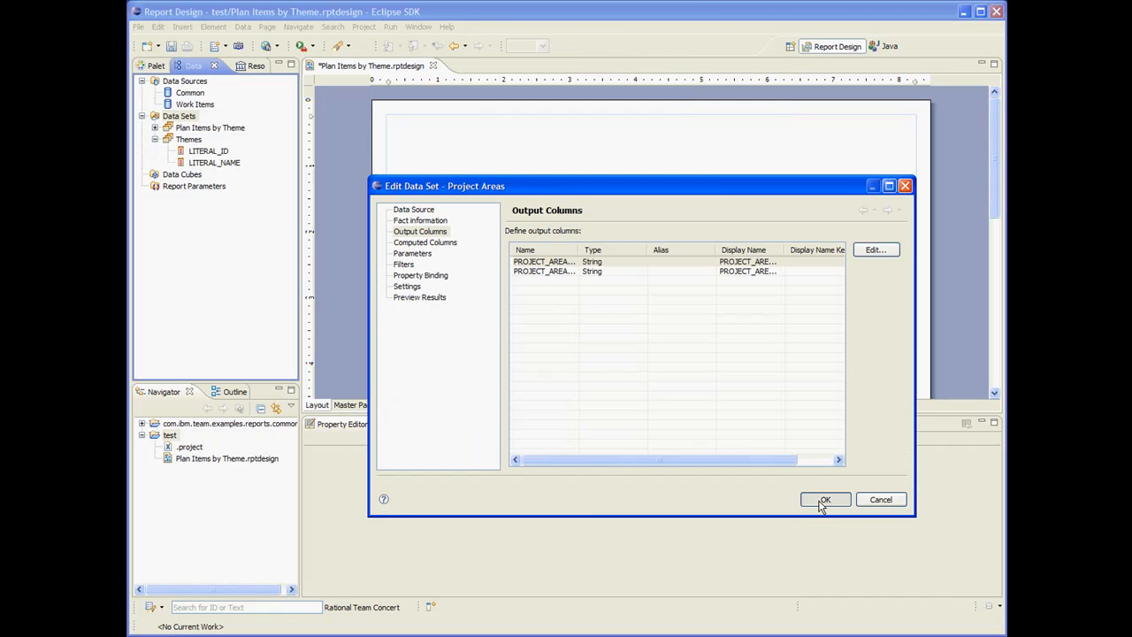
pyautogui.click(825, 498)
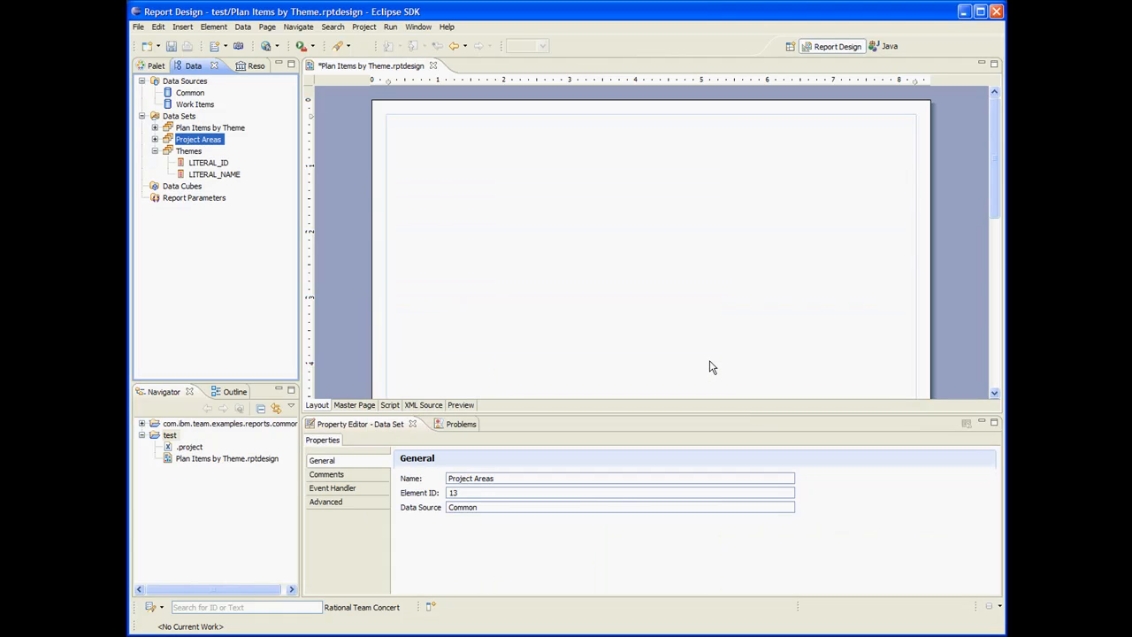
pyautogui.rightClick(199, 138)
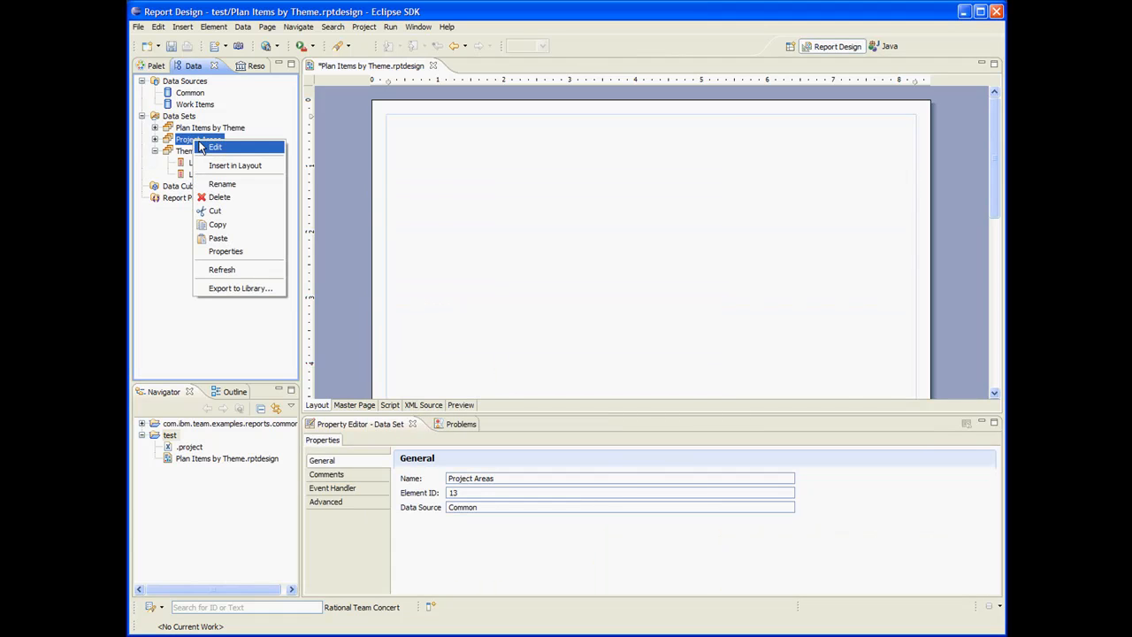
# - Default PROJECT_AREA_ITEMID to Current Project Area and preview the Rational Team Concert row
pyautogui.click(216, 147)
pyautogui.write("'{")
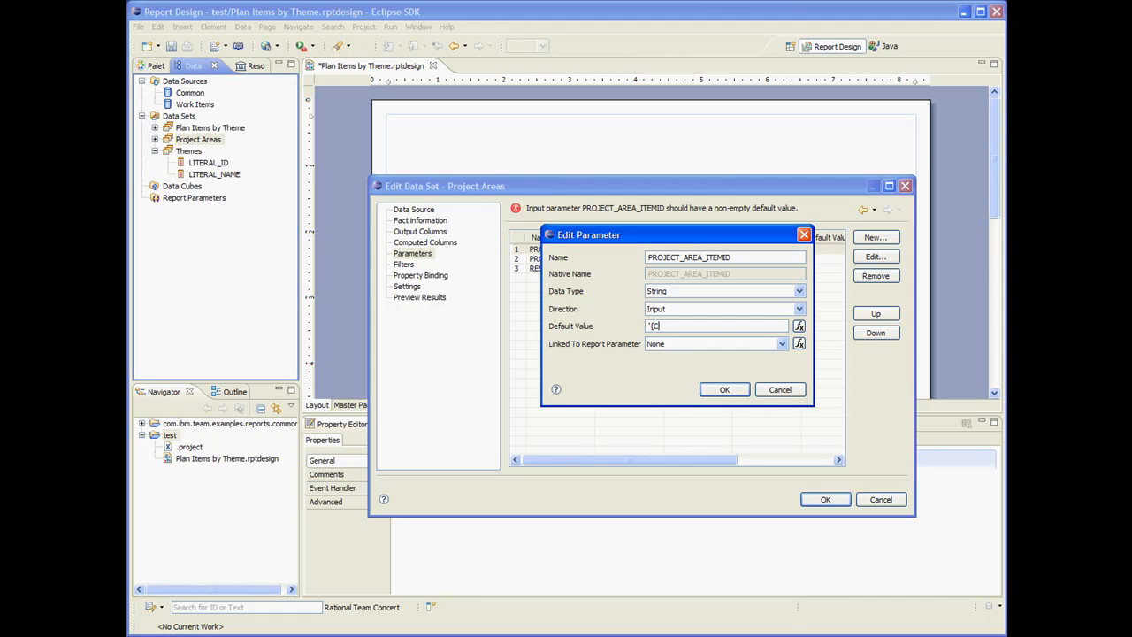
pyautogui.write("Current Project Area}'")
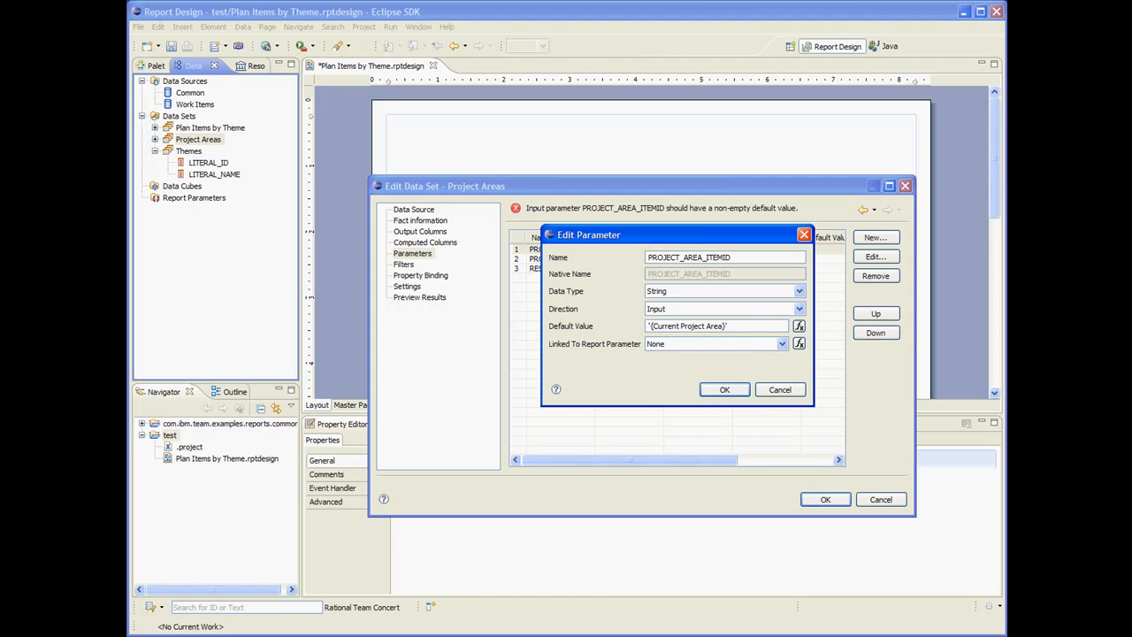
pyautogui.click(725, 389)
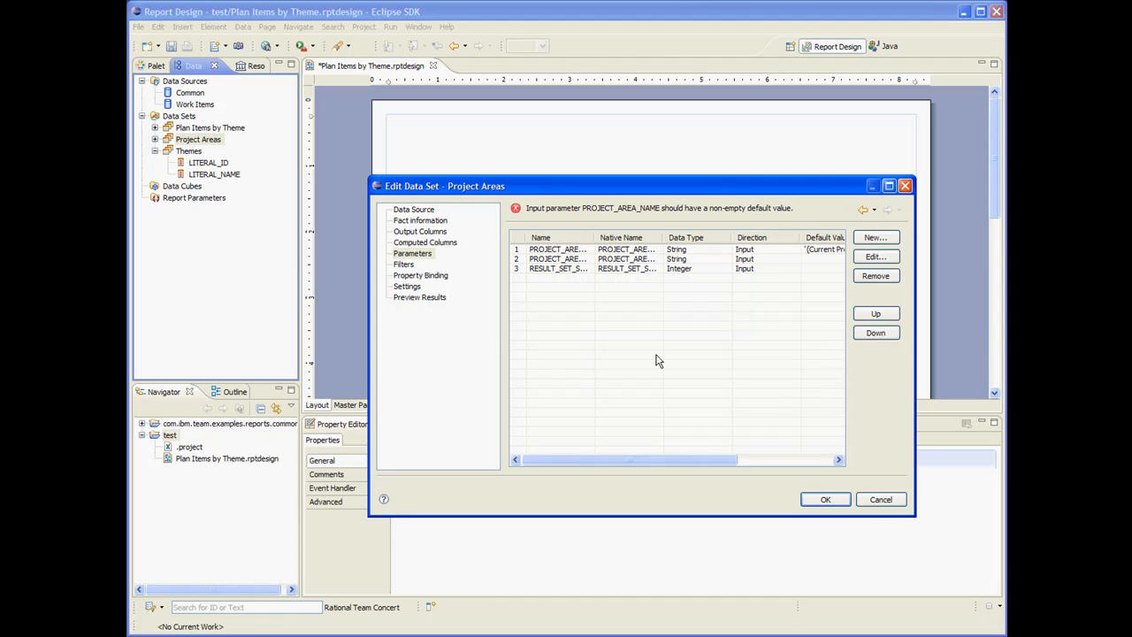
pyautogui.click(419, 297)
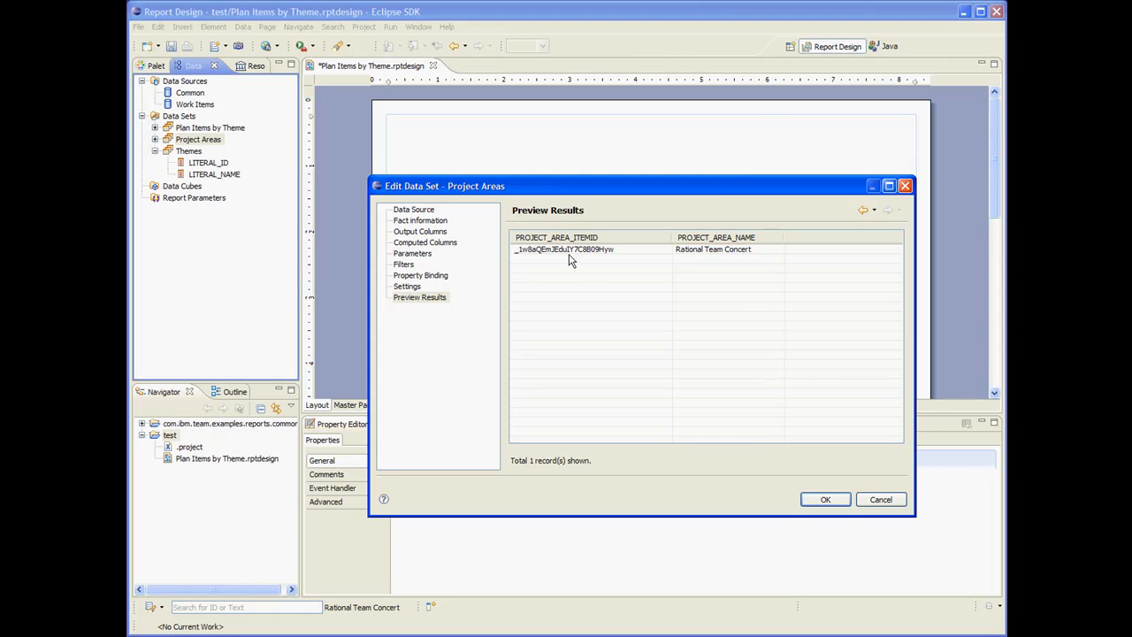
pyautogui.moveTo(591, 266)
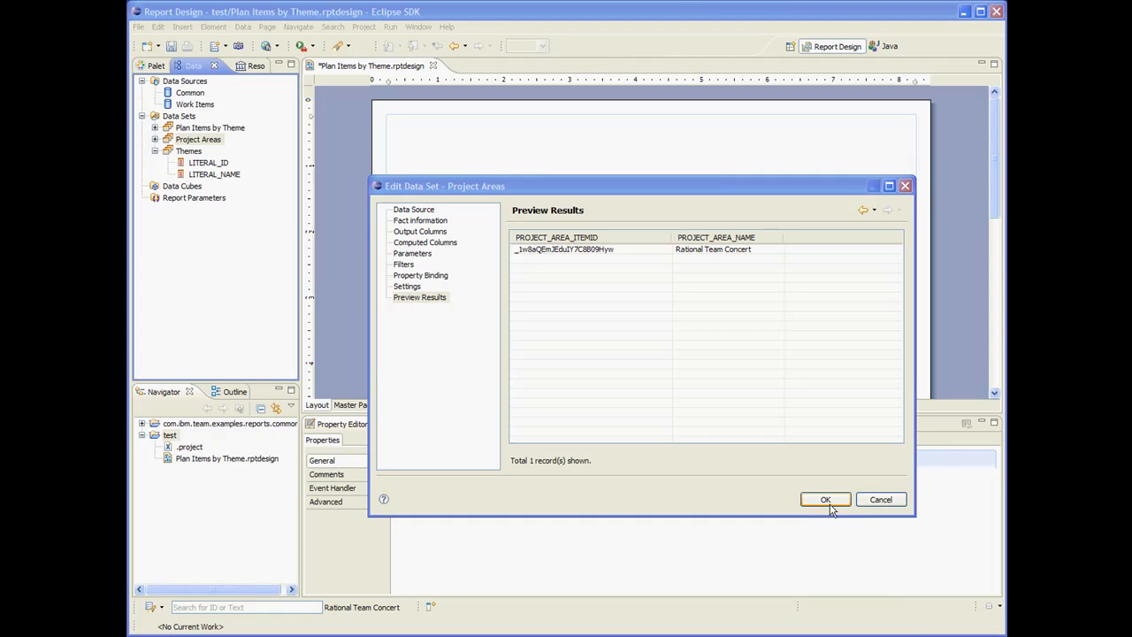
pyautogui.click(825, 498)
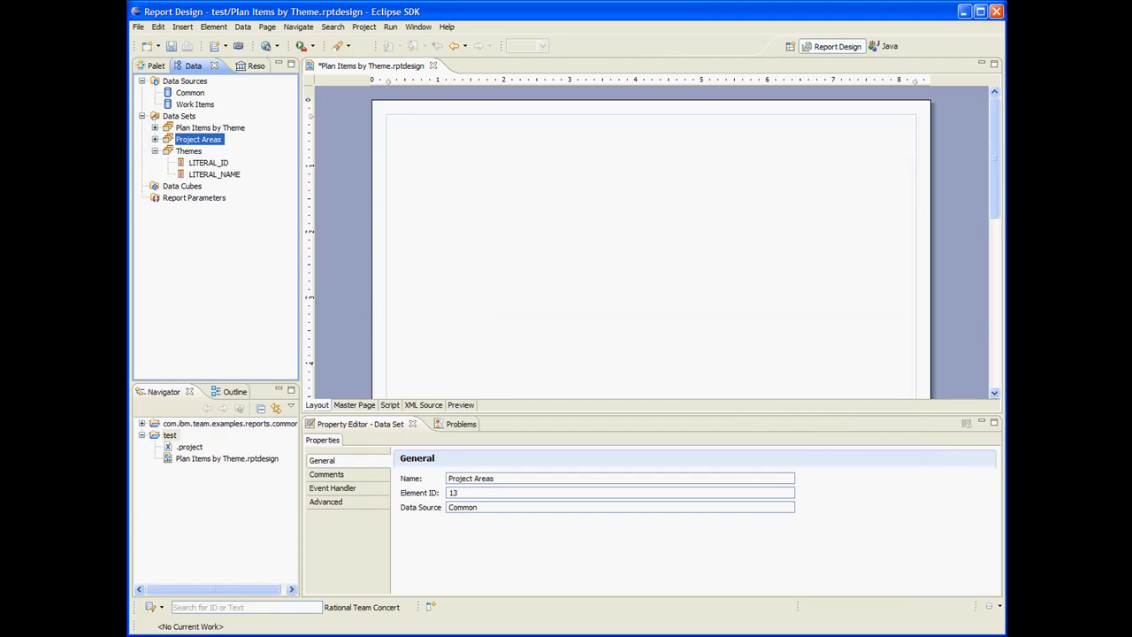
# - Select the Project Areas data set and go to its onFetch script event
pyautogui.click(156, 138)
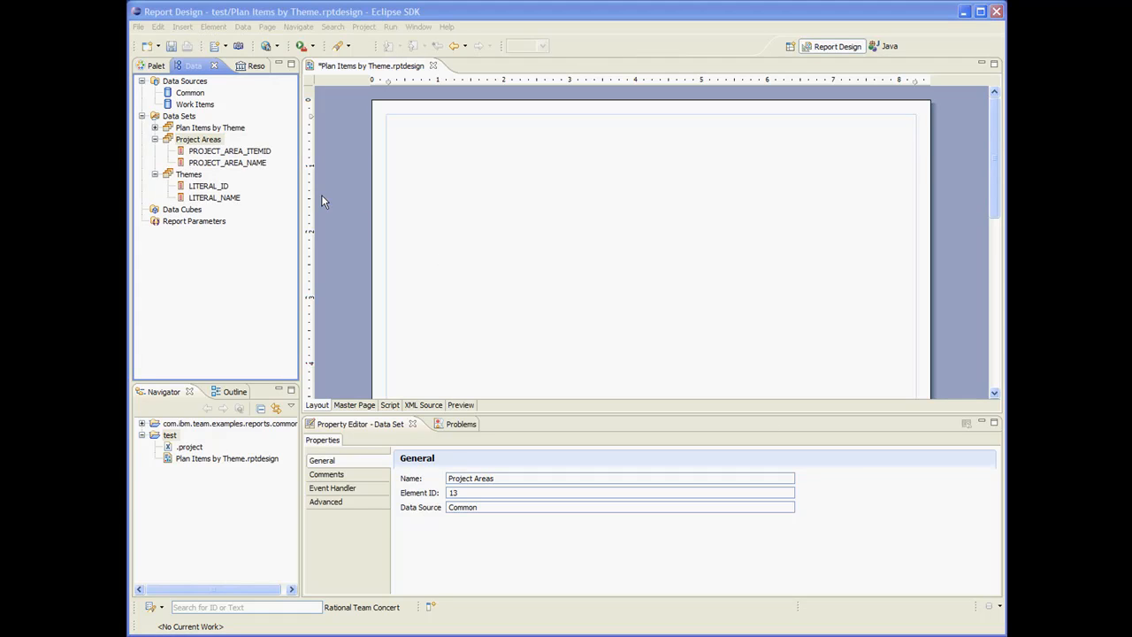
pyautogui.moveTo(228, 150)
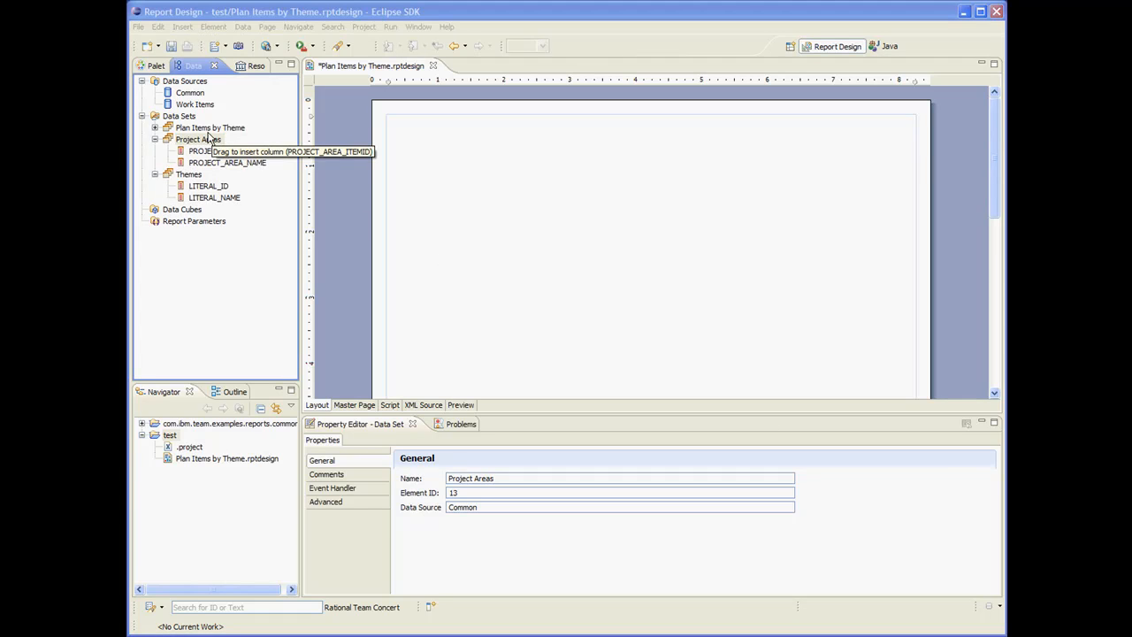
pyautogui.click(198, 138)
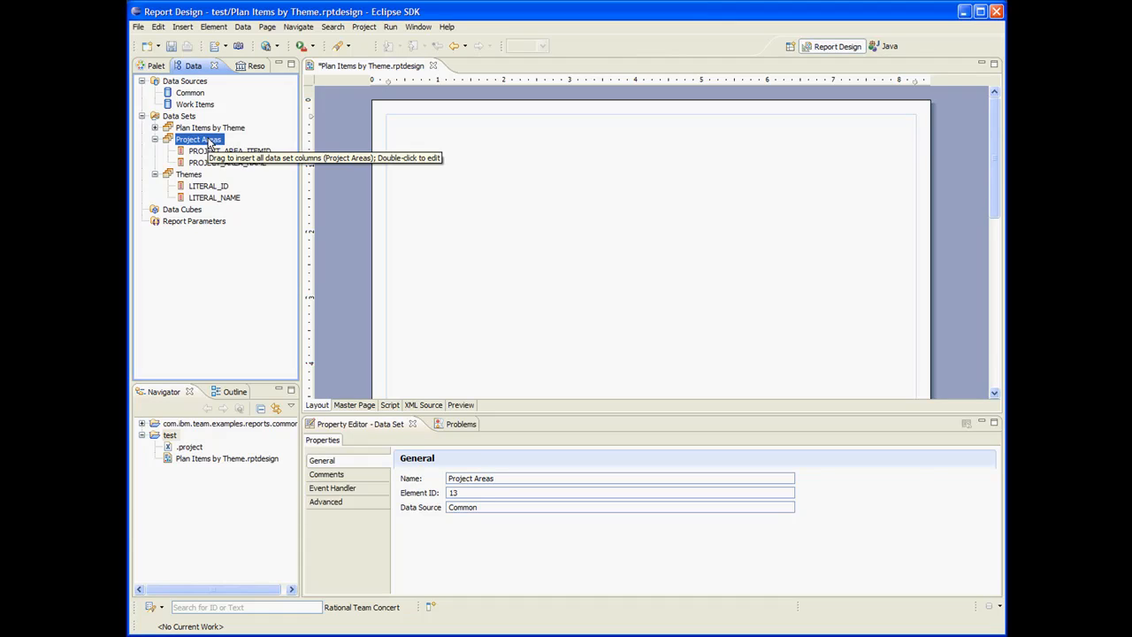
pyautogui.click(389, 405)
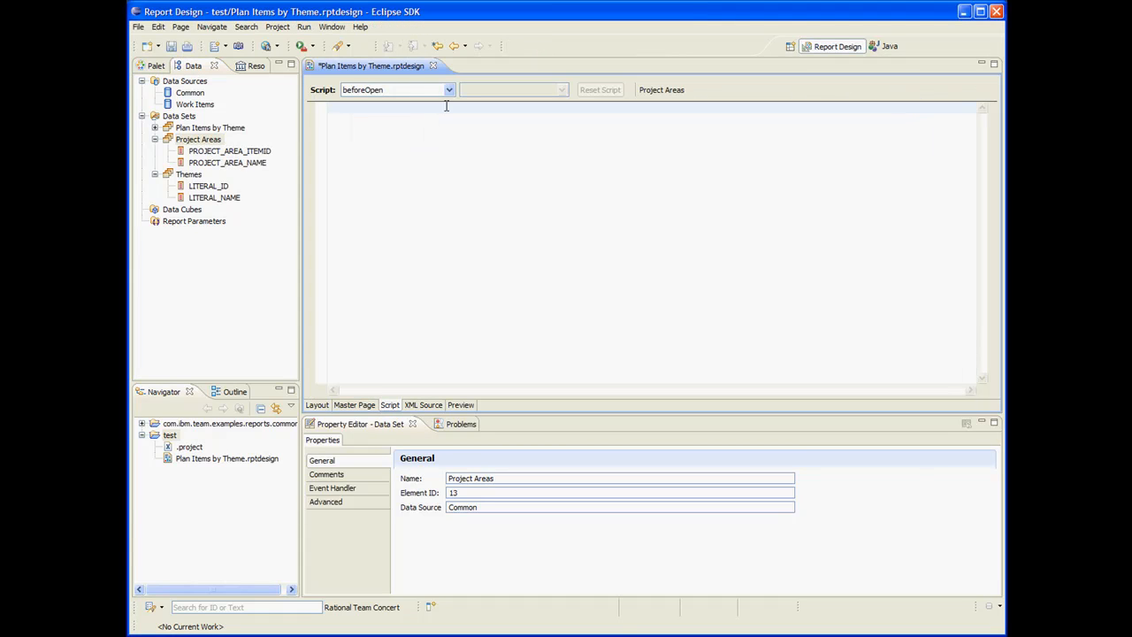
pyautogui.click(443, 88)
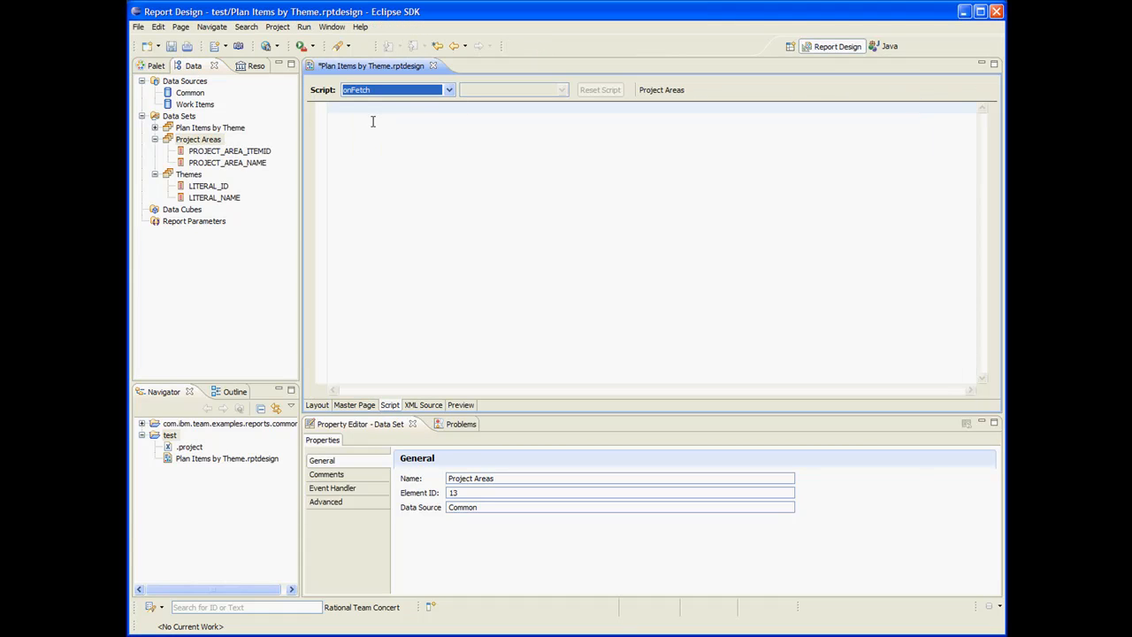
pyautogui.click(372, 122)
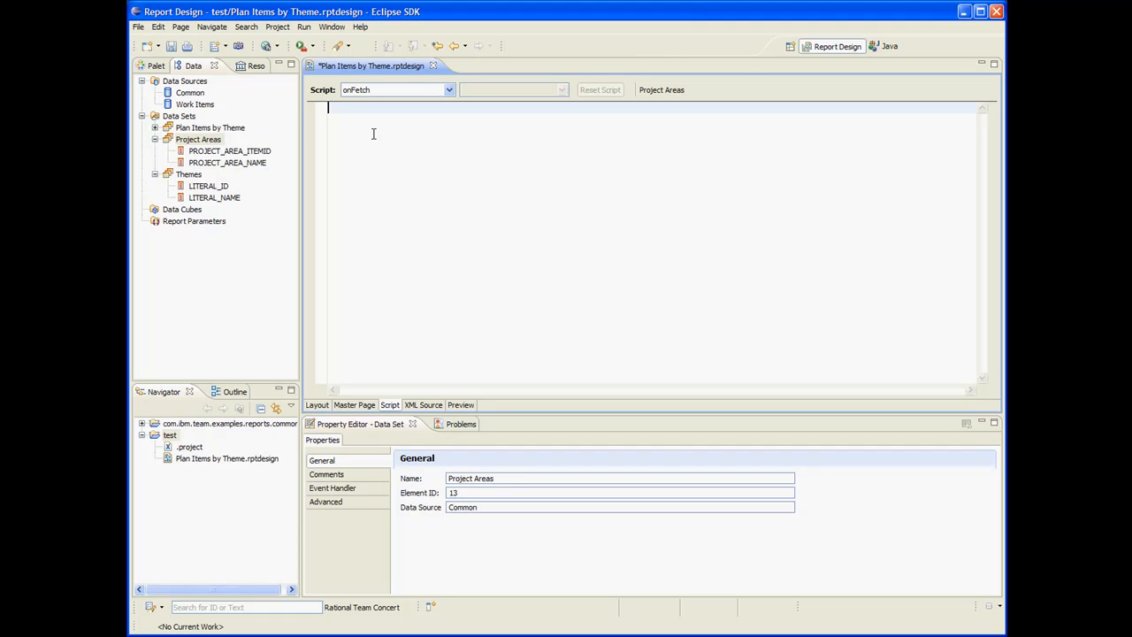
# - Enter the onFetch script projectArea = row["PROJECT_AREA_ITEMID"];
pyautogui.write('projectArea')
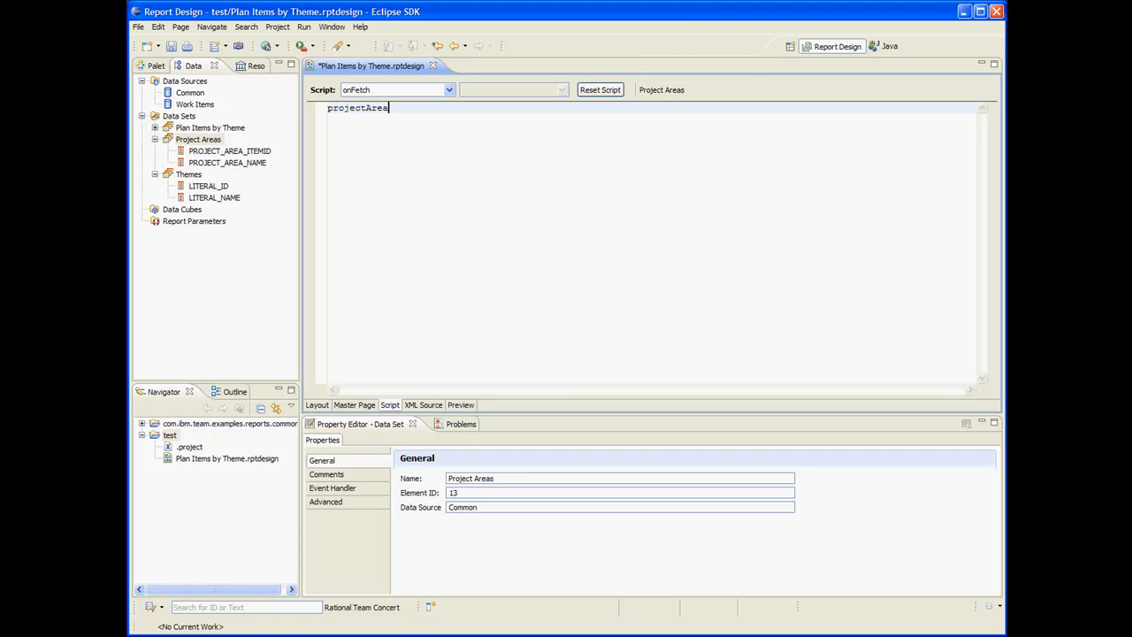
pyautogui.write('= row["')
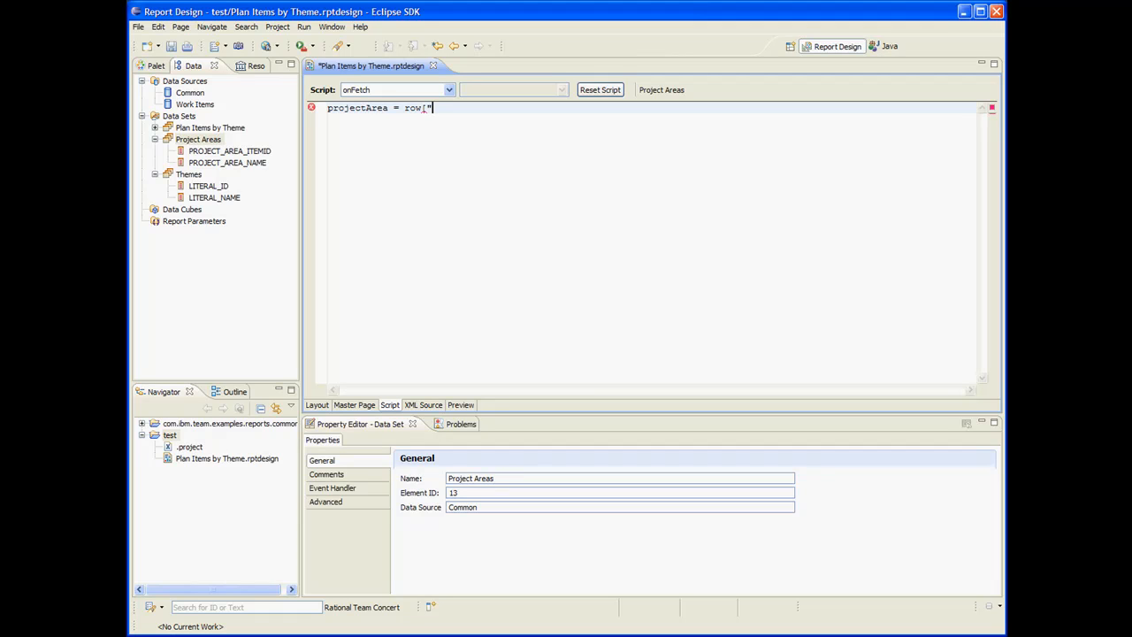
pyautogui.write('PROJECT_AR')
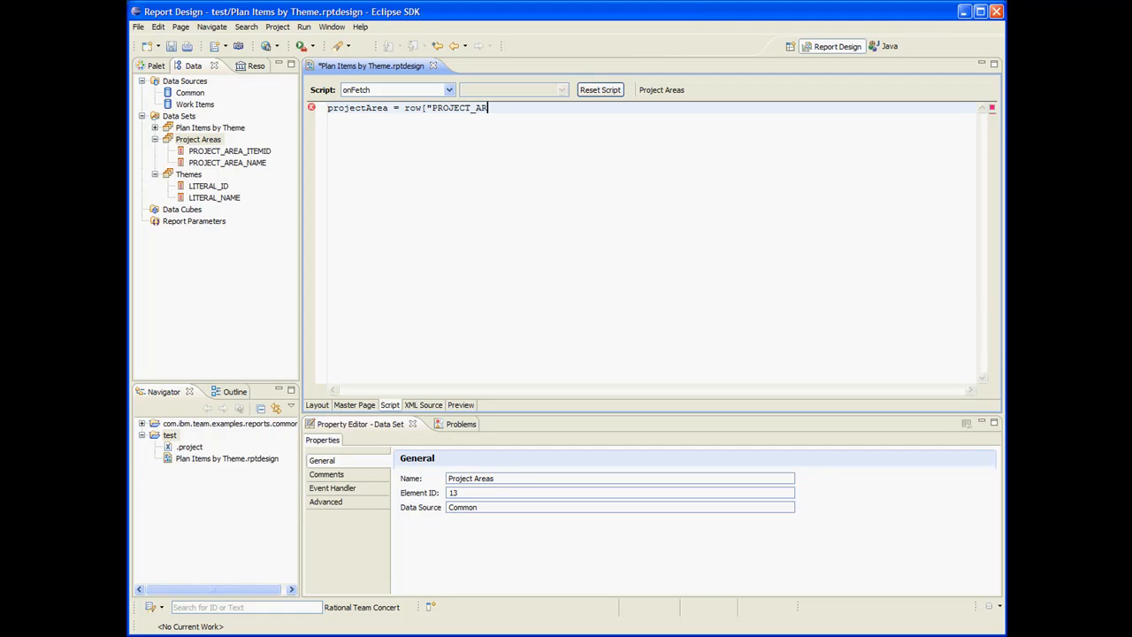
pyautogui.write('EA_ITEMID"')
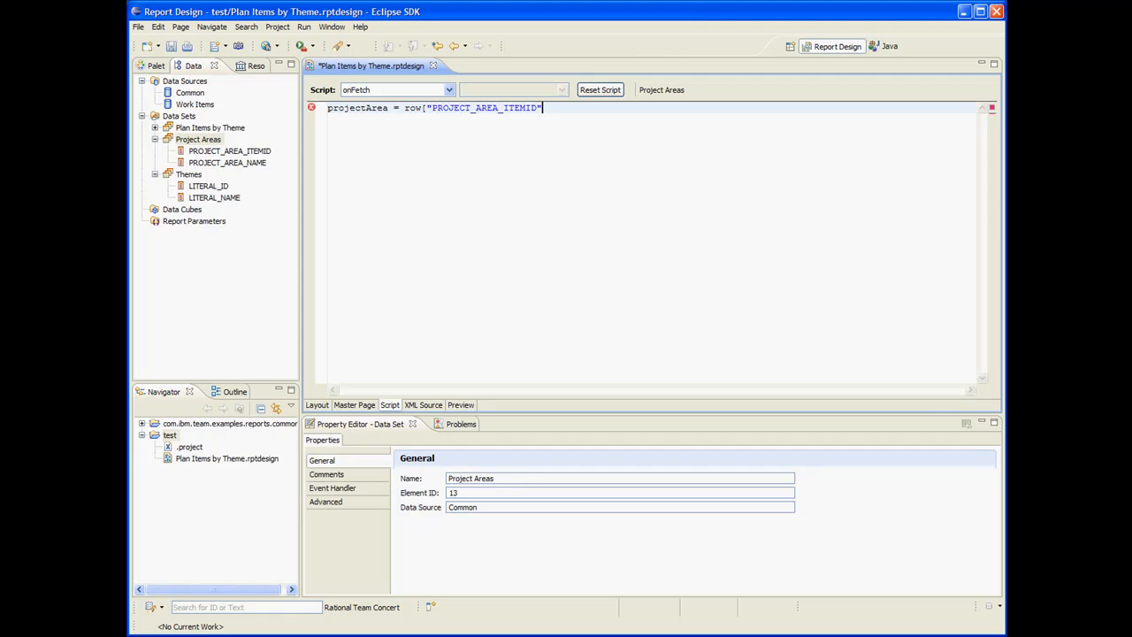
pyautogui.write(';')
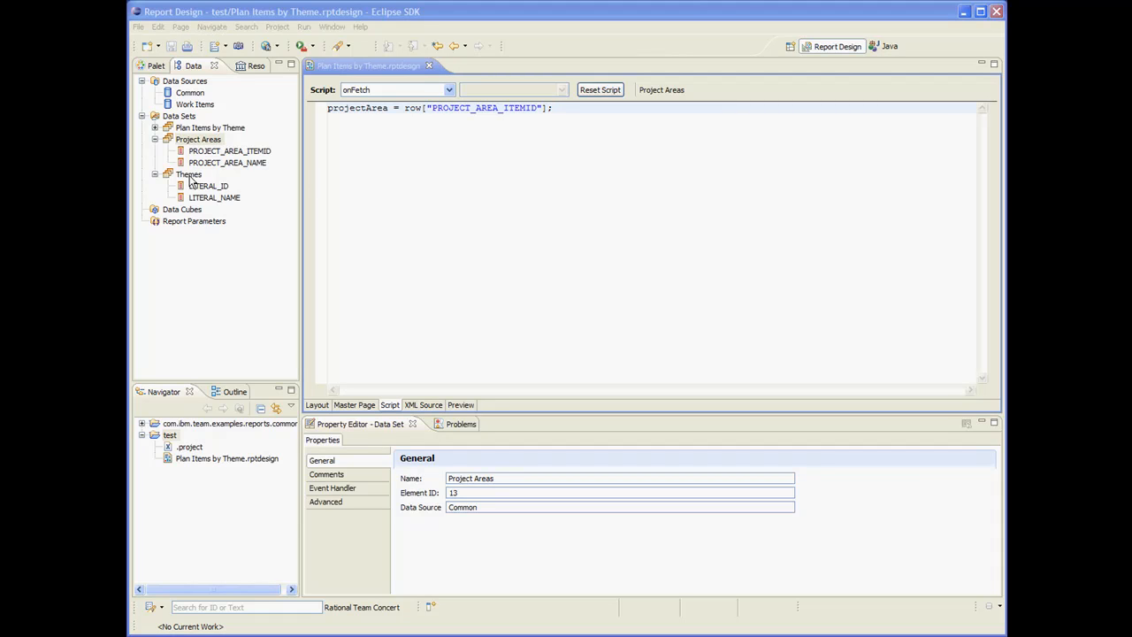
# - Set the Themes data set's PROJECT_AREA_ITEMID parameter default to projectArea
pyautogui.doubleClick(187, 175)
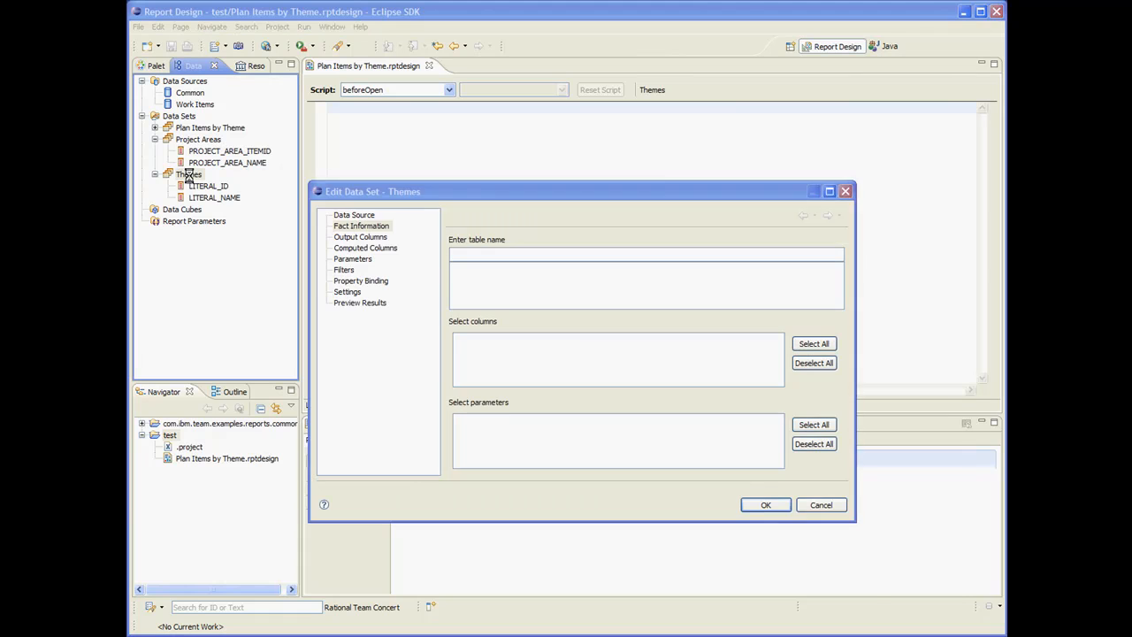
pyautogui.click(354, 258)
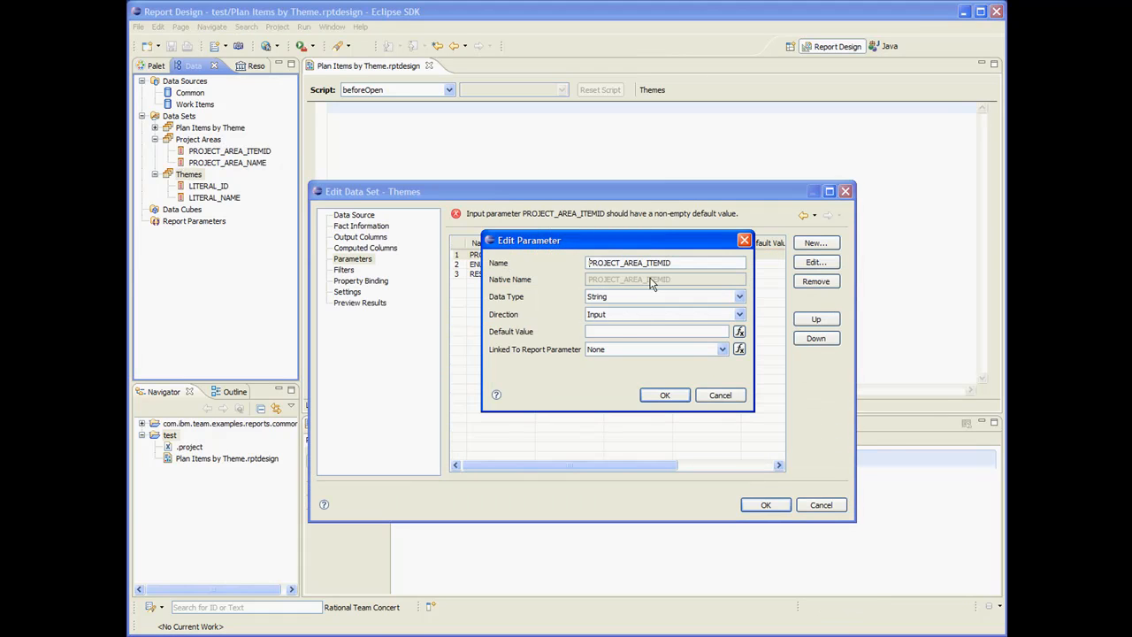
pyautogui.write('projectArea;')
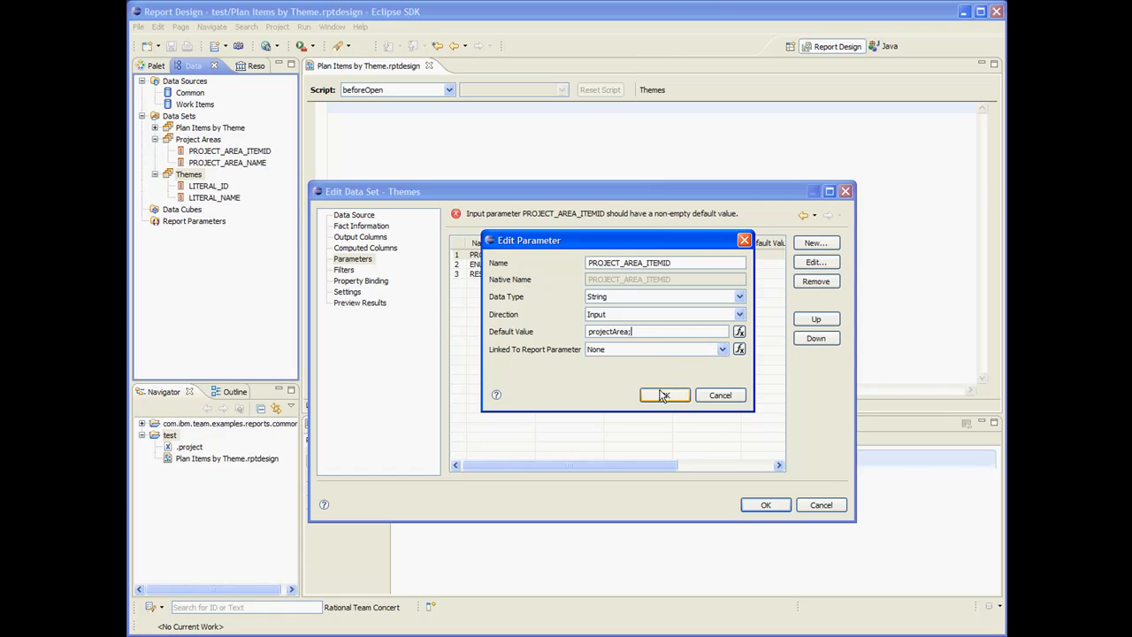
pyautogui.click(665, 395)
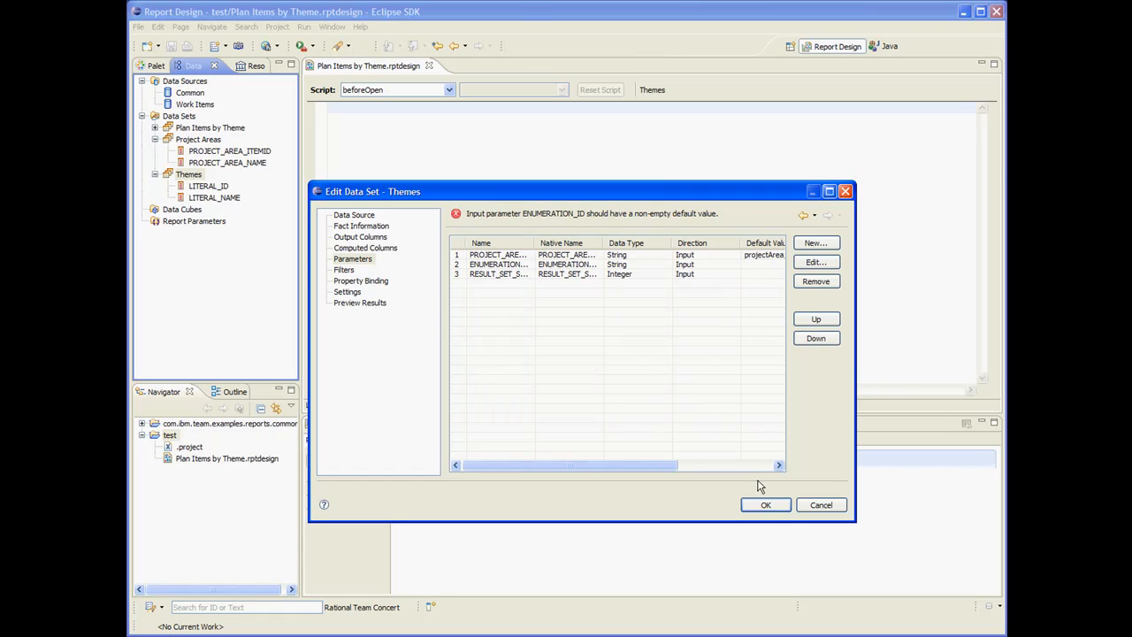
pyautogui.moveTo(646, 459)
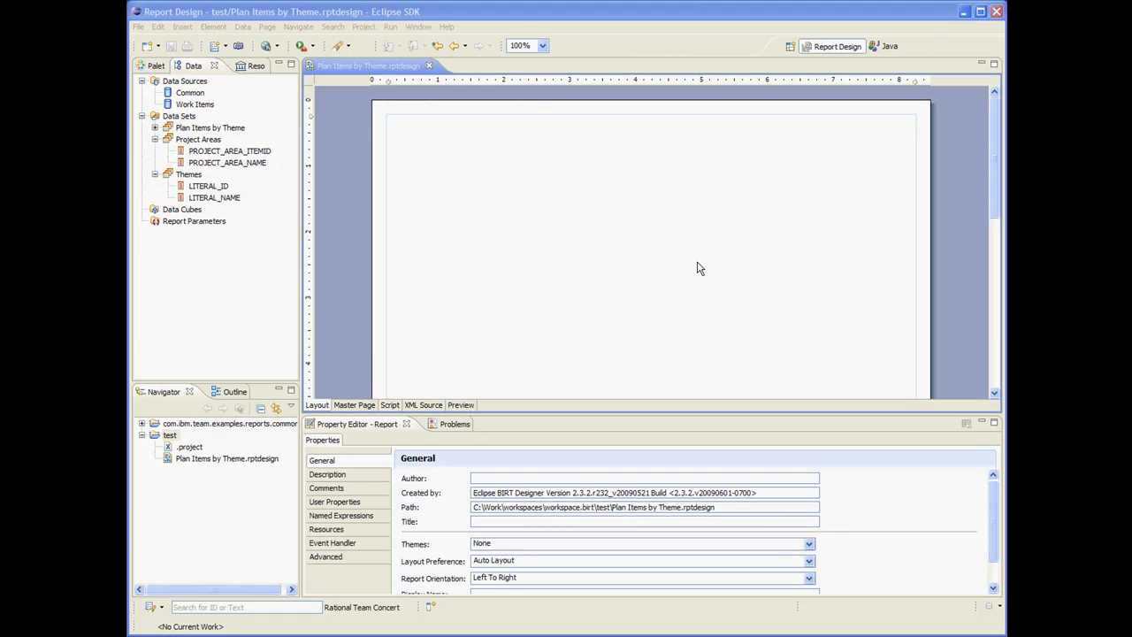
pyautogui.moveTo(463, 149)
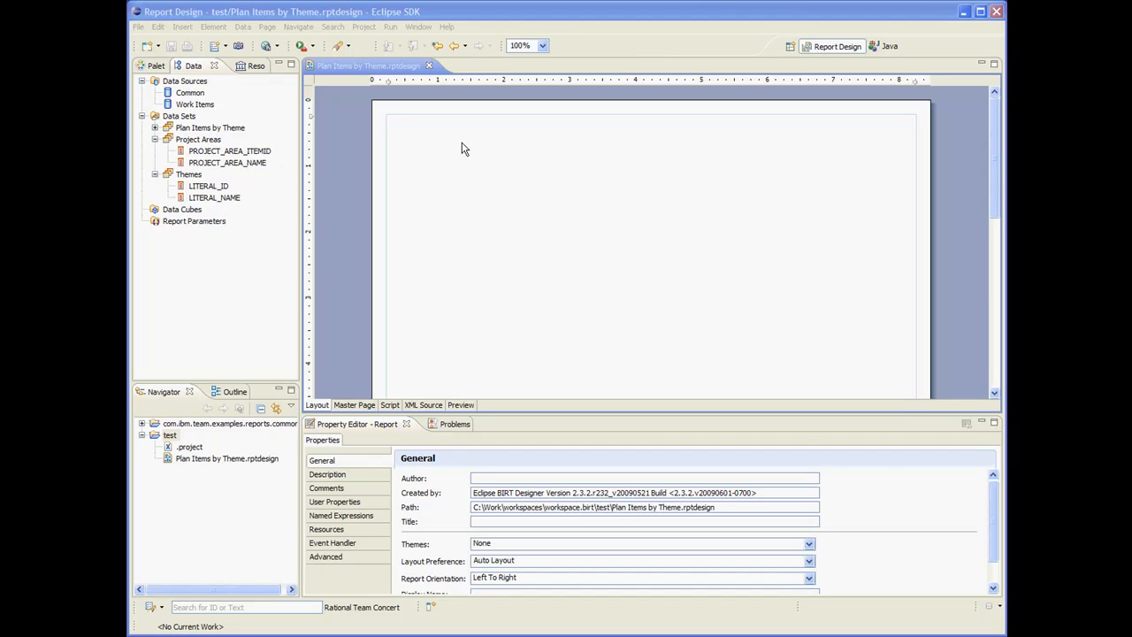
pyautogui.moveTo(426, 144)
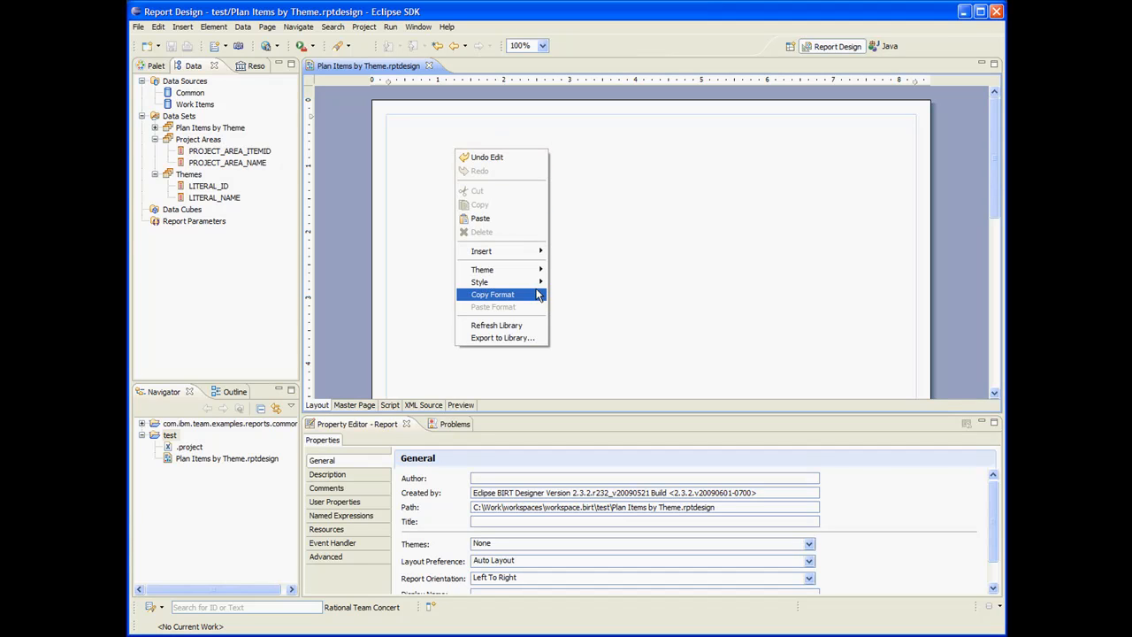
pyautogui.moveTo(481, 251)
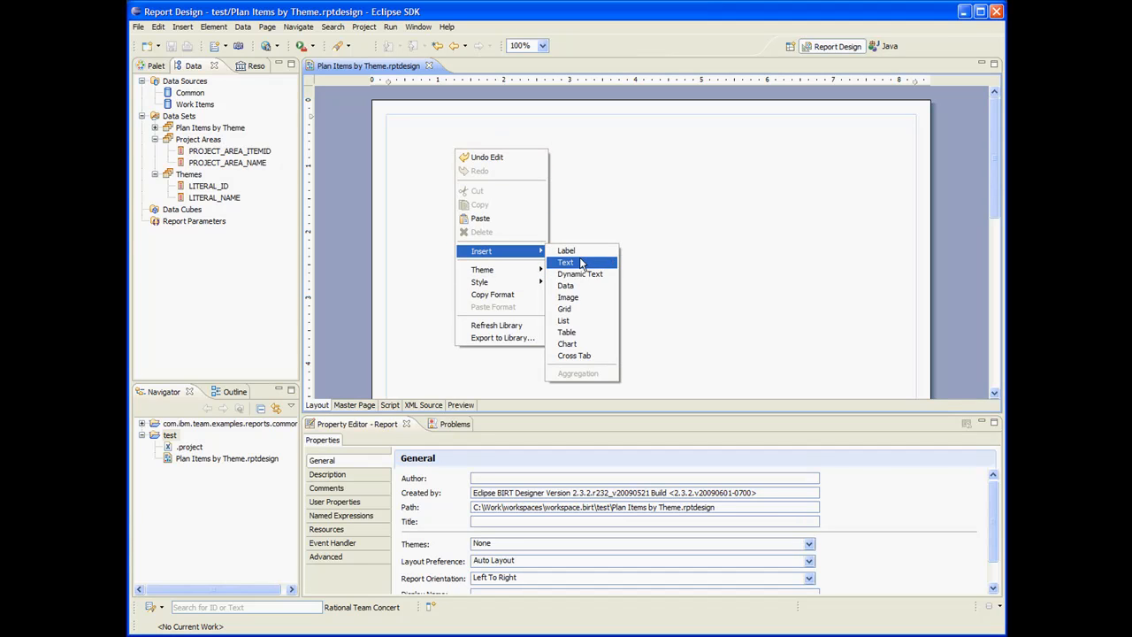
# - Insert a dynamic text item with the expression Total.count();
pyautogui.click(566, 262)
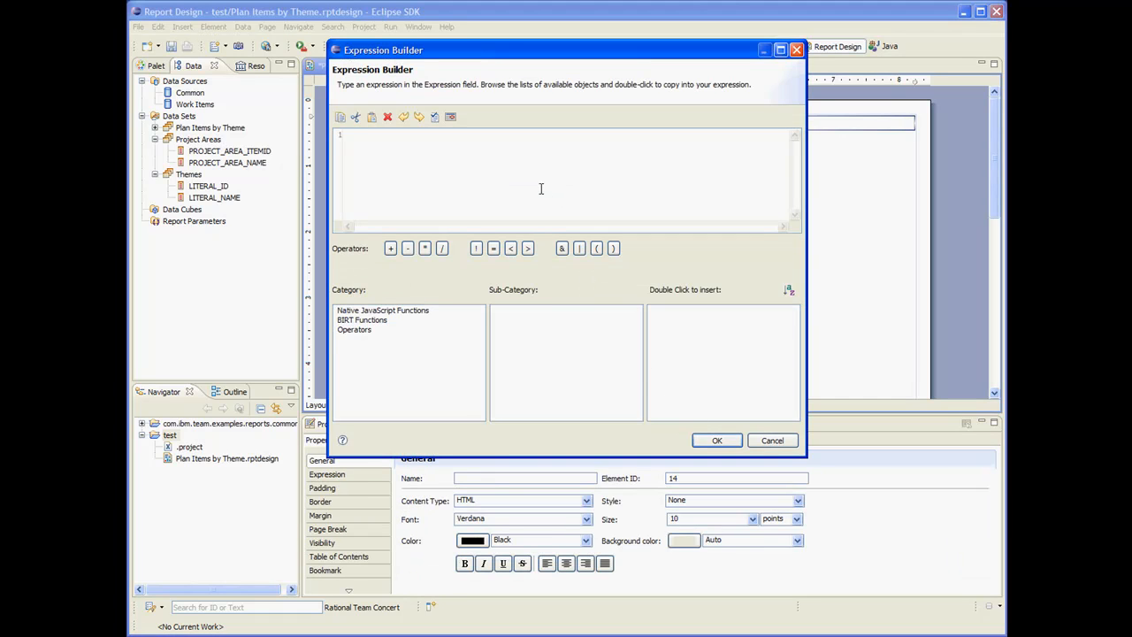
pyautogui.write('Total.')
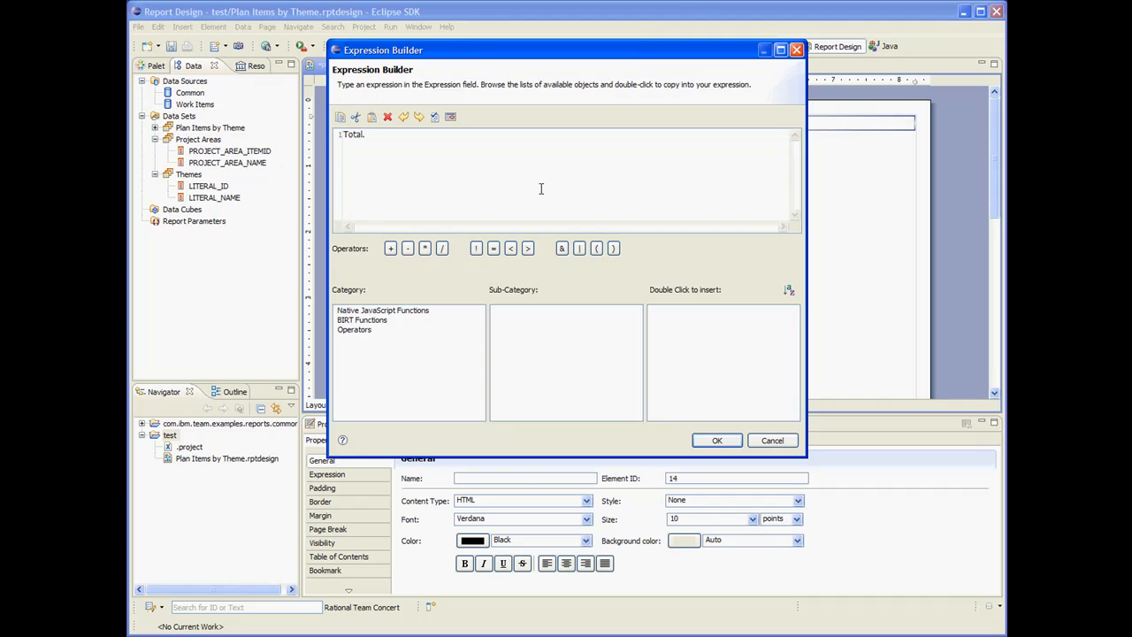
pyautogui.write('count')
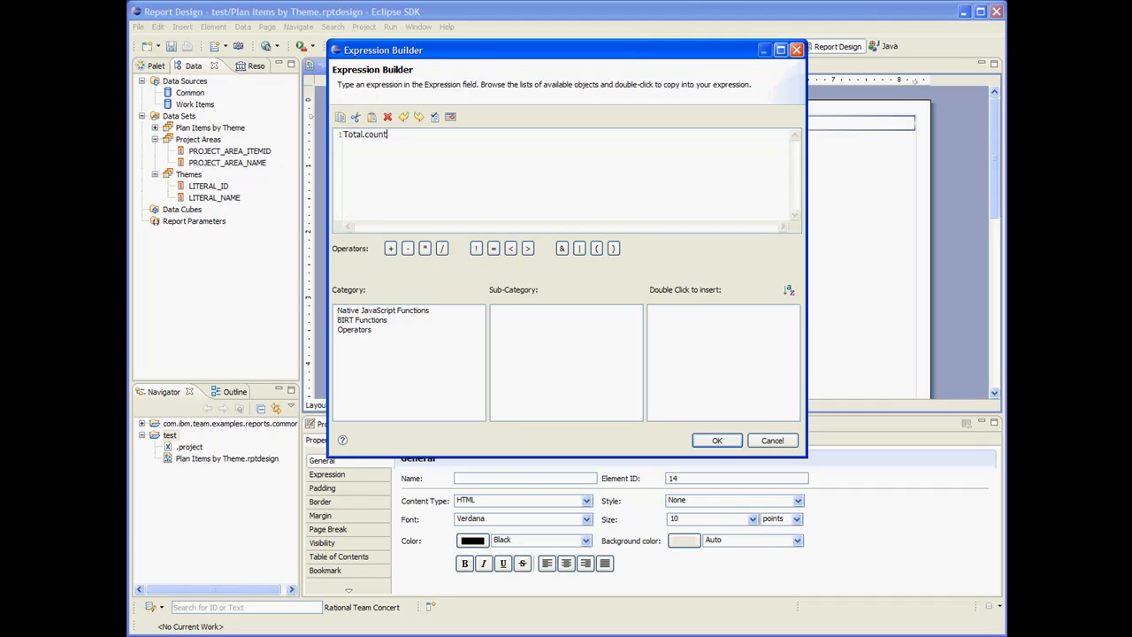
pyautogui.write('();')
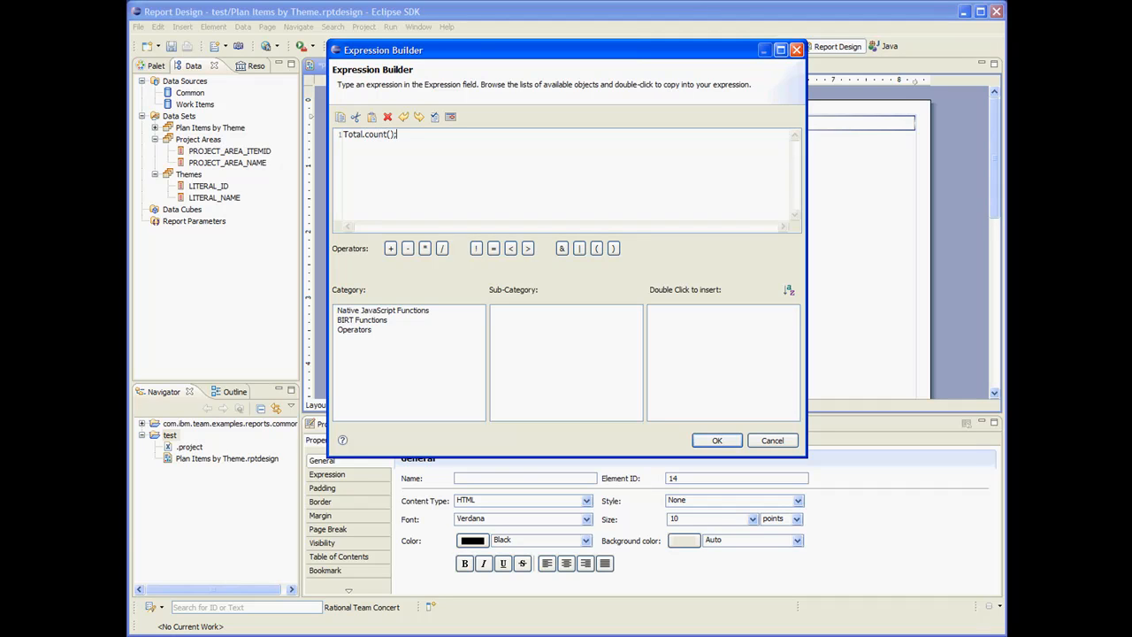
pyautogui.moveTo(451, 155)
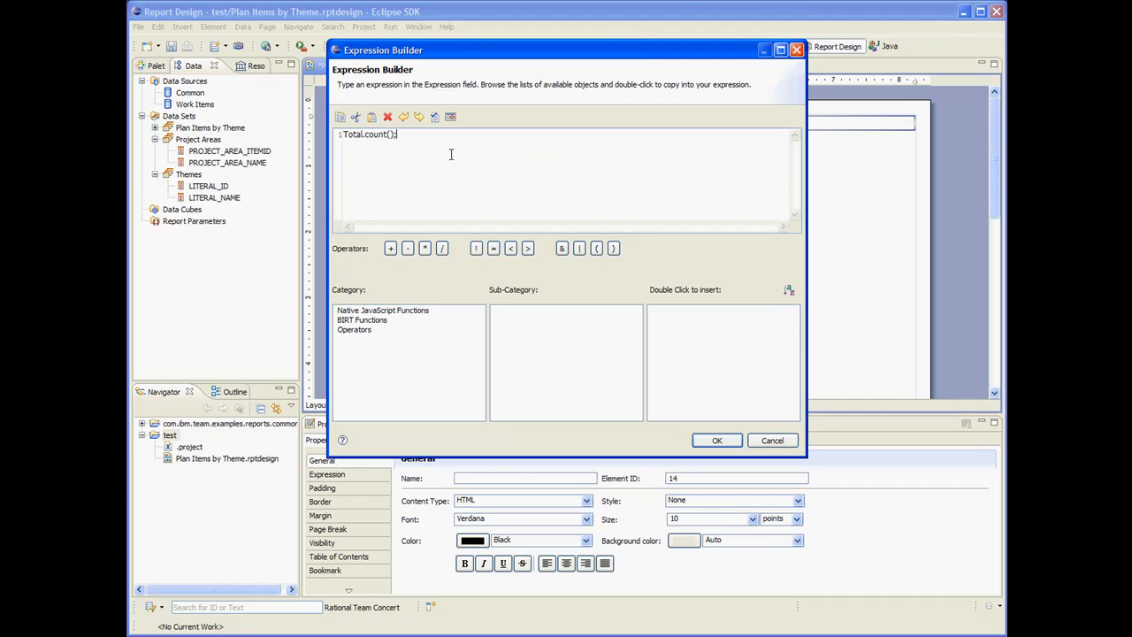
pyautogui.moveTo(446, 174)
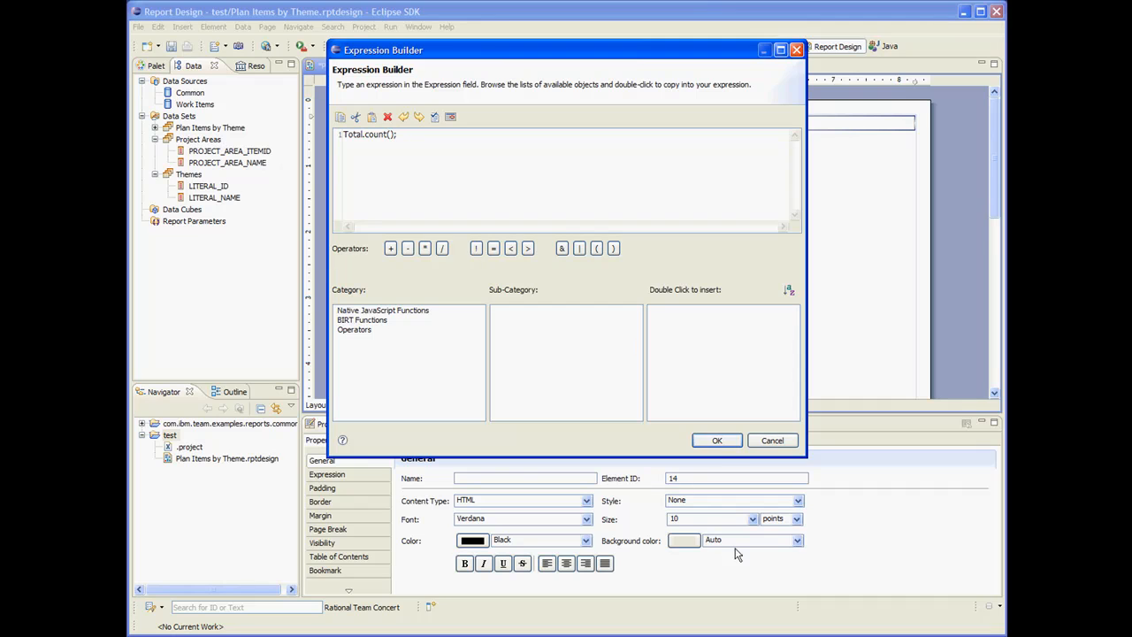
pyautogui.click(717, 439)
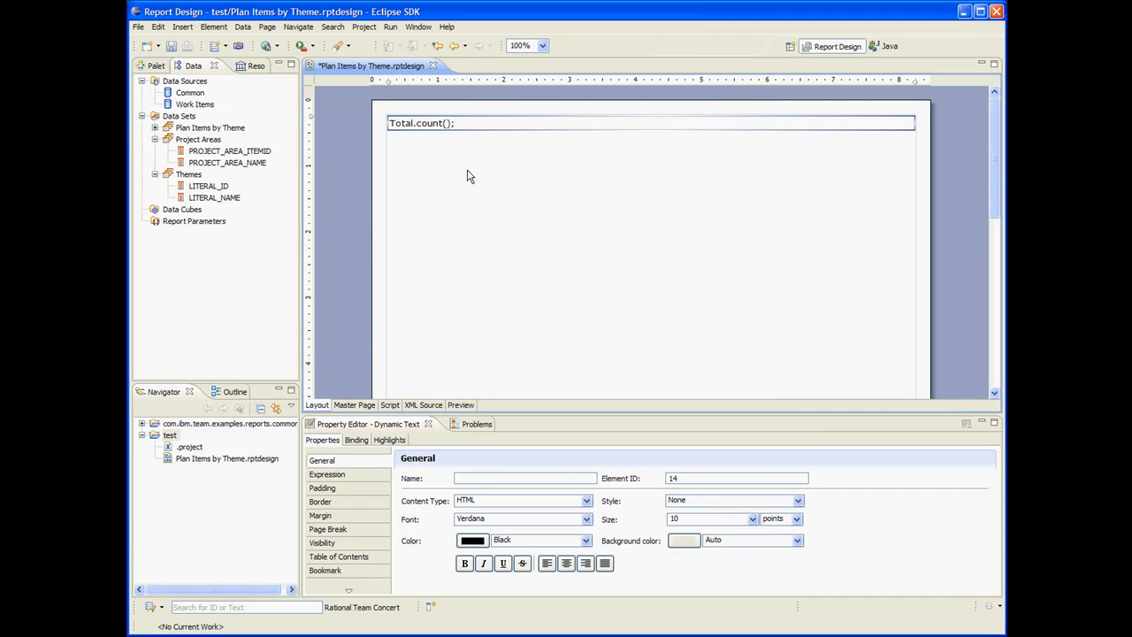
# - Bind the dynamic text to the Project Areas data set and return to its general properties
pyautogui.click(357, 439)
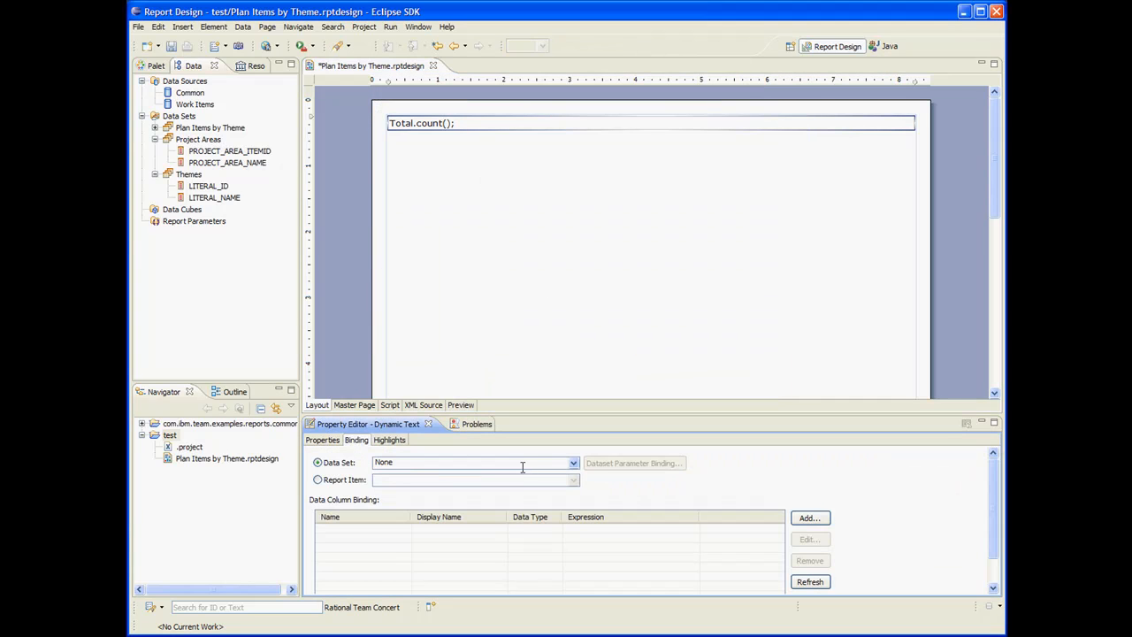
pyautogui.click(570, 464)
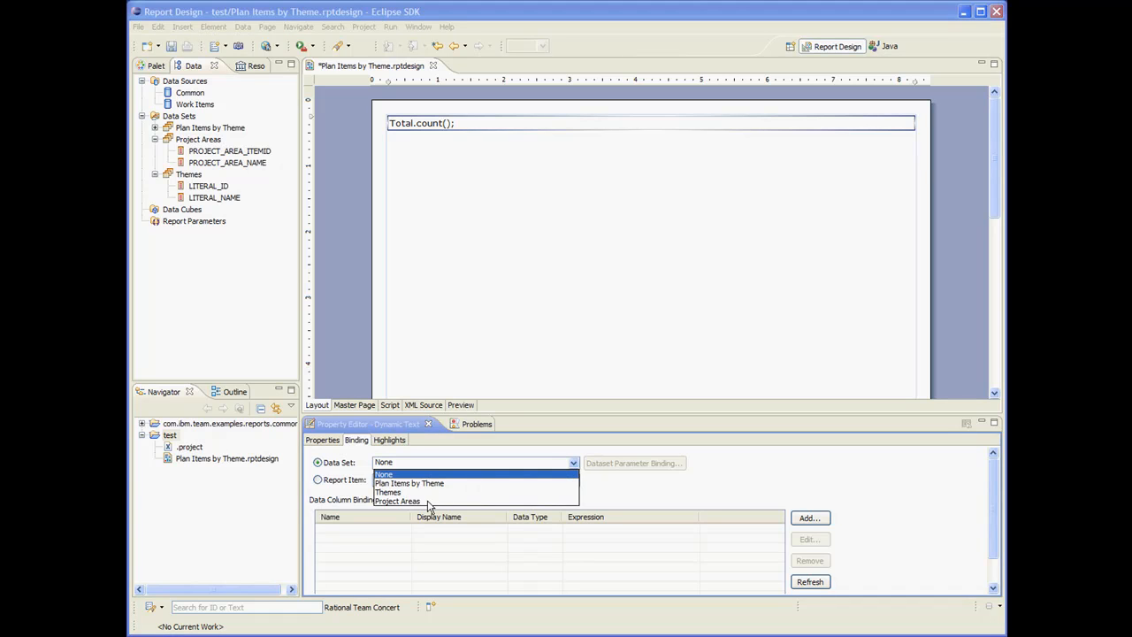
pyautogui.click(397, 502)
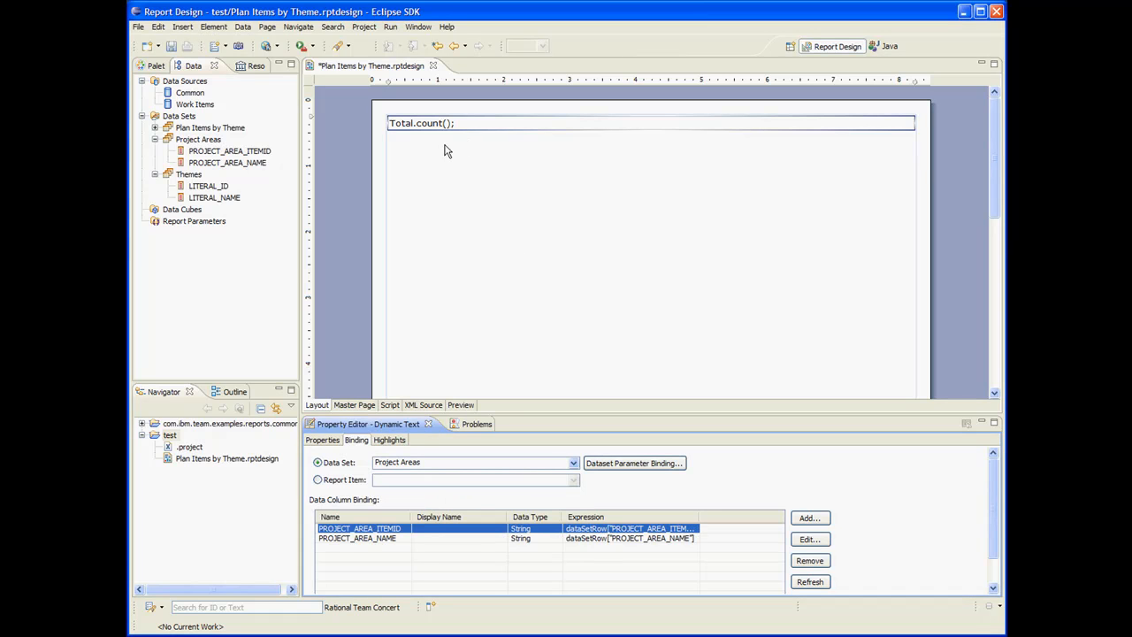
pyautogui.click(322, 438)
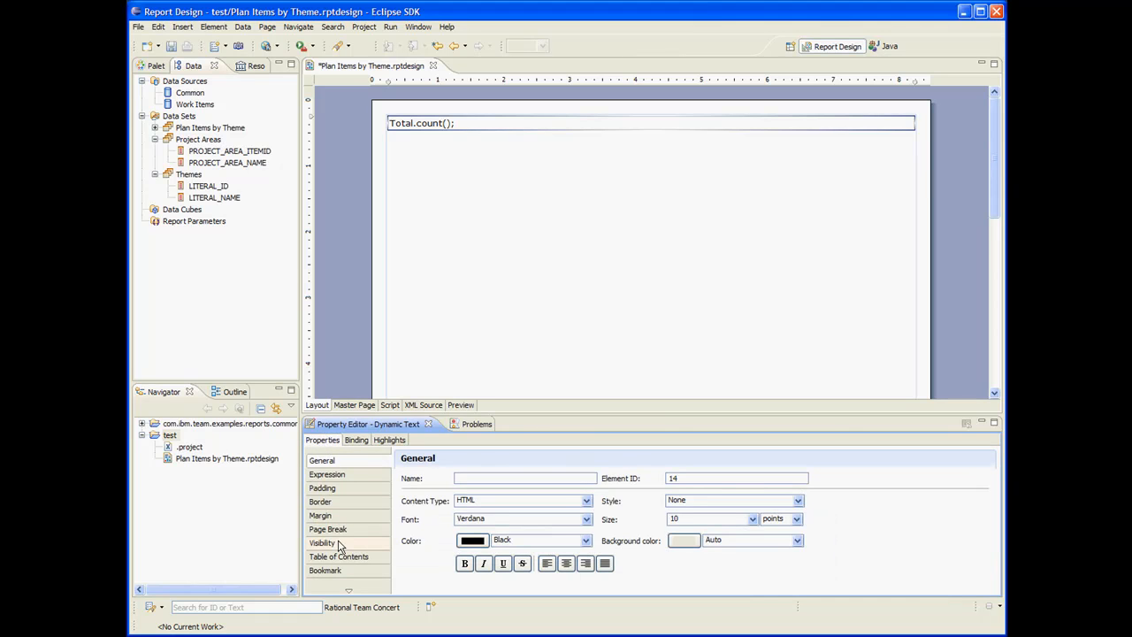
pyautogui.click(321, 542)
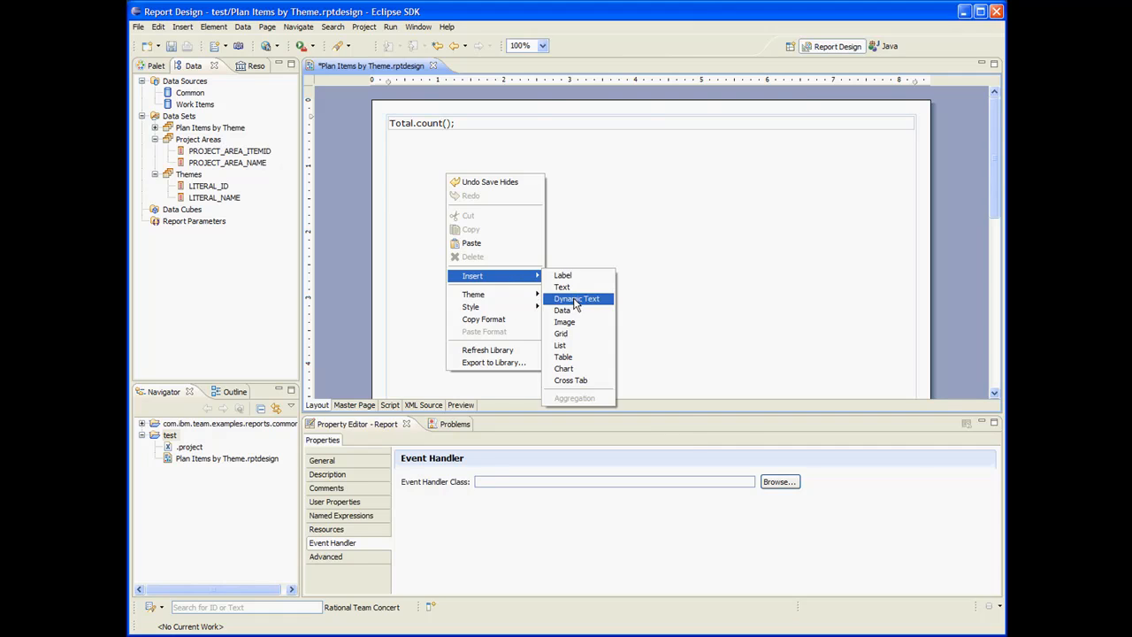
# - Insert a second dynamic text item with the expression Total.count();
pyautogui.click(576, 297)
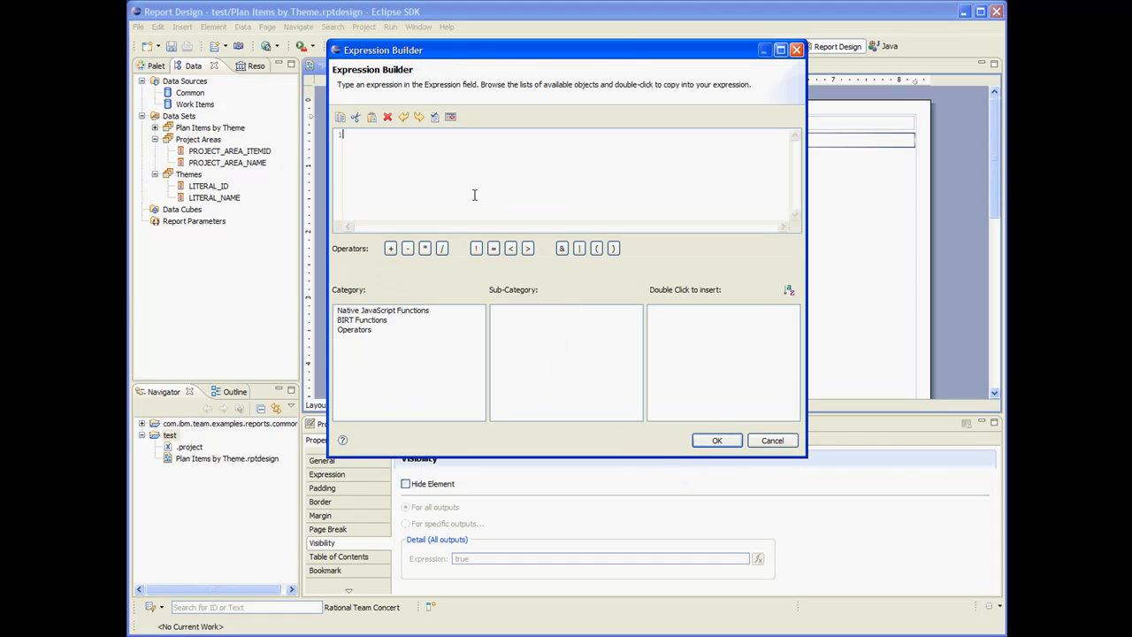
pyautogui.write('Total')
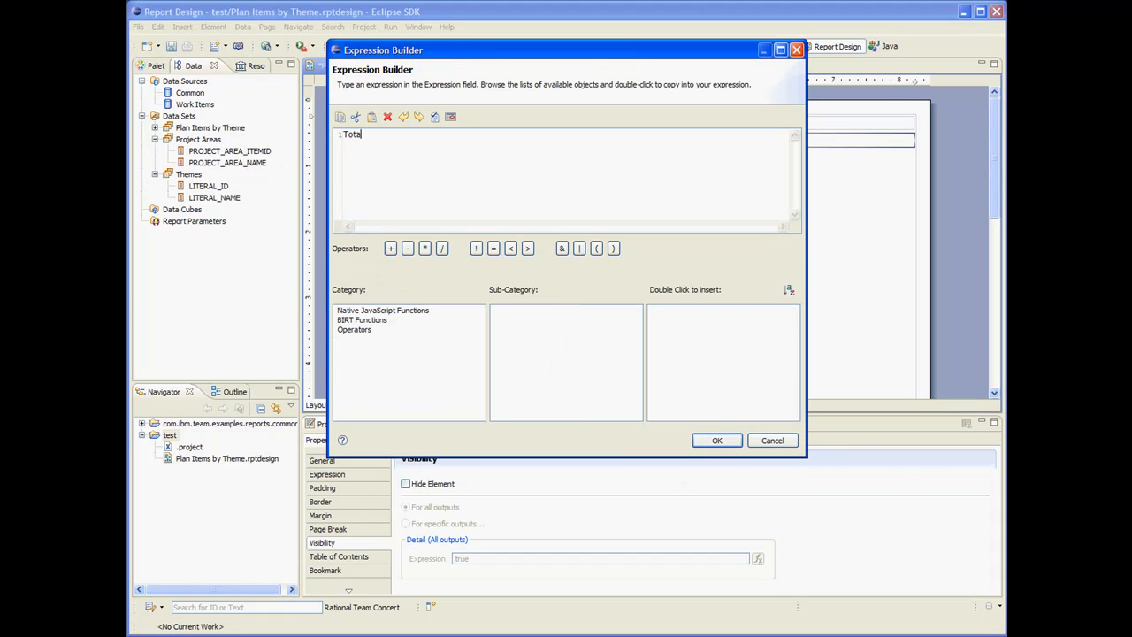
pyautogui.write('.count')
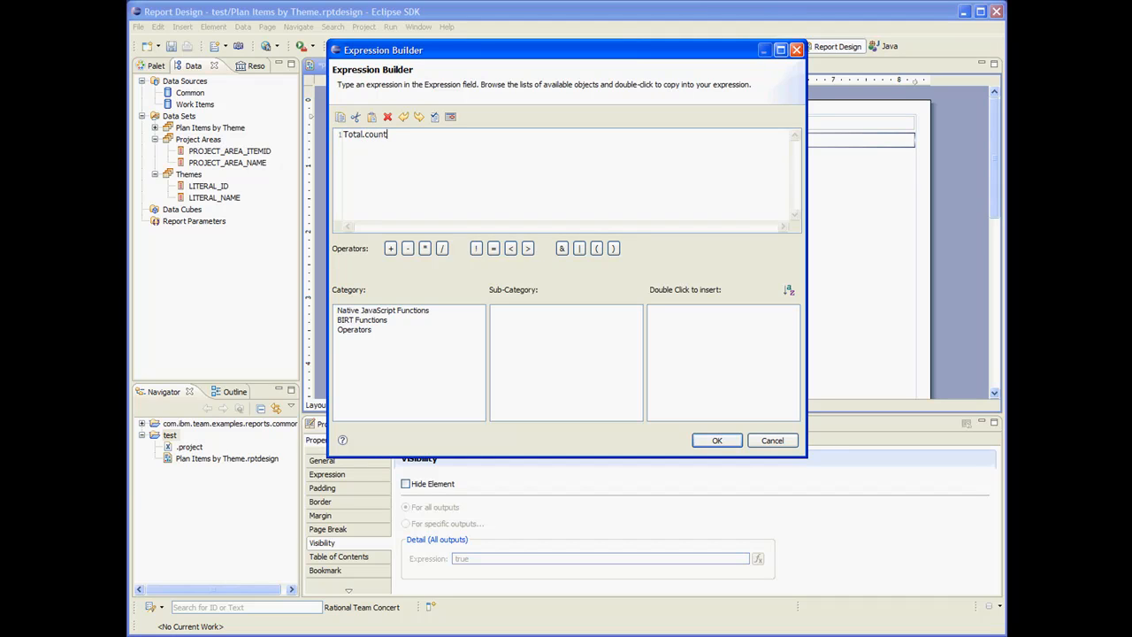
pyautogui.write('();')
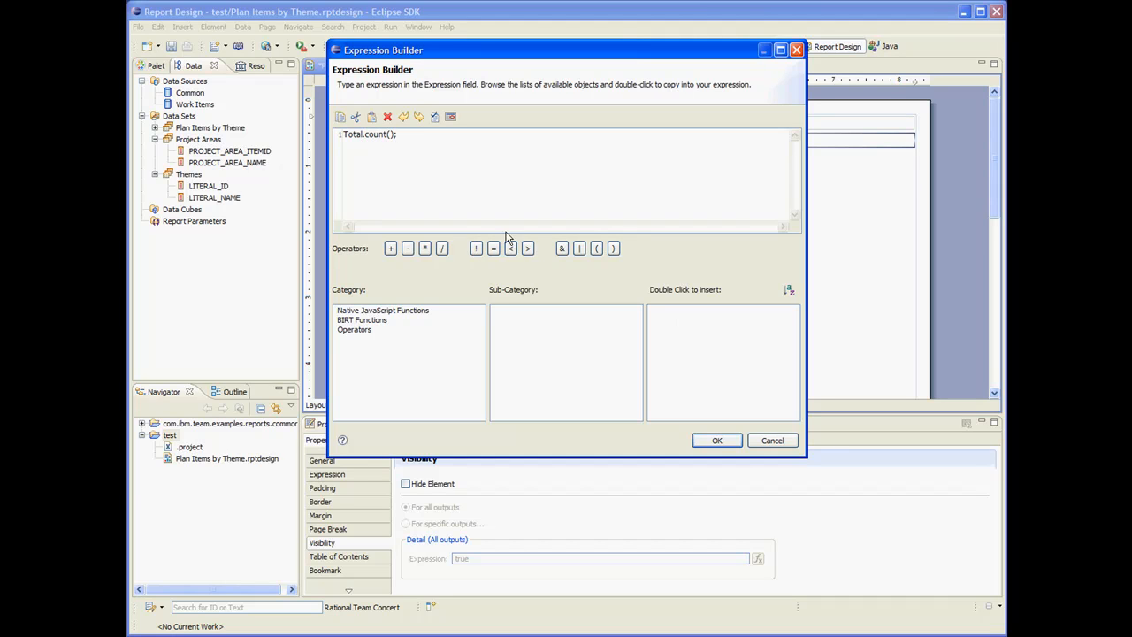
pyautogui.click(718, 438)
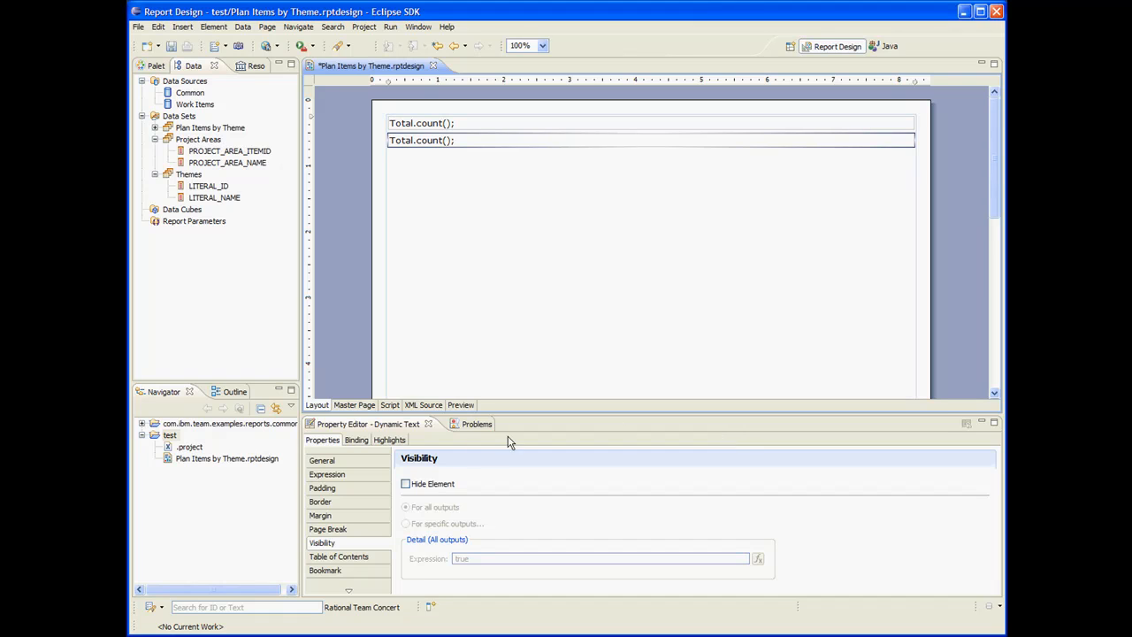
# - Hide the second dynamic text from output and bind it to the Themes data set
pyautogui.click(405, 485)
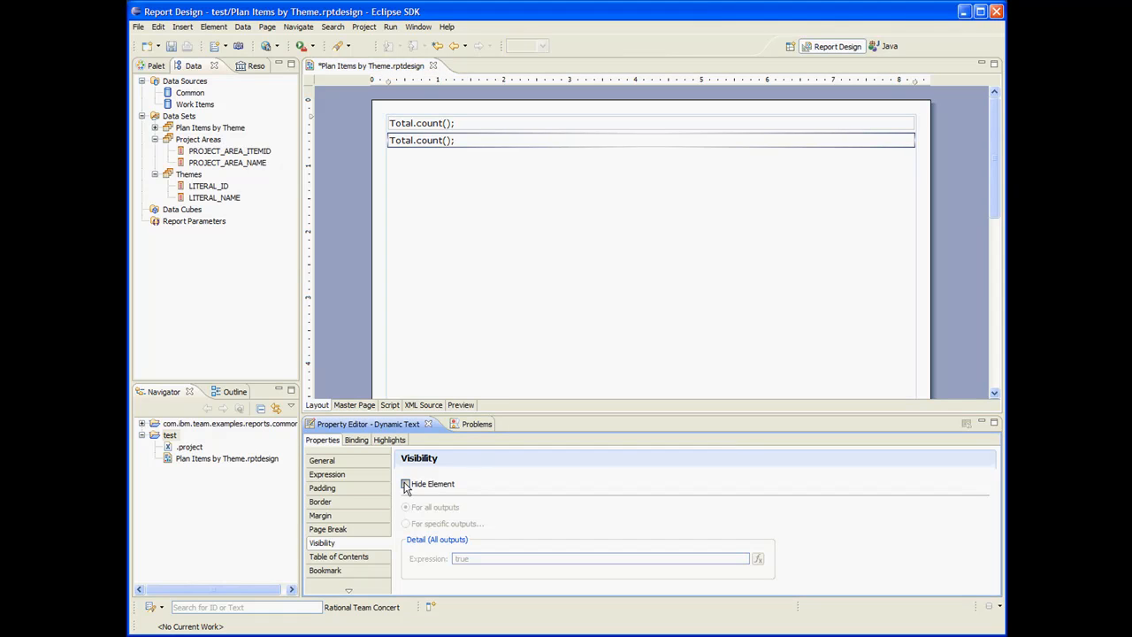
pyautogui.click(358, 438)
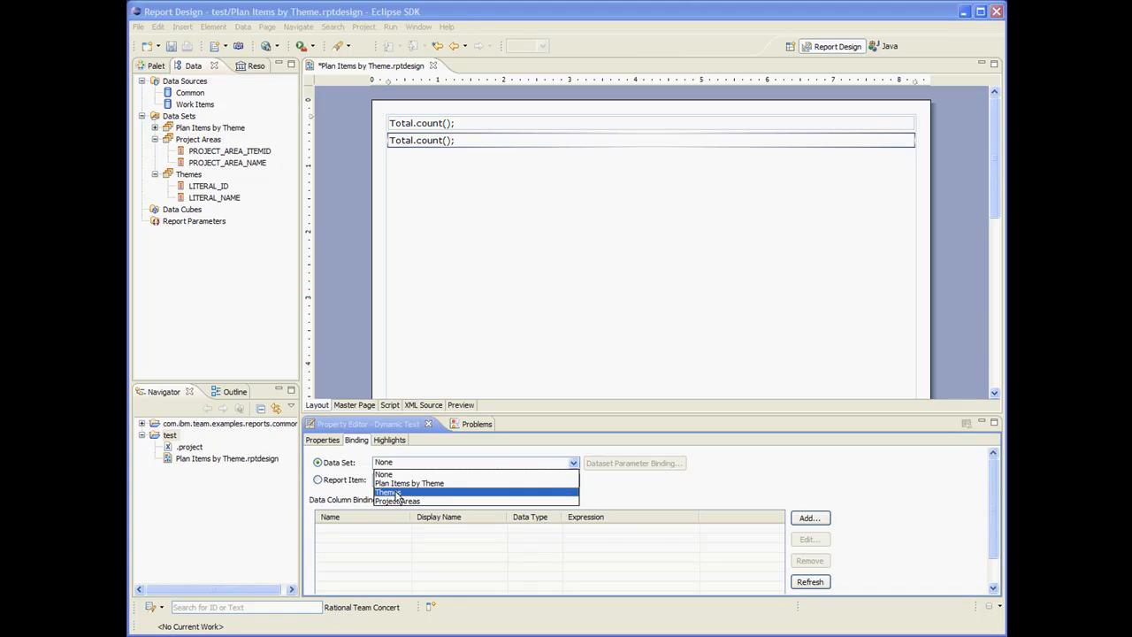
pyautogui.click(387, 491)
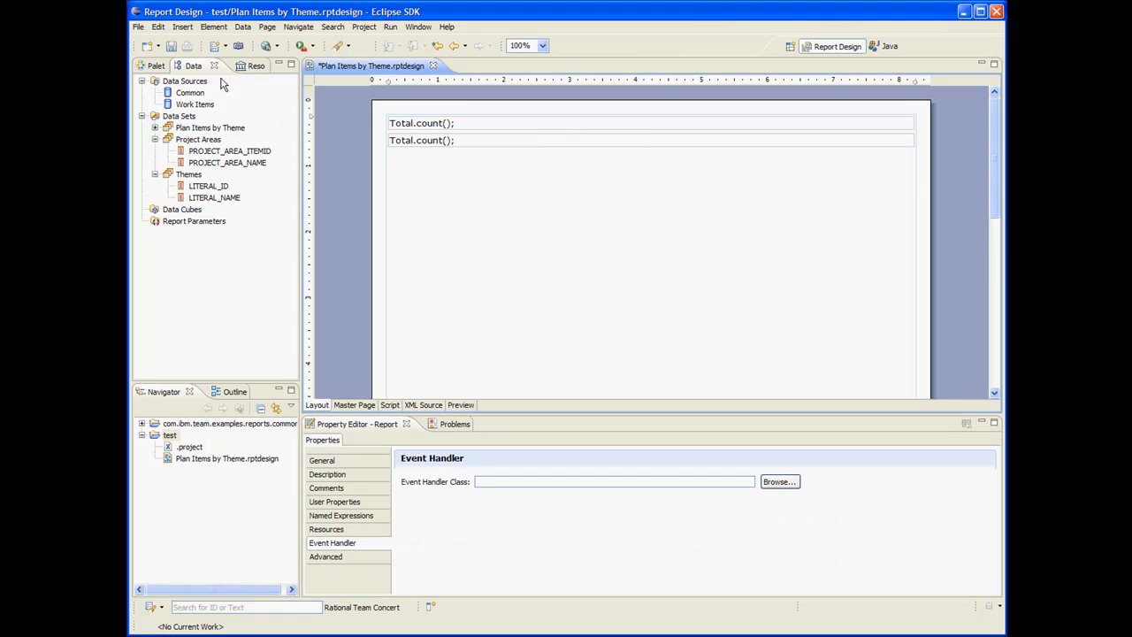
# - Save, drop the Themes data set onto the layout as a table, and preview its rows
pyautogui.press('ctrl+s')
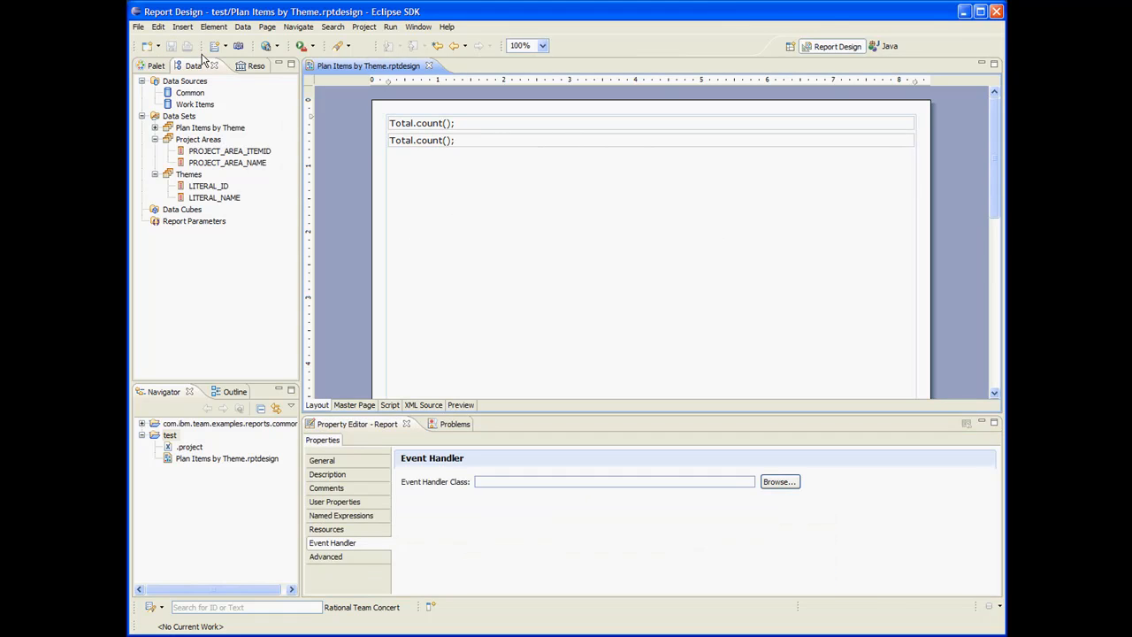
pyautogui.moveTo(506, 233)
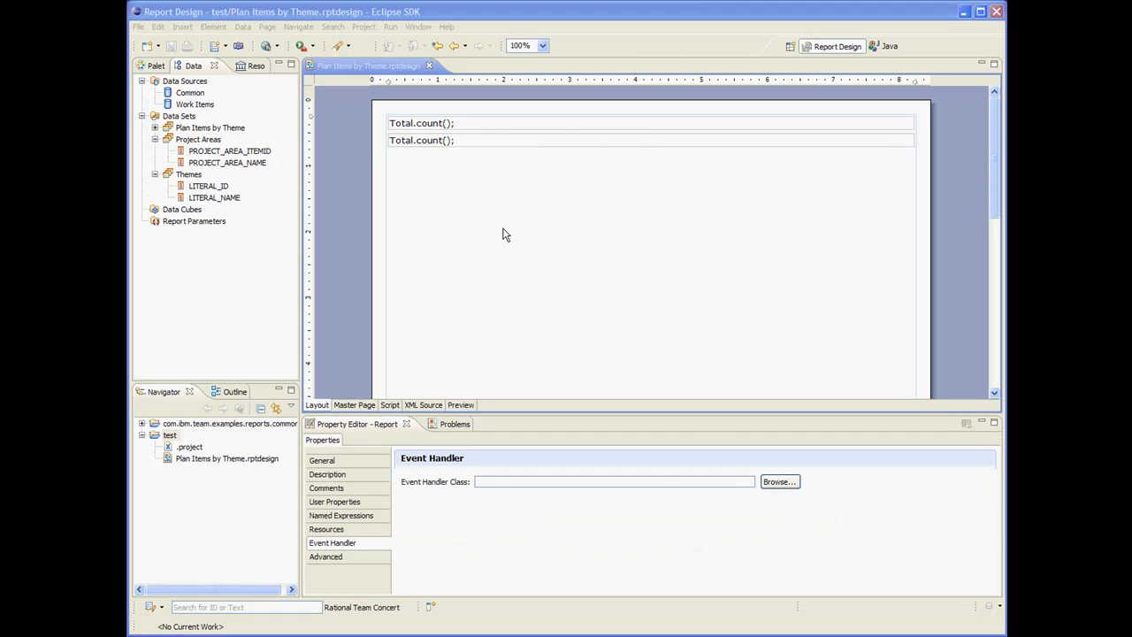
pyautogui.moveTo(187, 175)
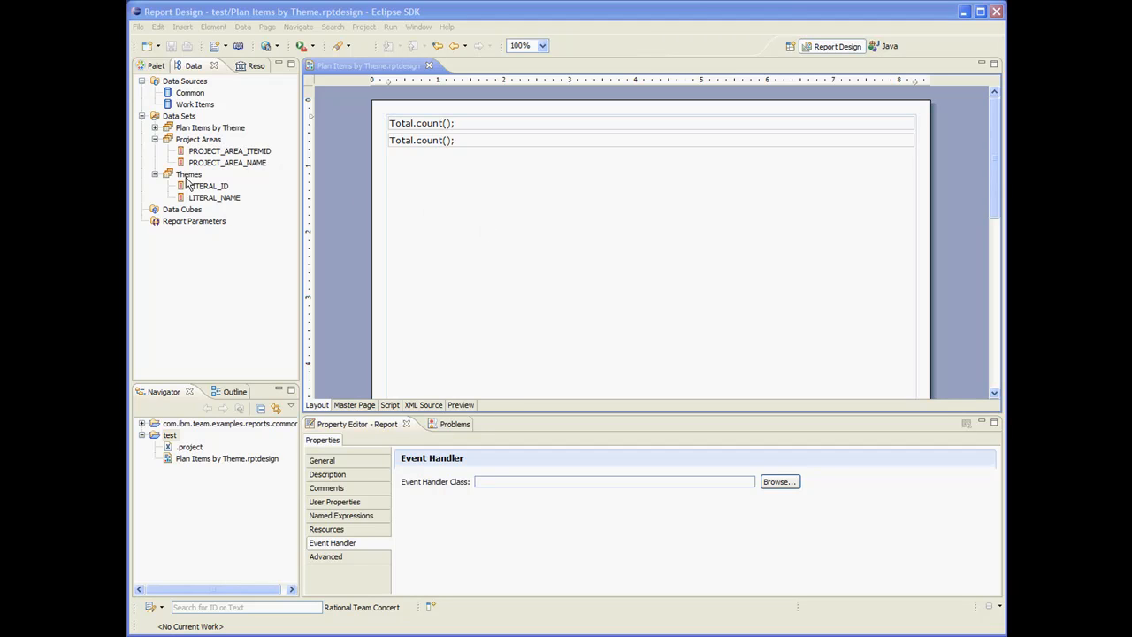
pyautogui.moveTo(188, 175); pyautogui.dragTo(467, 216)
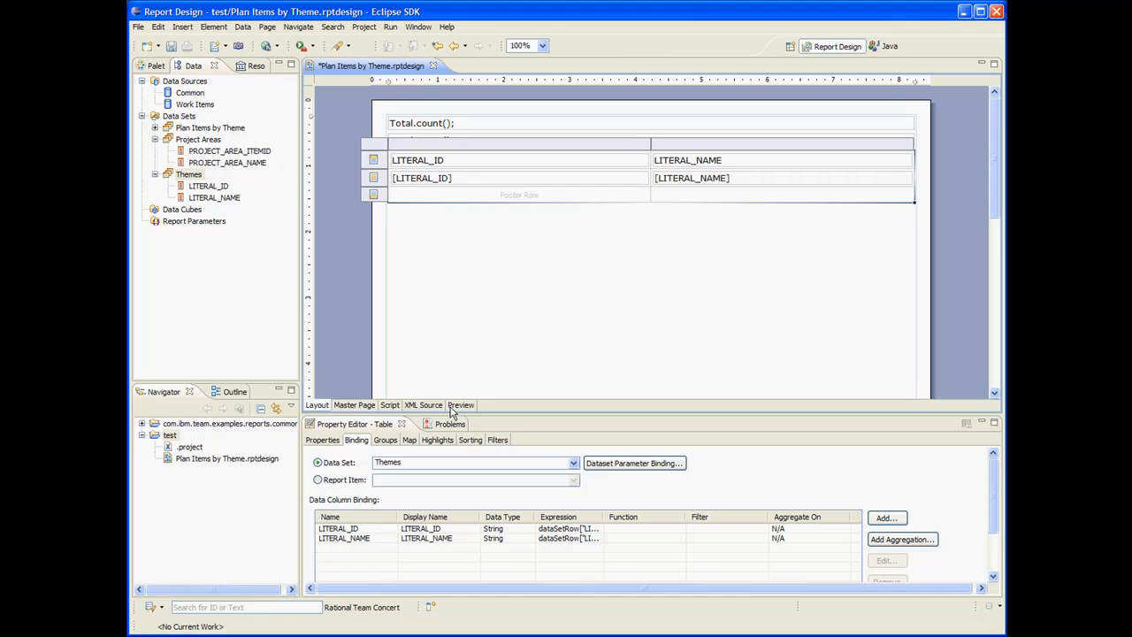
pyautogui.click(460, 405)
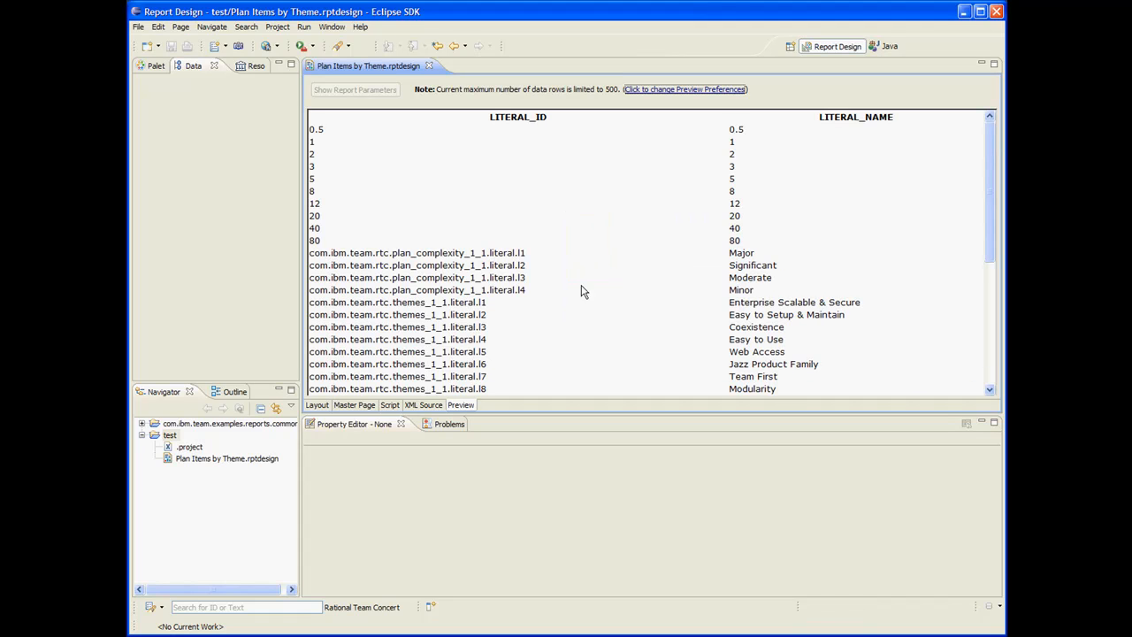
pyautogui.scroll(-3)
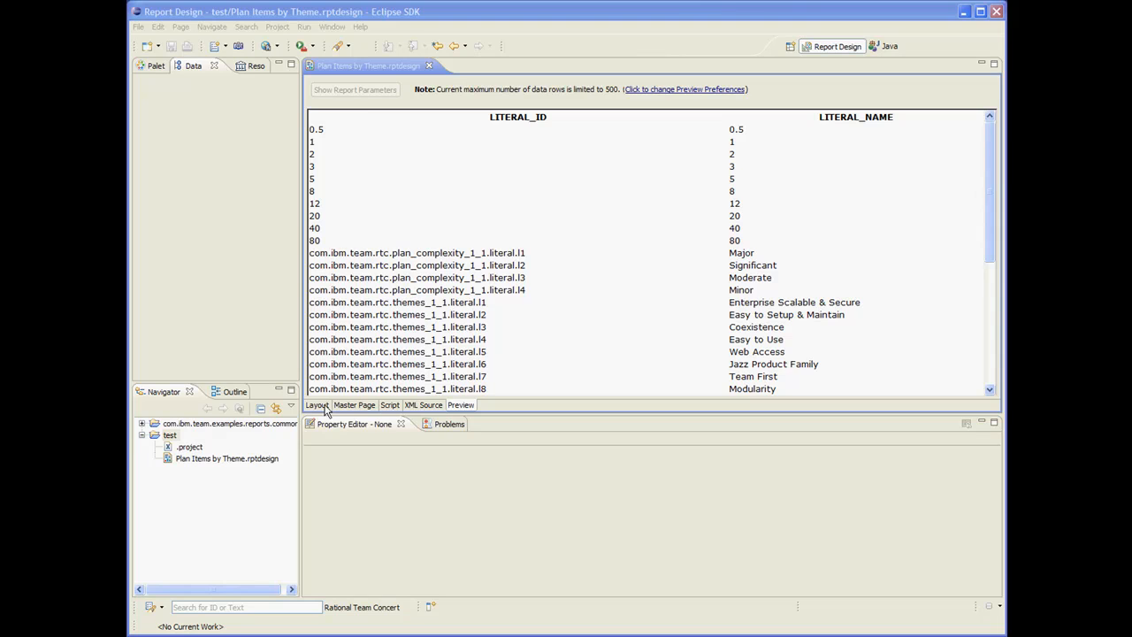
pyautogui.click(316, 404)
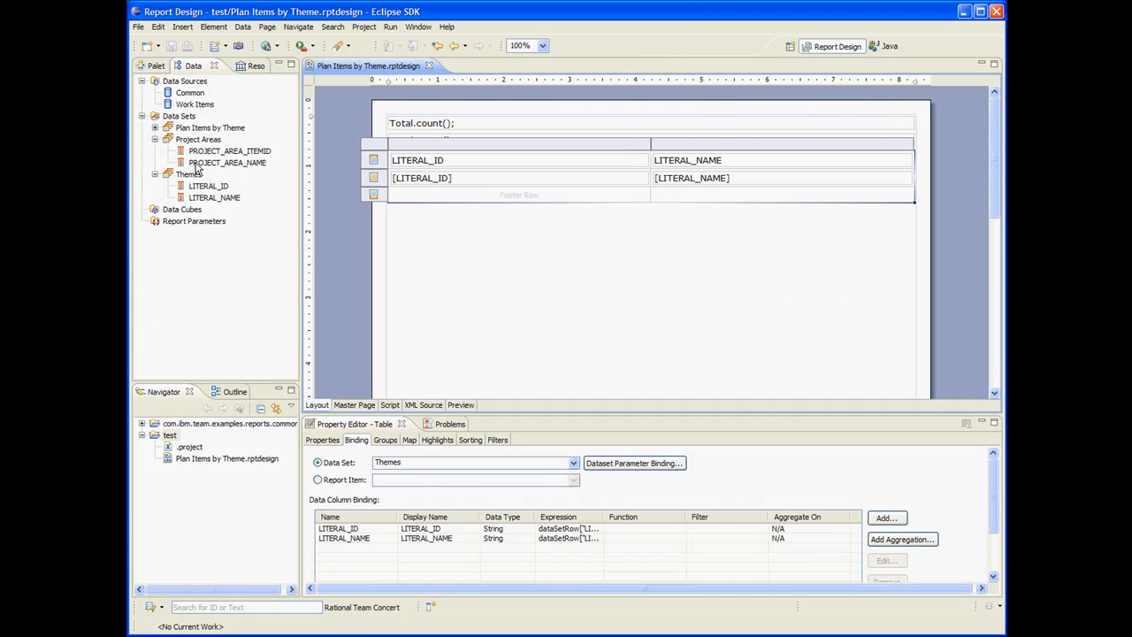
pyautogui.click(187, 173)
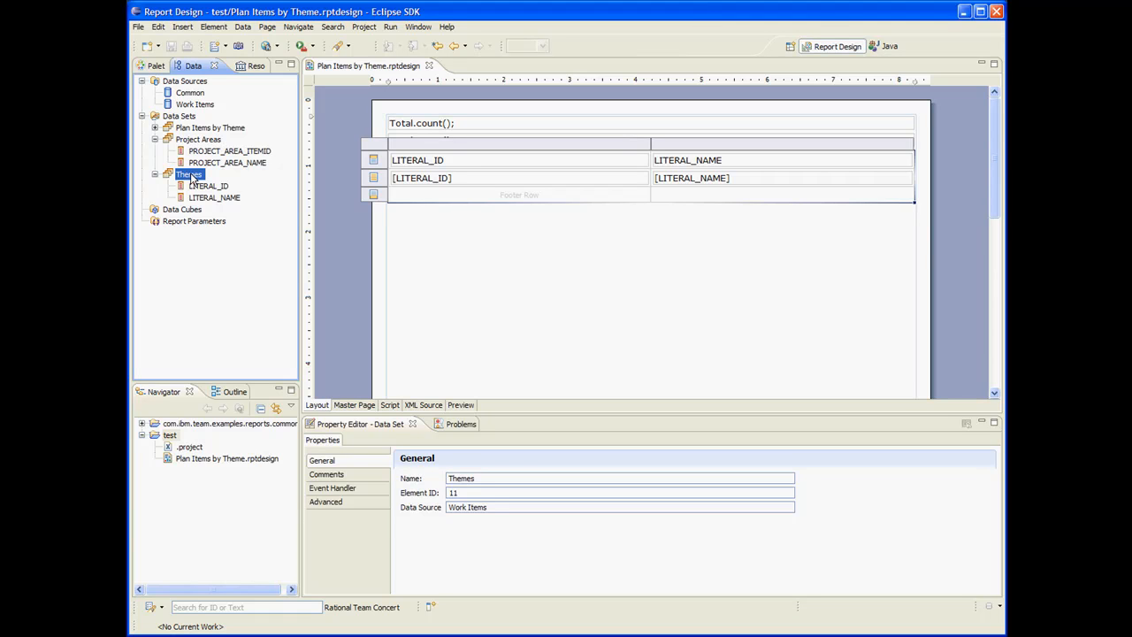
# - Default the Themes ENUMERATION_ID parameter to 'com.ibm.team.rtc.attribute.themes_1_1'
pyautogui.doubleClick(188, 175)
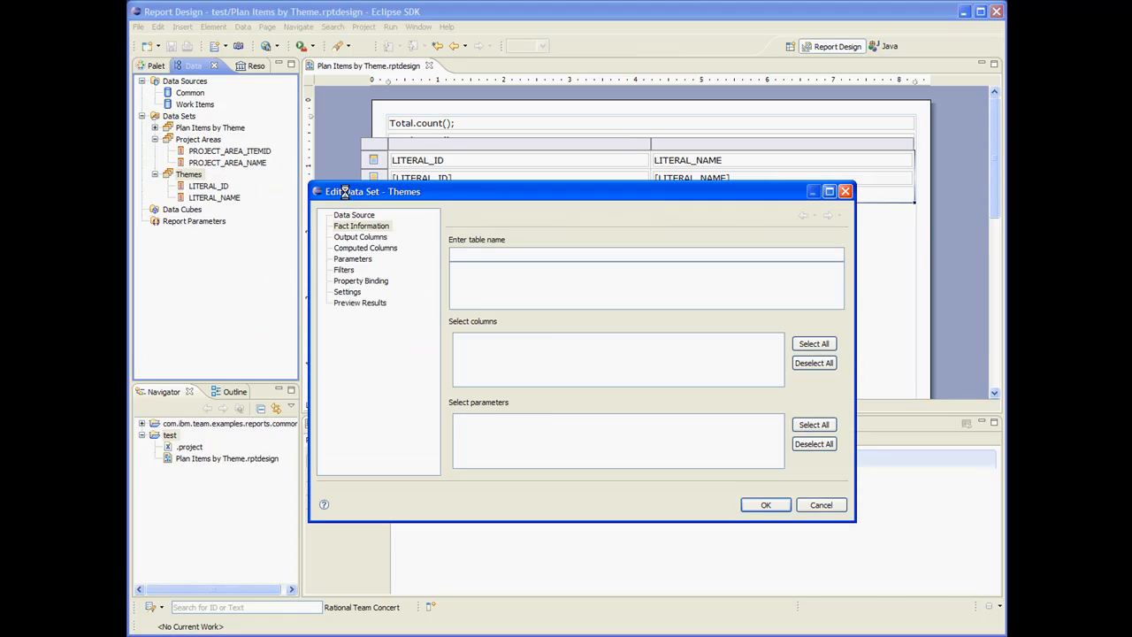
pyautogui.click(352, 258)
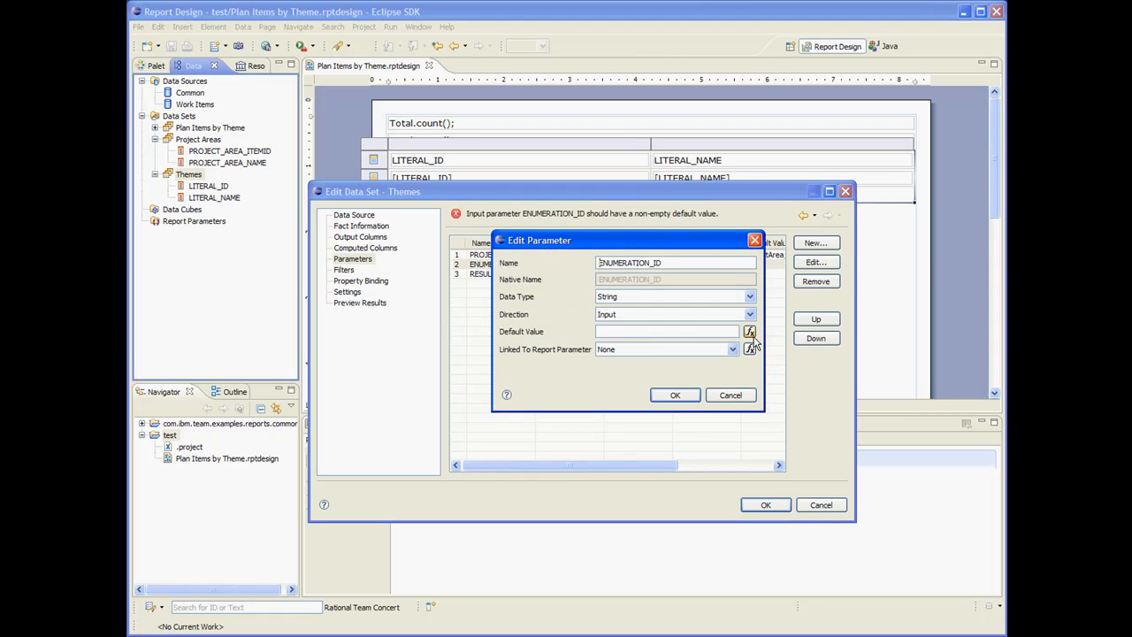
pyautogui.click(750, 332)
pyautogui.write("'com.ibm.team.rtc.attribute.themes_1_1'")
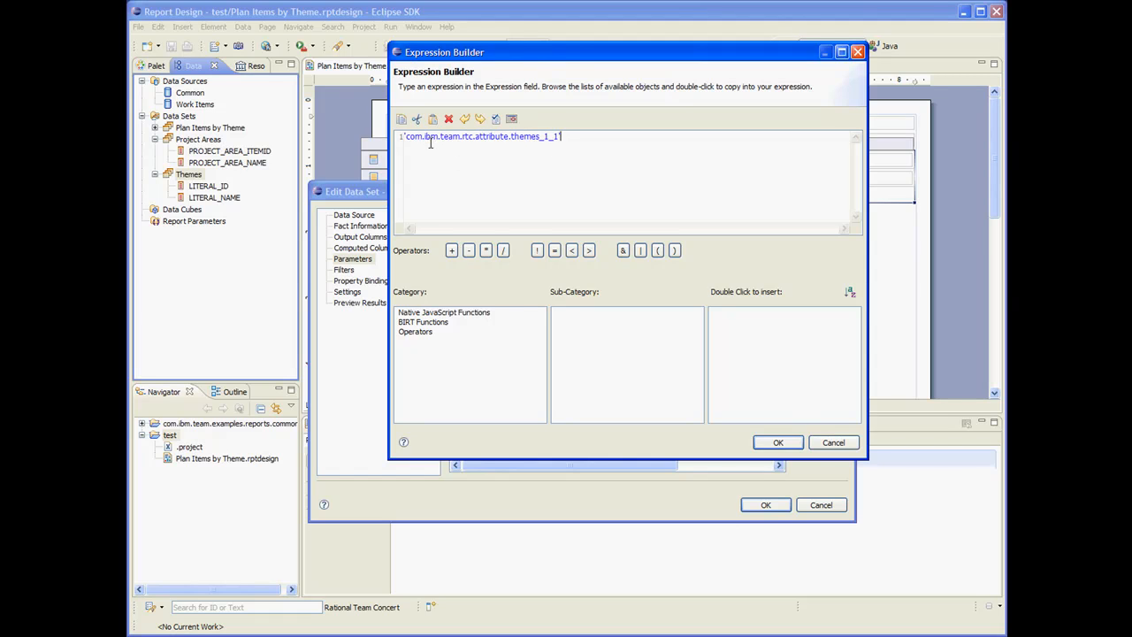
pyautogui.moveTo(690, 366)
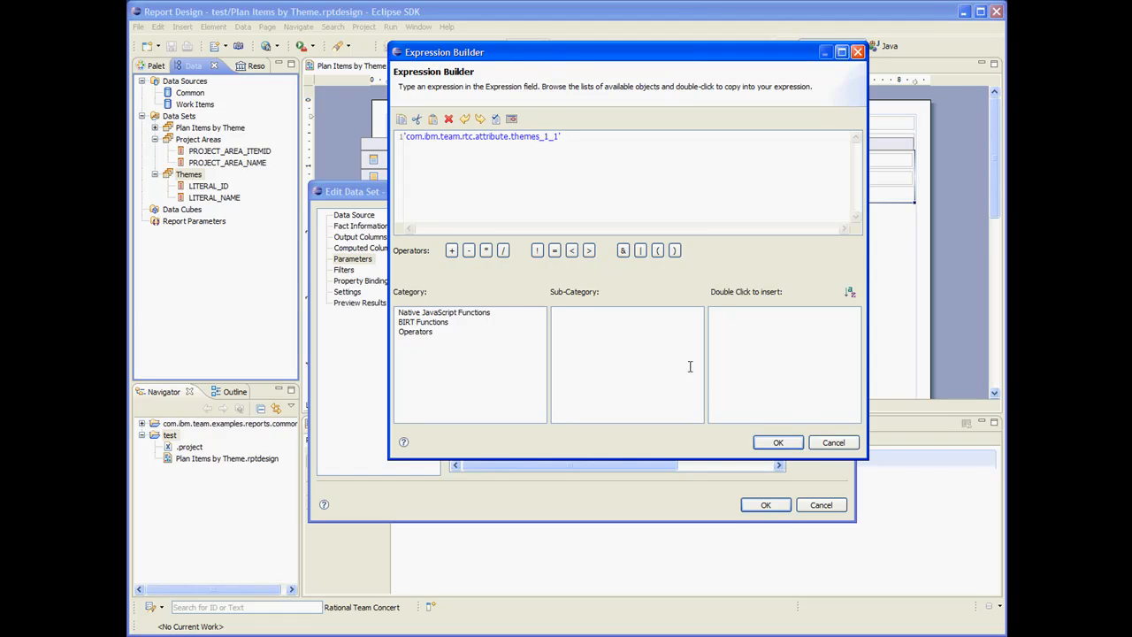
pyautogui.click(778, 442)
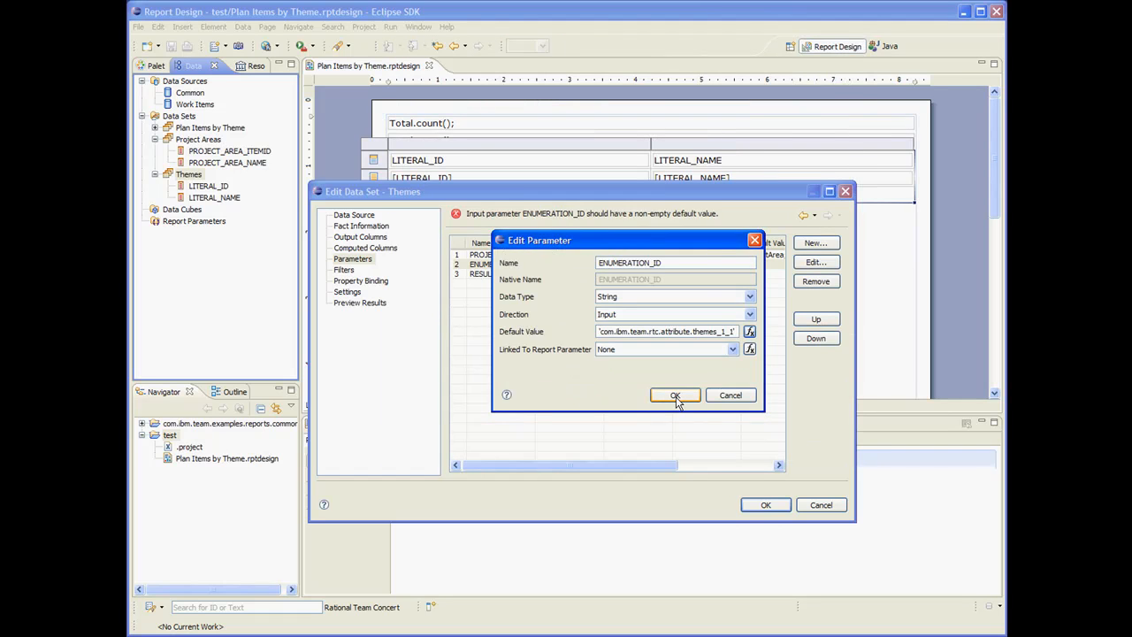
pyautogui.click(674, 396)
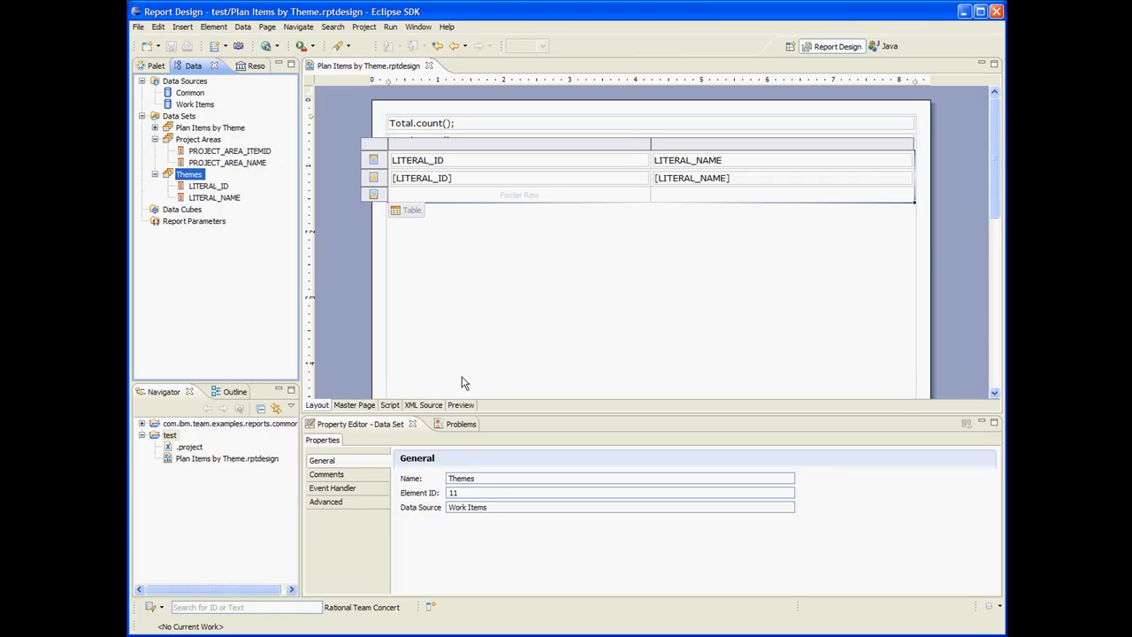
# - Preview the empty result, fix the ENUMERATION_ID default, and preview again to get eight theme literals
pyautogui.click(460, 405)
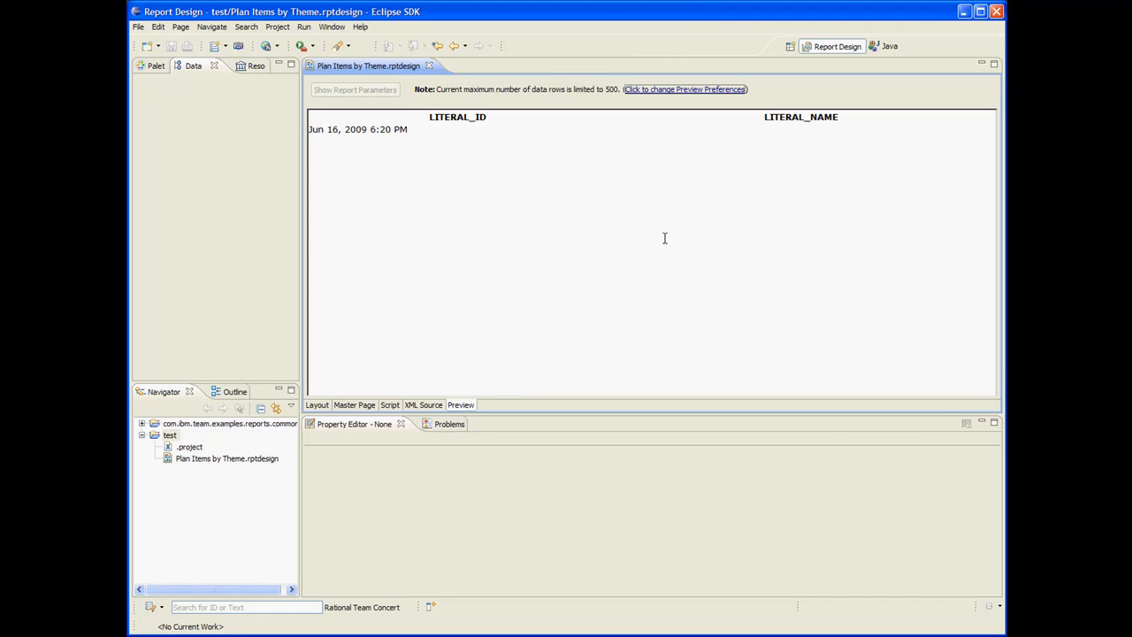
pyautogui.moveTo(456, 184)
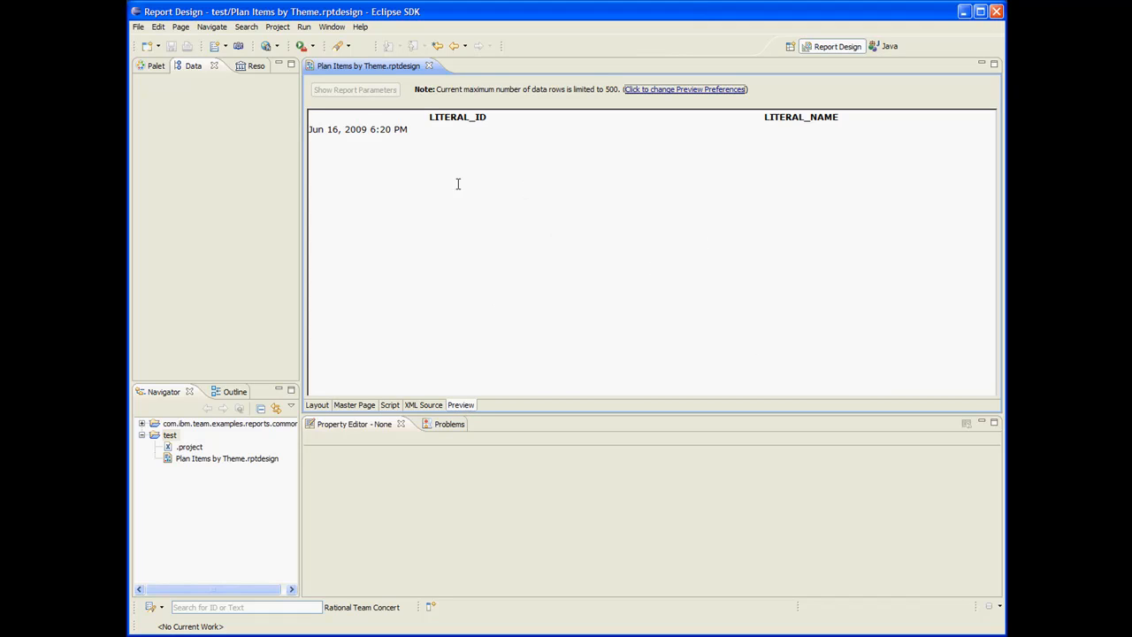
pyautogui.moveTo(453, 187)
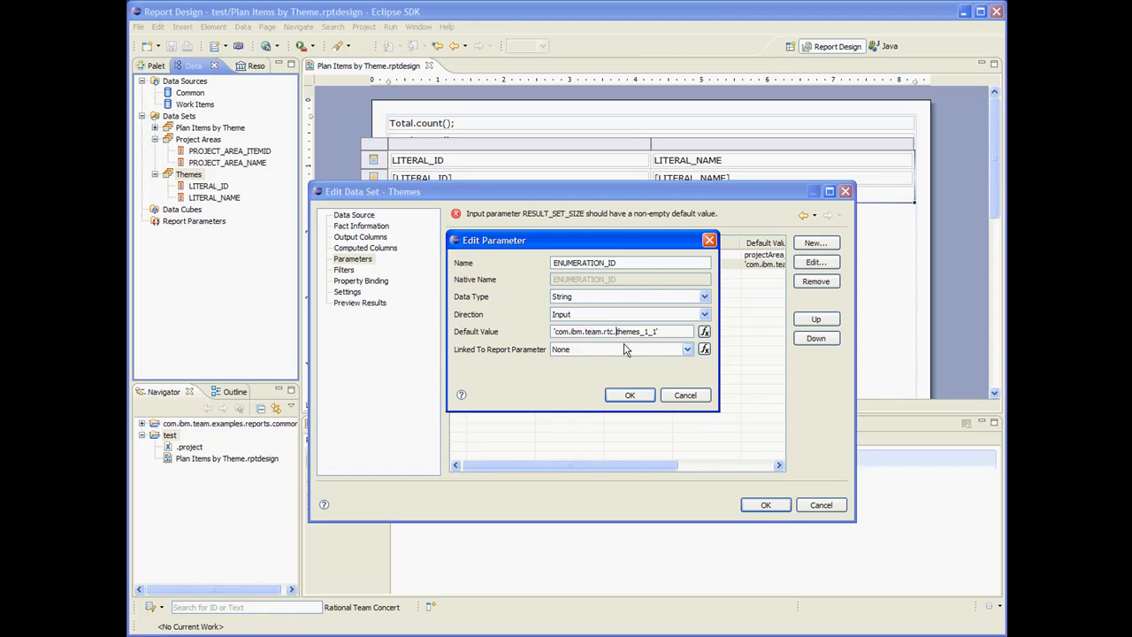
pyautogui.click(630, 394)
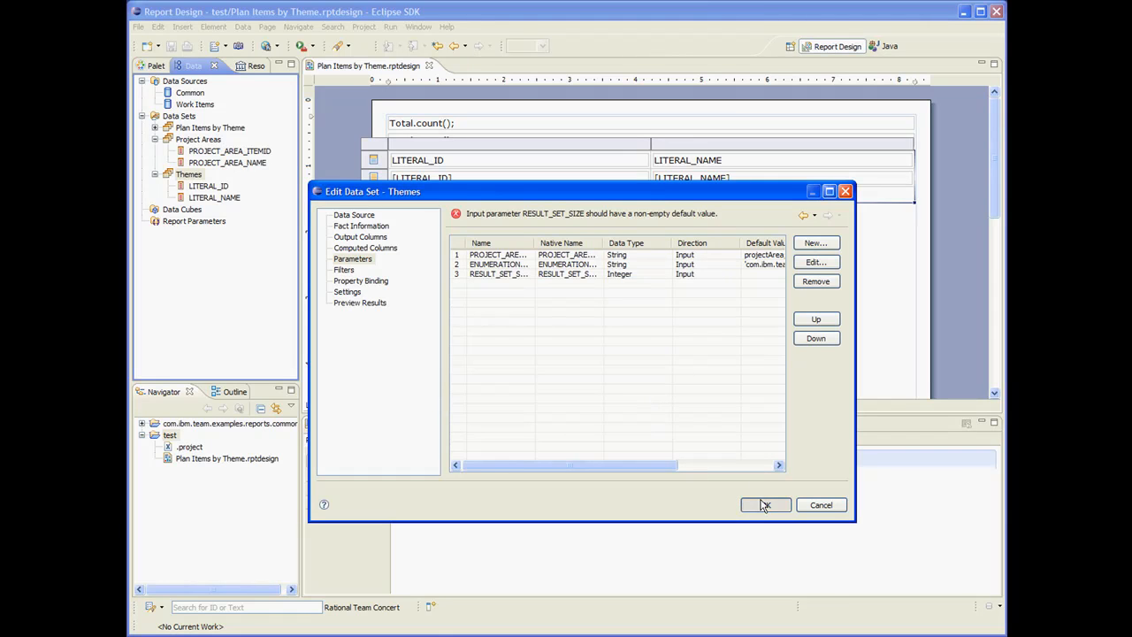
pyautogui.click(764, 506)
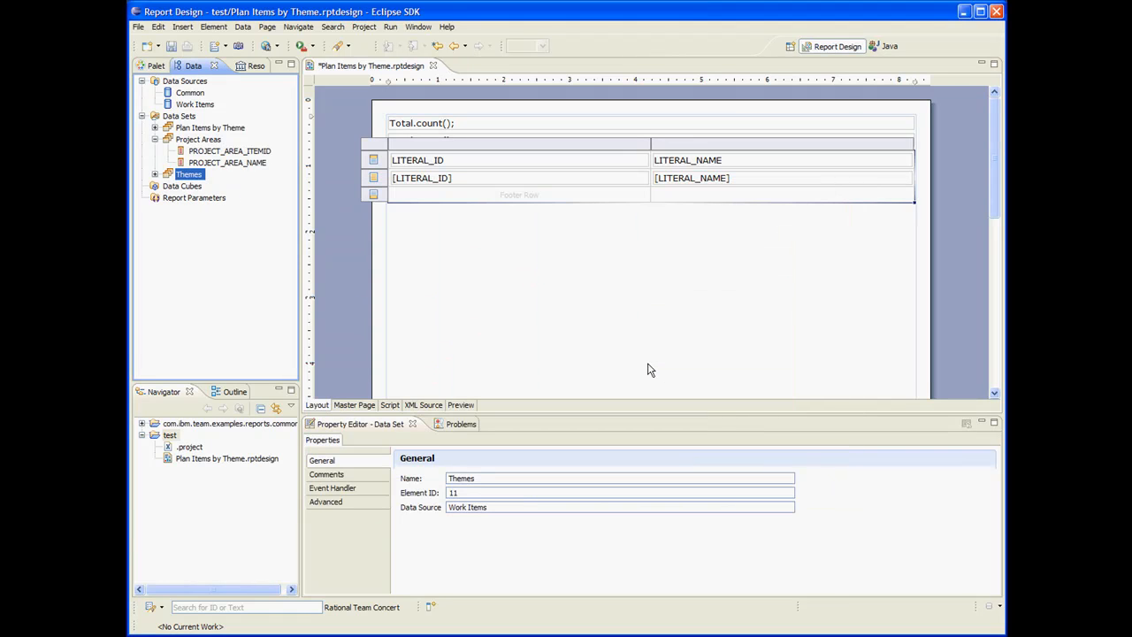
pyautogui.moveTo(670, 297)
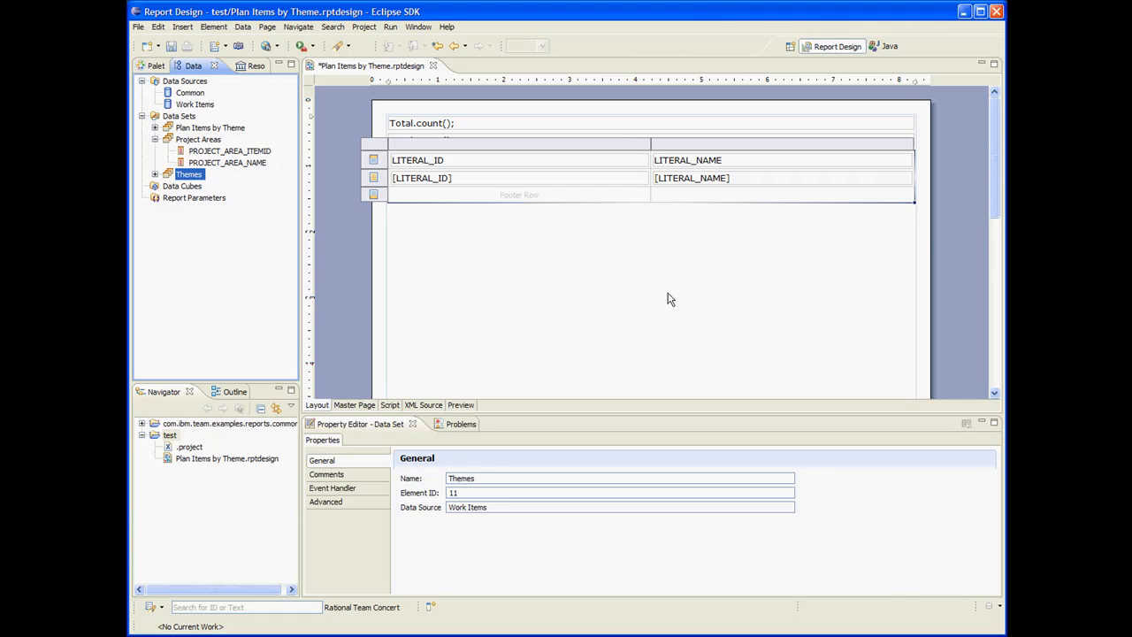
pyautogui.click(460, 405)
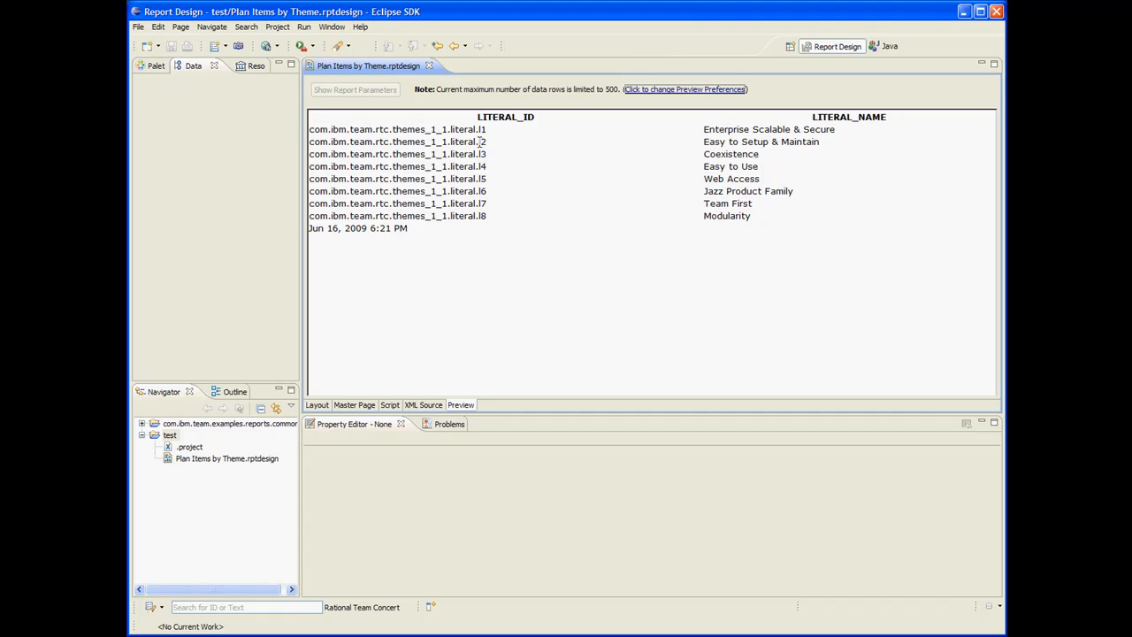
pyautogui.moveTo(570, 142)
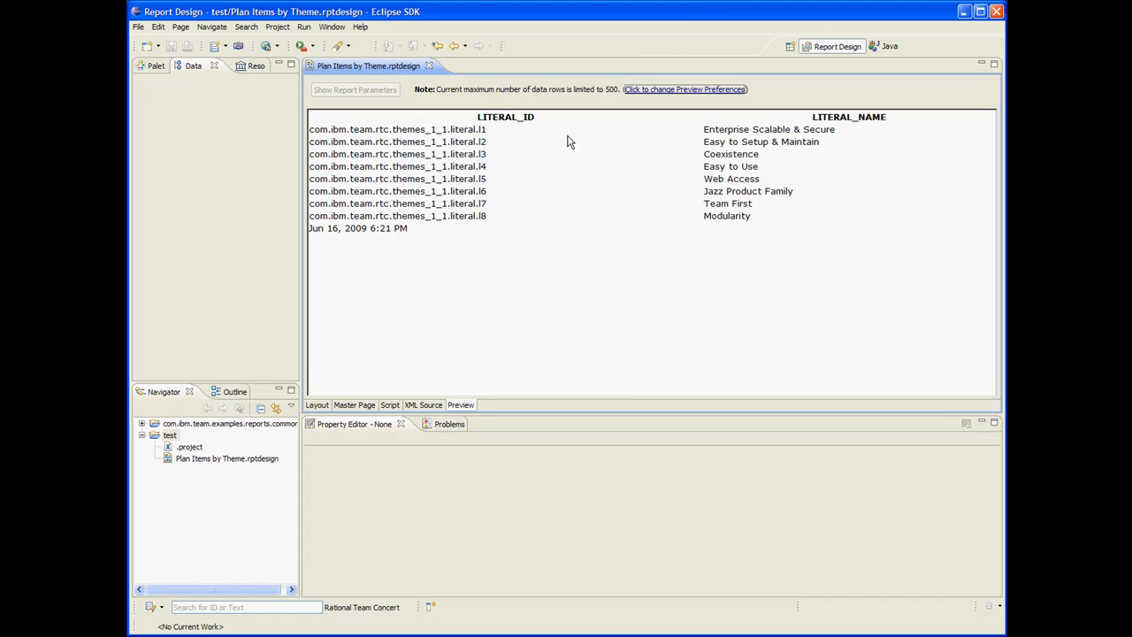
pyautogui.moveTo(667, 276)
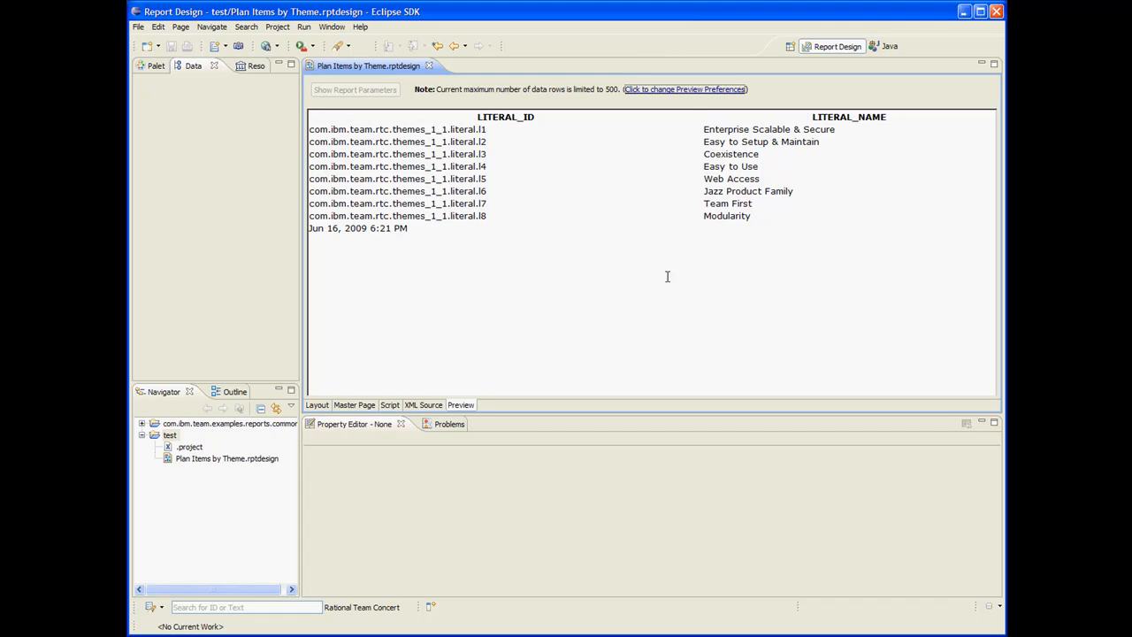
# - Return from the preview of eight theme literals to the report layout
pyautogui.click(317, 404)
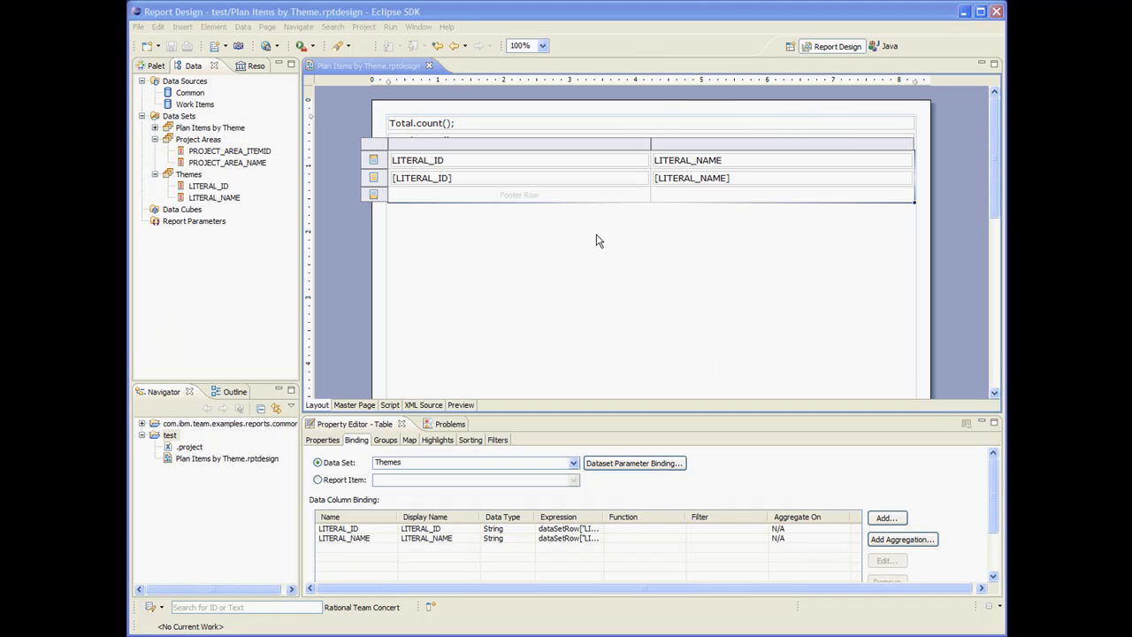
pyautogui.moveTo(596, 237)
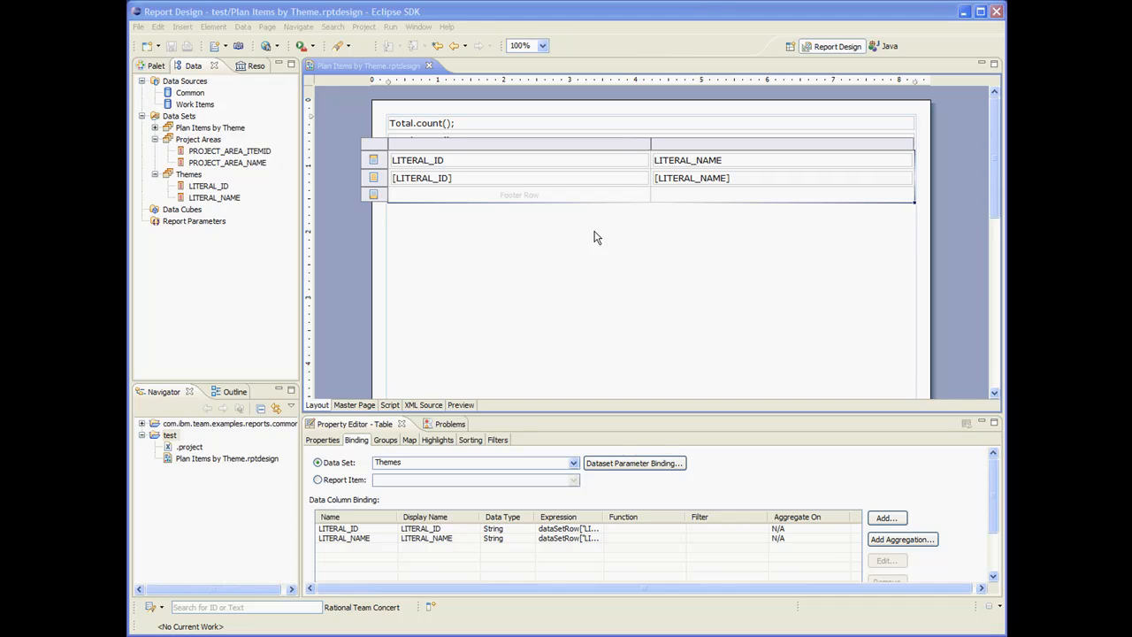